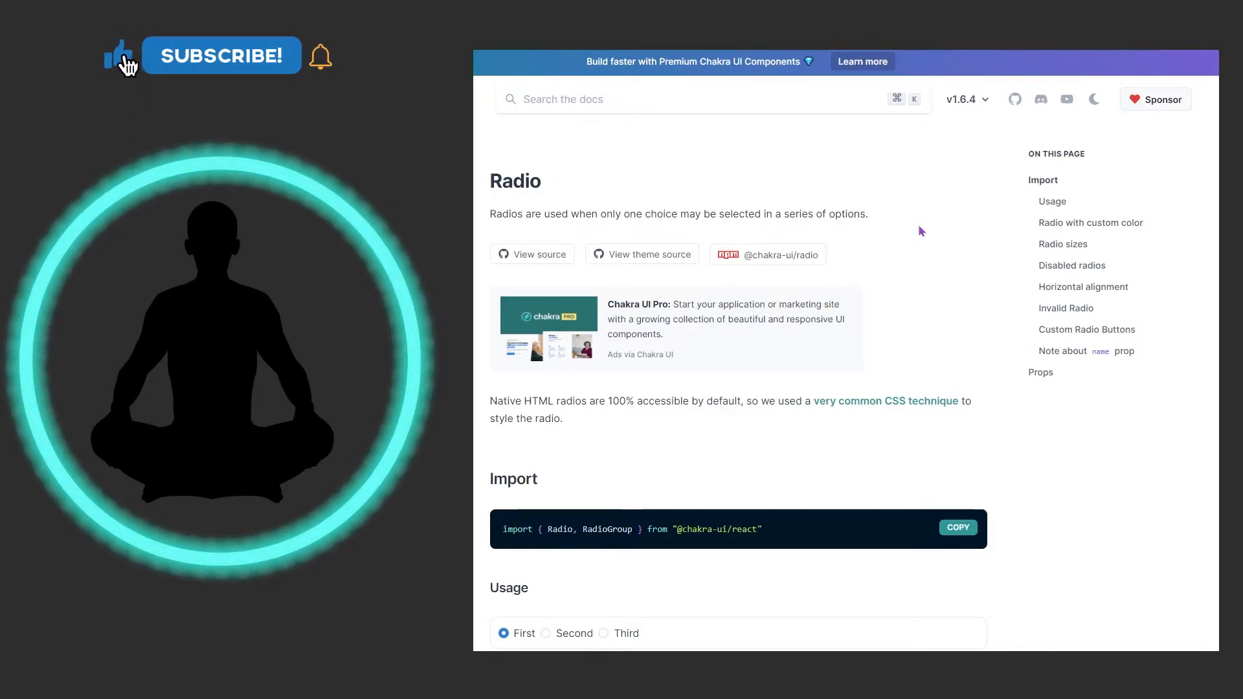
Scroll to the Usage example and select Second, then Third, in its live demo.
{"action": "left_click", "coordinate": [222, 56]}
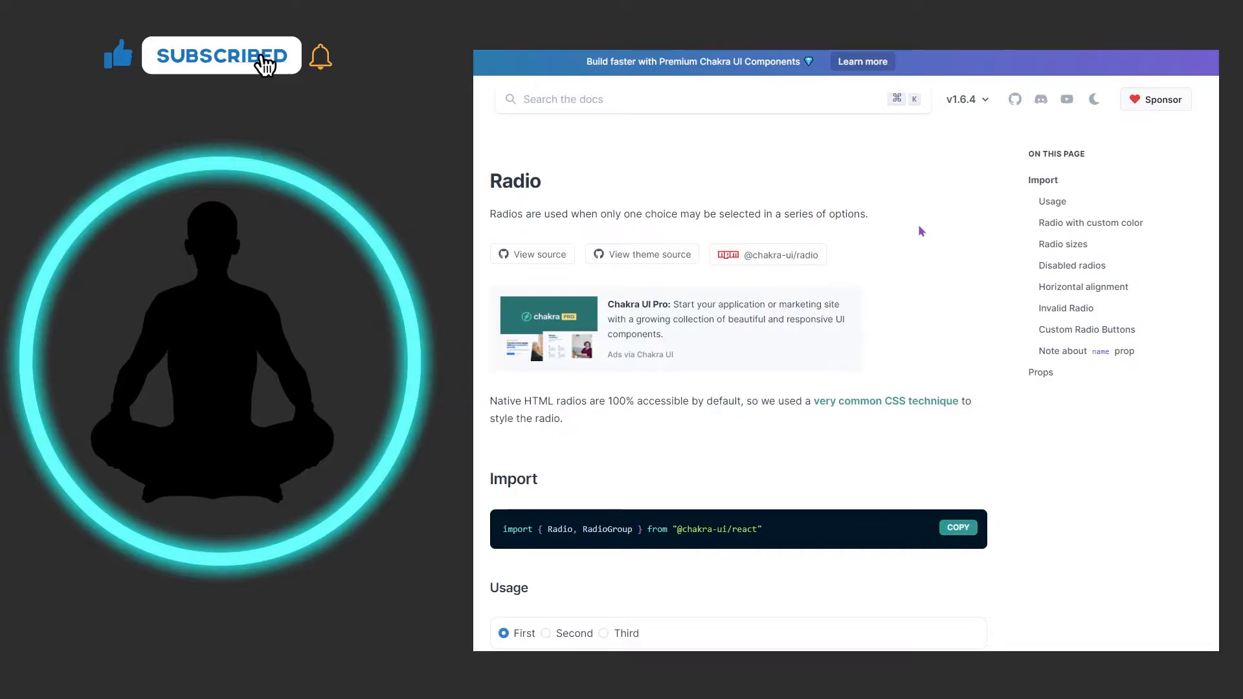
{"action": "left_click", "coordinate": [321, 56]}
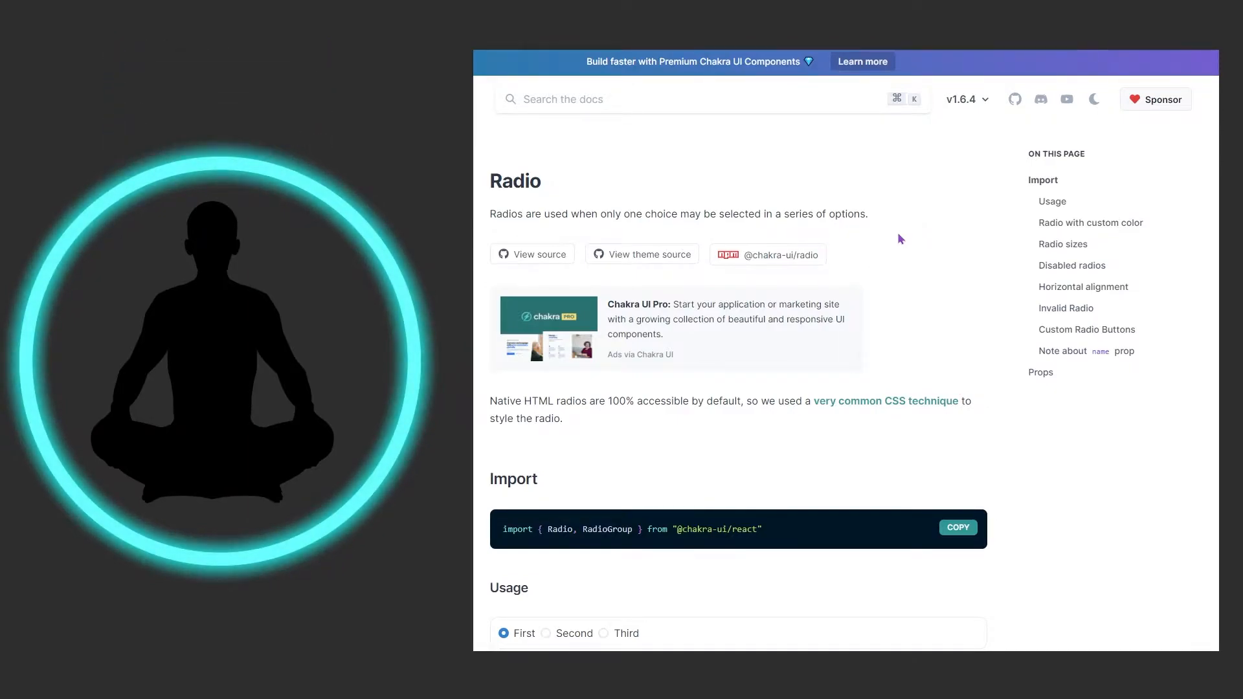
{"action": "mouse_move", "coordinate": [890, 250]}
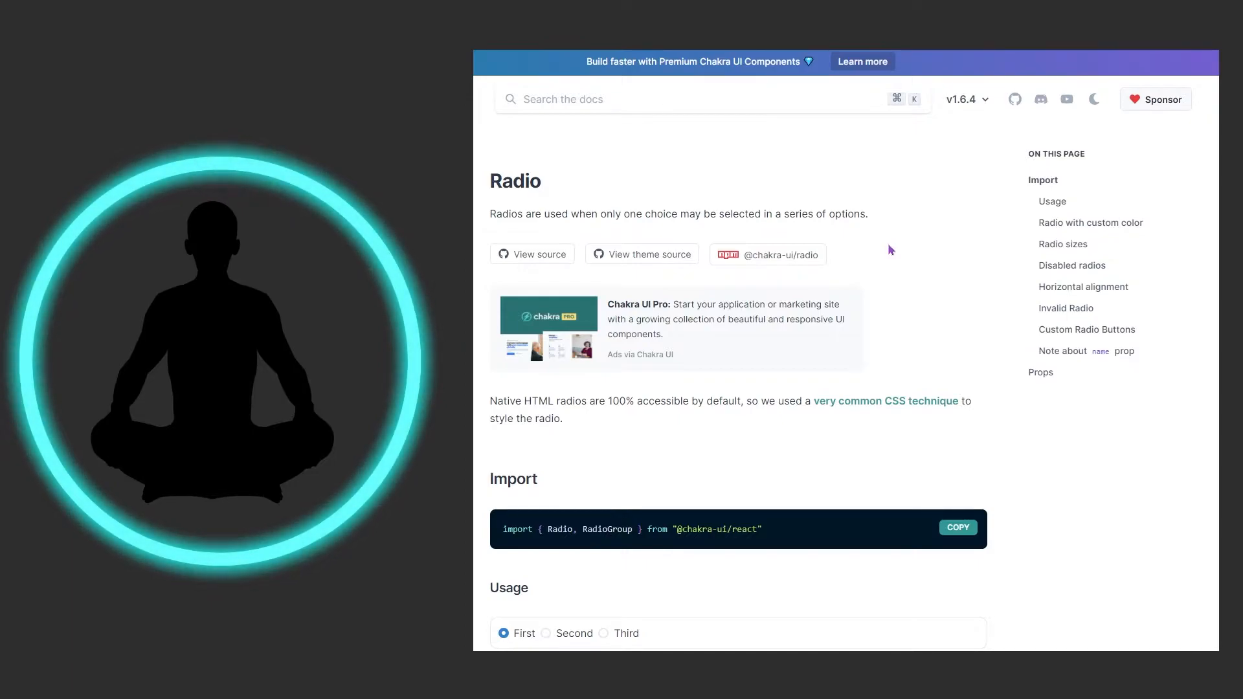
{"action": "scroll", "scroll_direction": "down", "scroll_amount": 3}
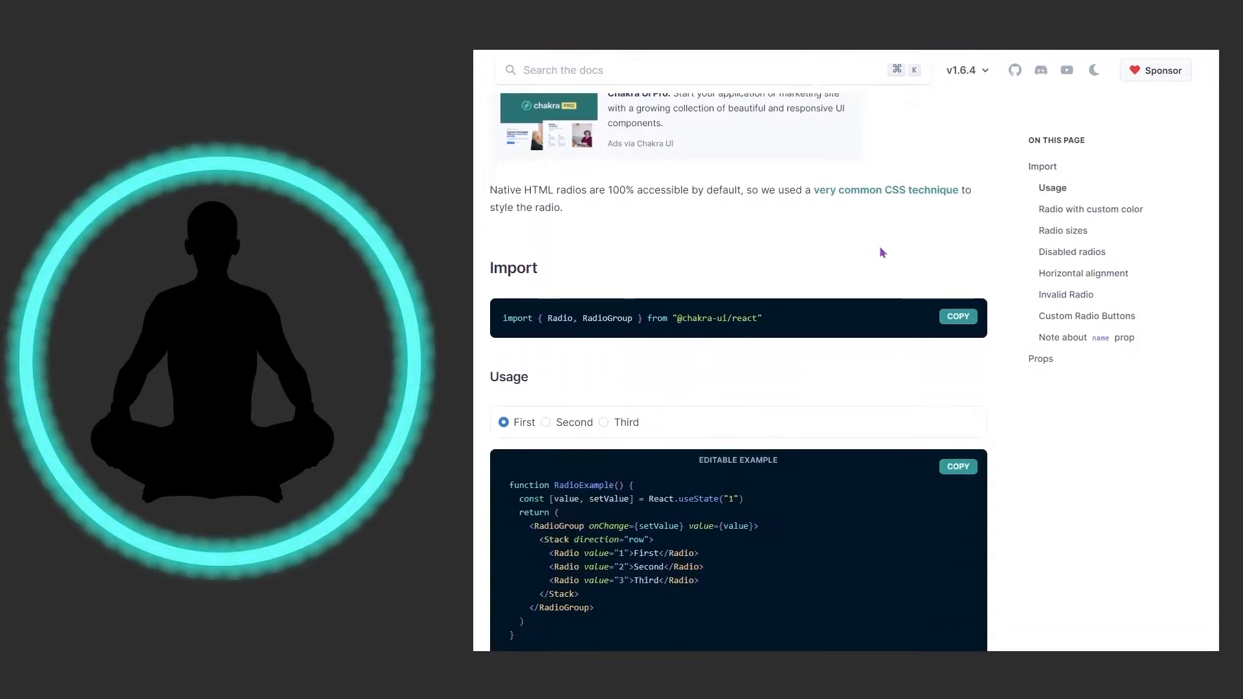
{"action": "scroll", "scroll_direction": "down", "scroll_amount": 3}
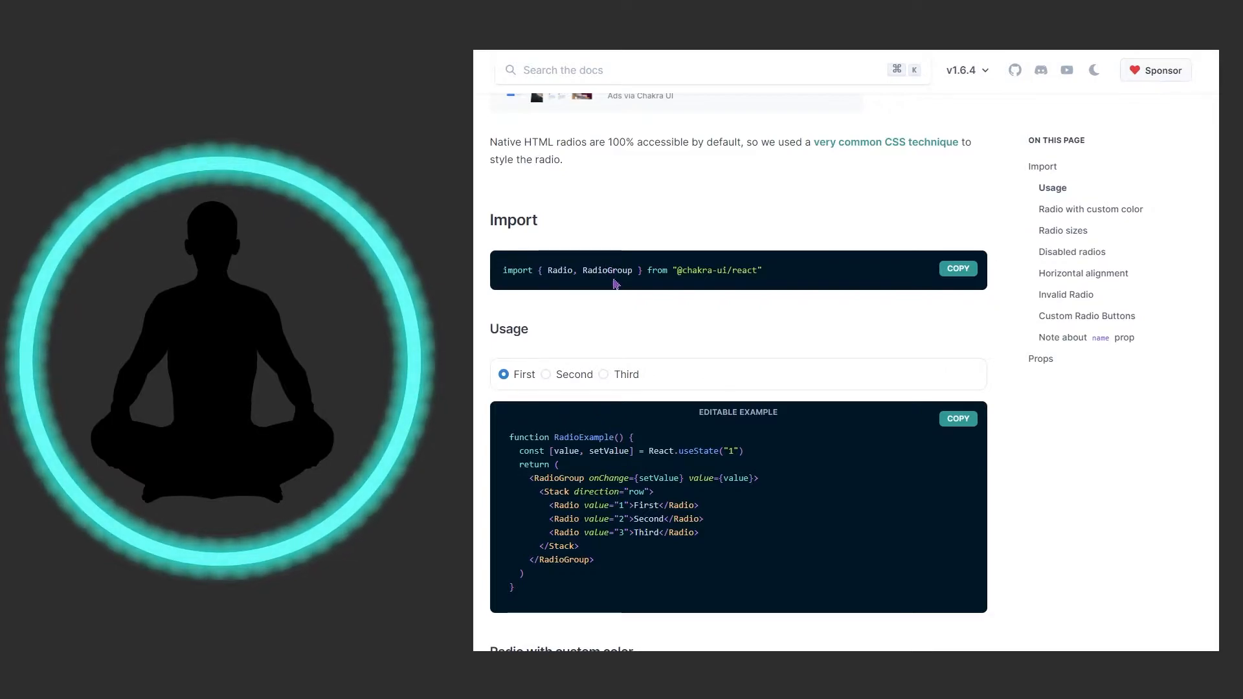
{"action": "mouse_move", "coordinate": [722, 308]}
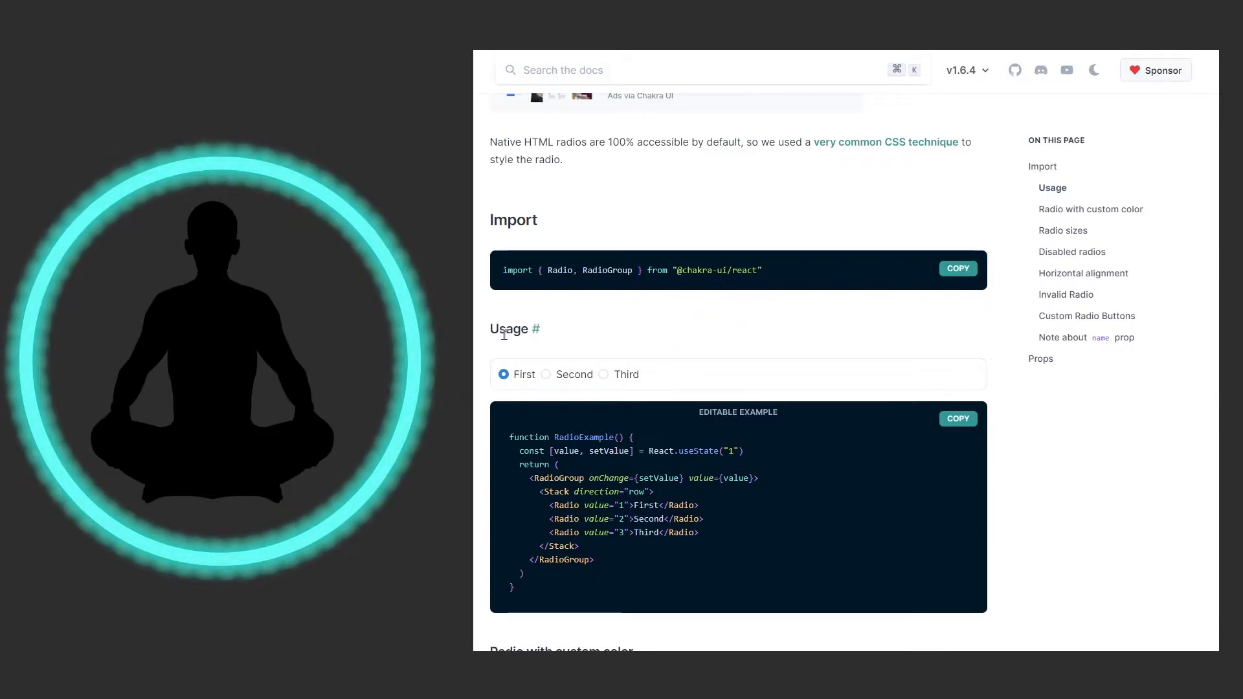
{"action": "left_click", "coordinate": [547, 374]}
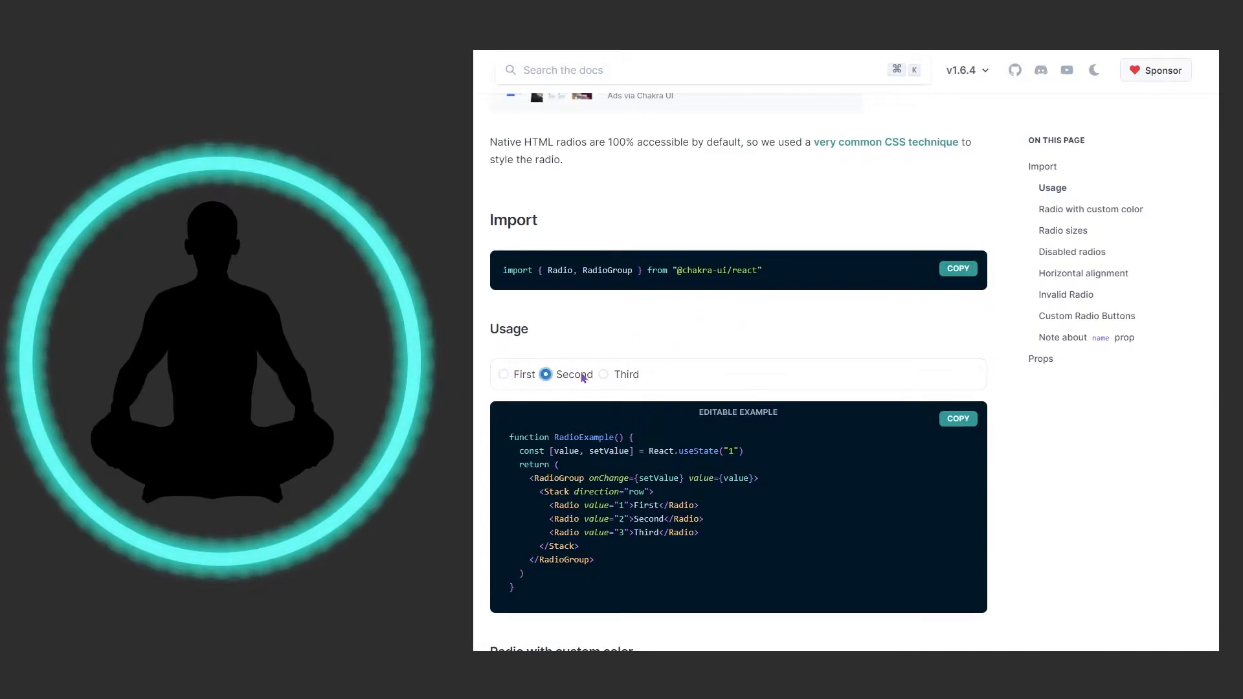
{"action": "left_click", "coordinate": [604, 374]}
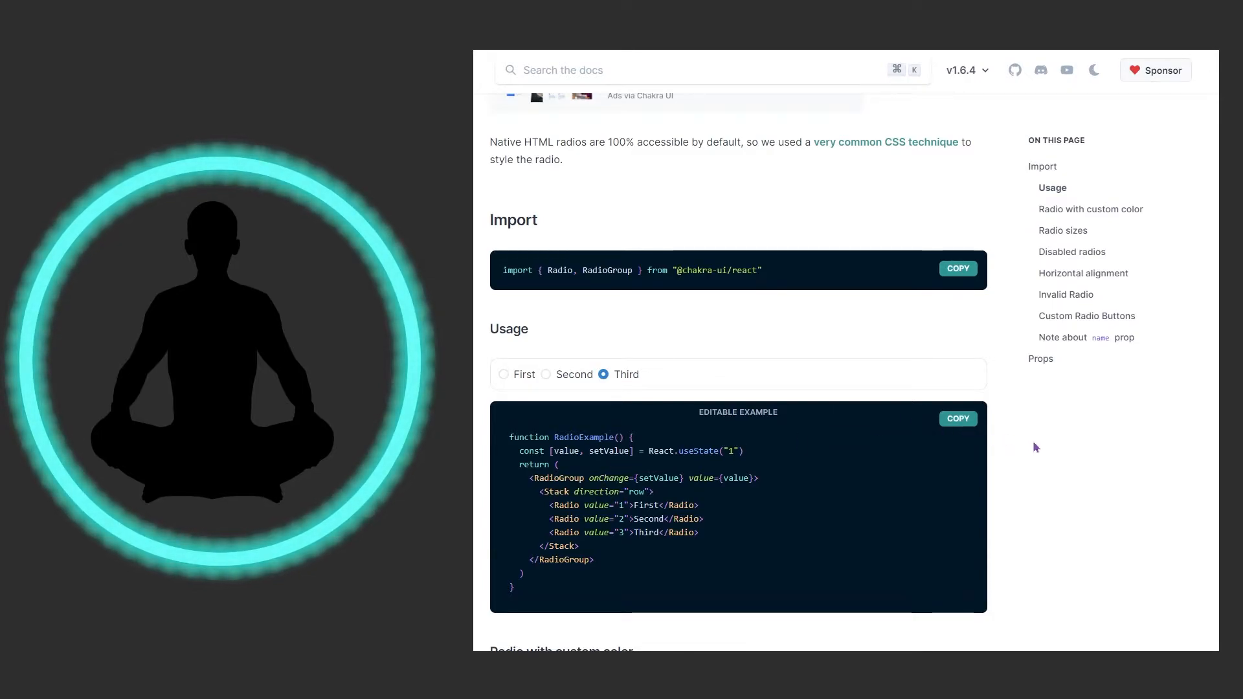
Scroll to 'Radio with custom color' and check the red radio, then the green one.
{"action": "scroll", "scroll_direction": "down", "scroll_amount": 3}
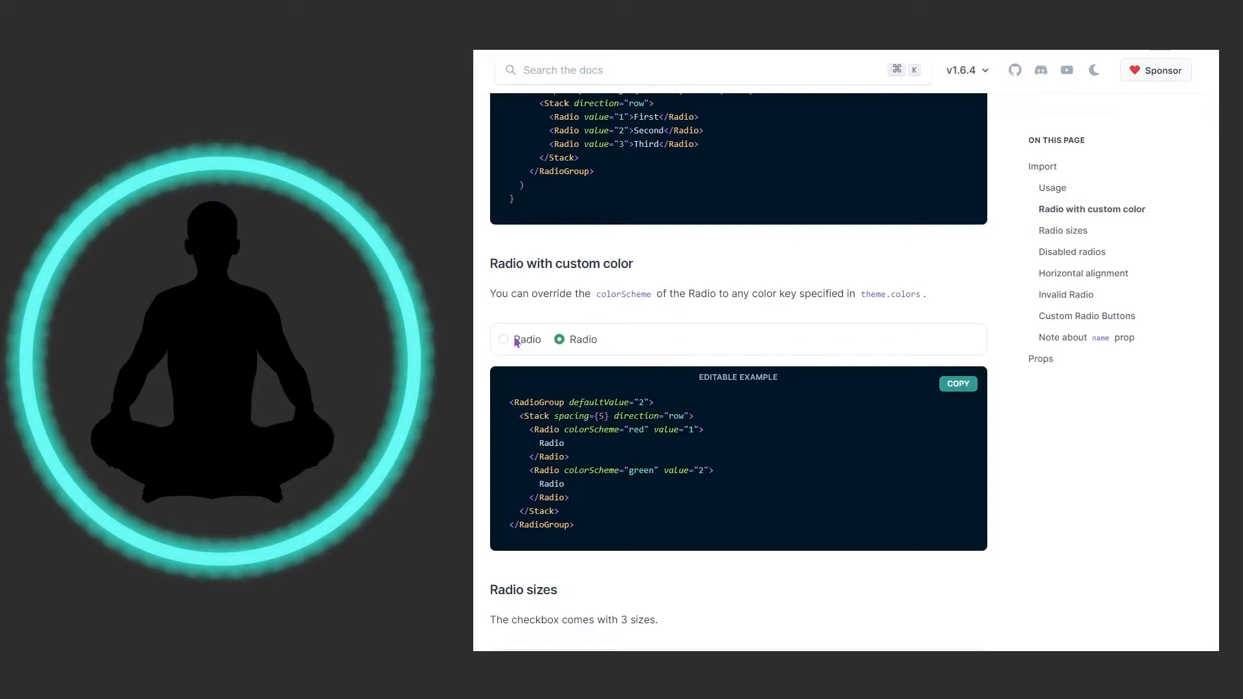
{"action": "mouse_move", "coordinate": [526, 360]}
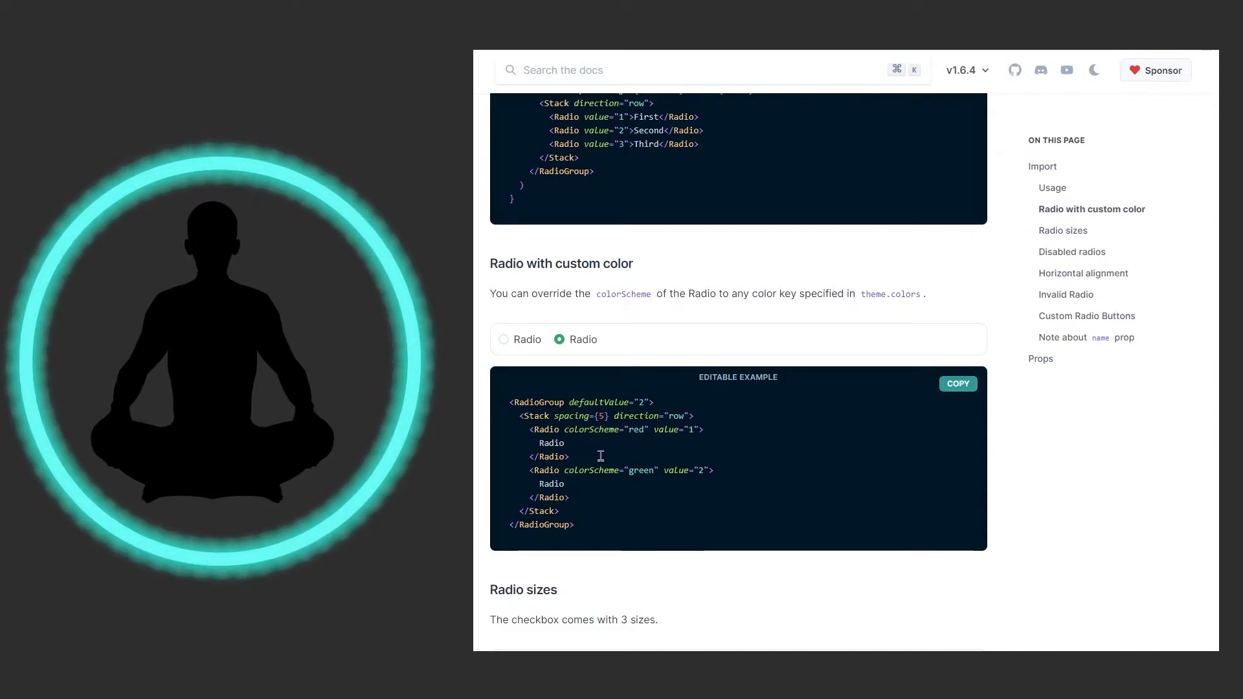
{"action": "left_click", "coordinate": [504, 340]}
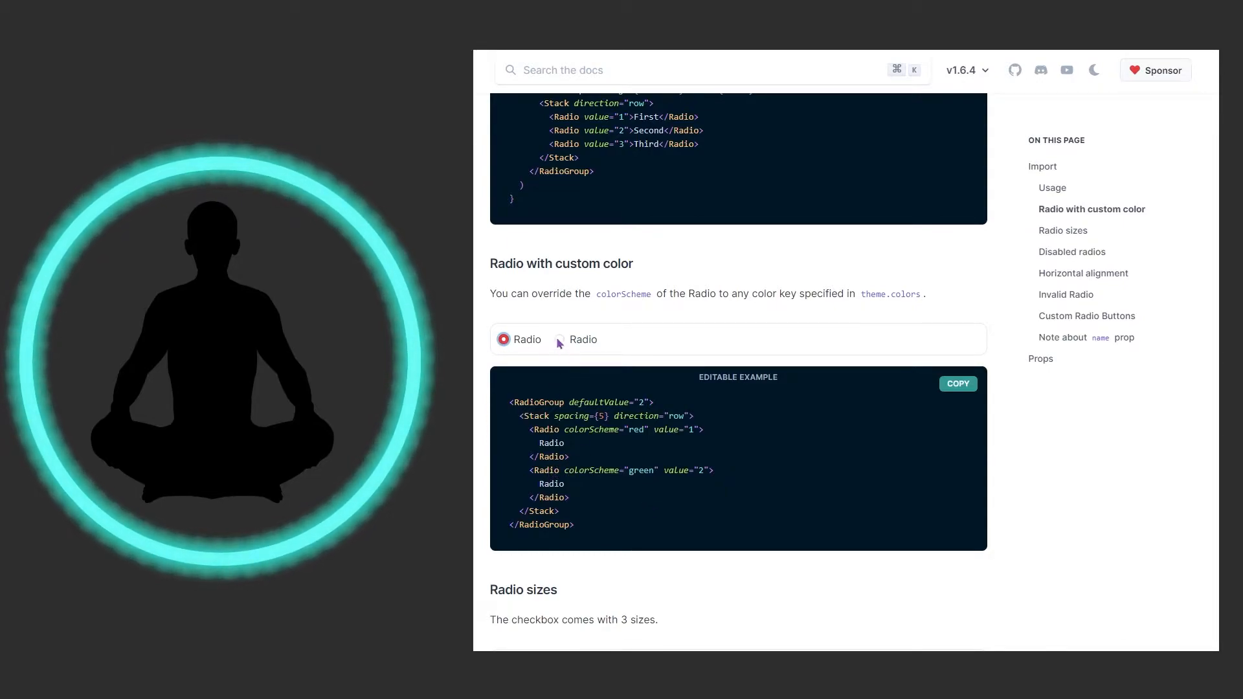
{"action": "left_click", "coordinate": [559, 340]}
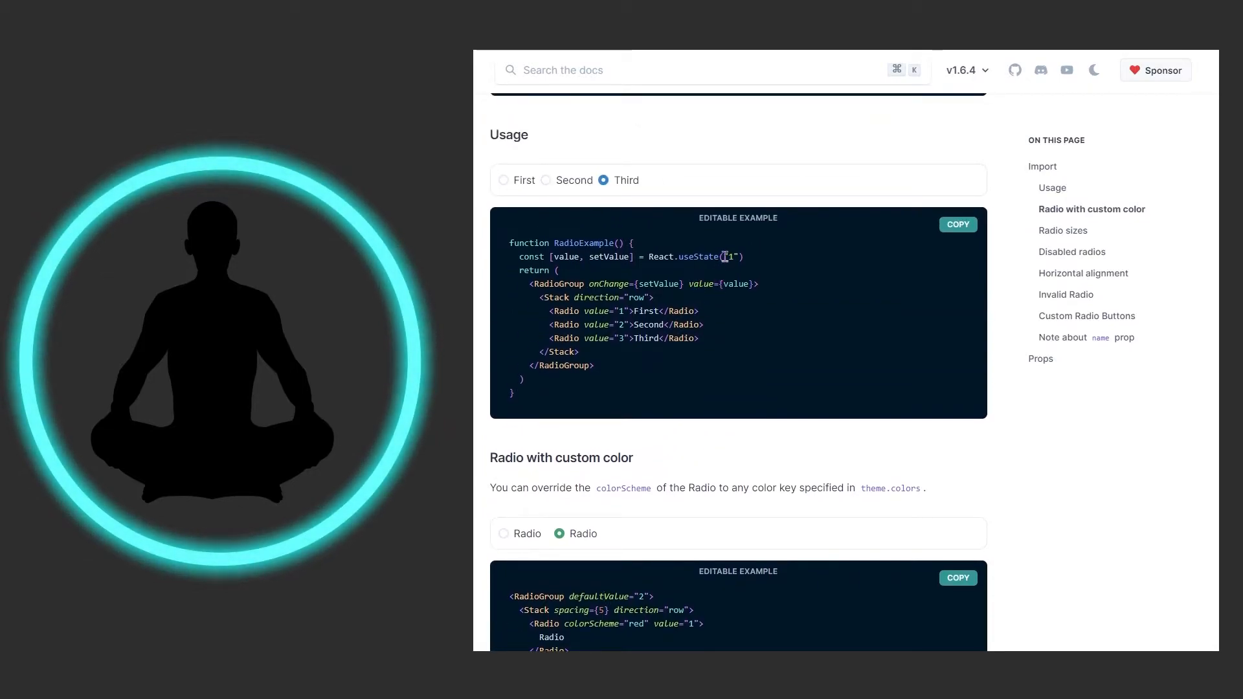
{"action": "scroll", "scroll_direction": "down", "scroll_amount": 3}
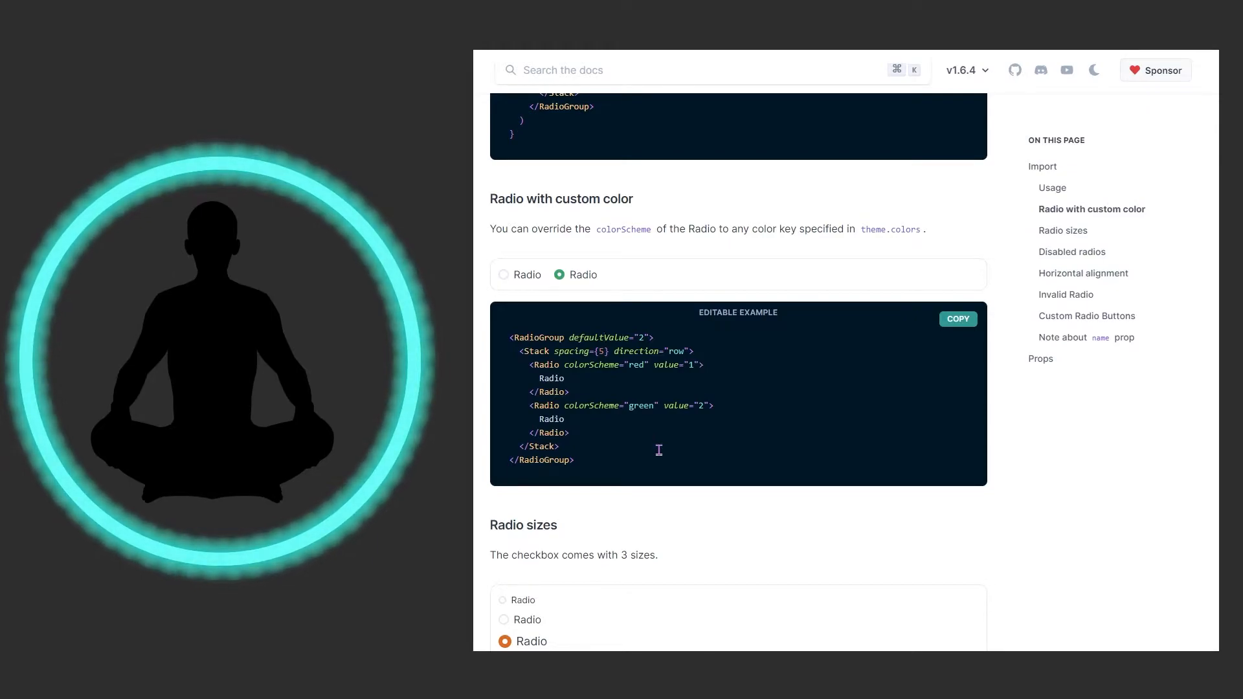
Scroll down to the 'Radio sizes' section showing sm, md and lg radios.
{"action": "scroll", "scroll_direction": "down", "scroll_amount": 3}
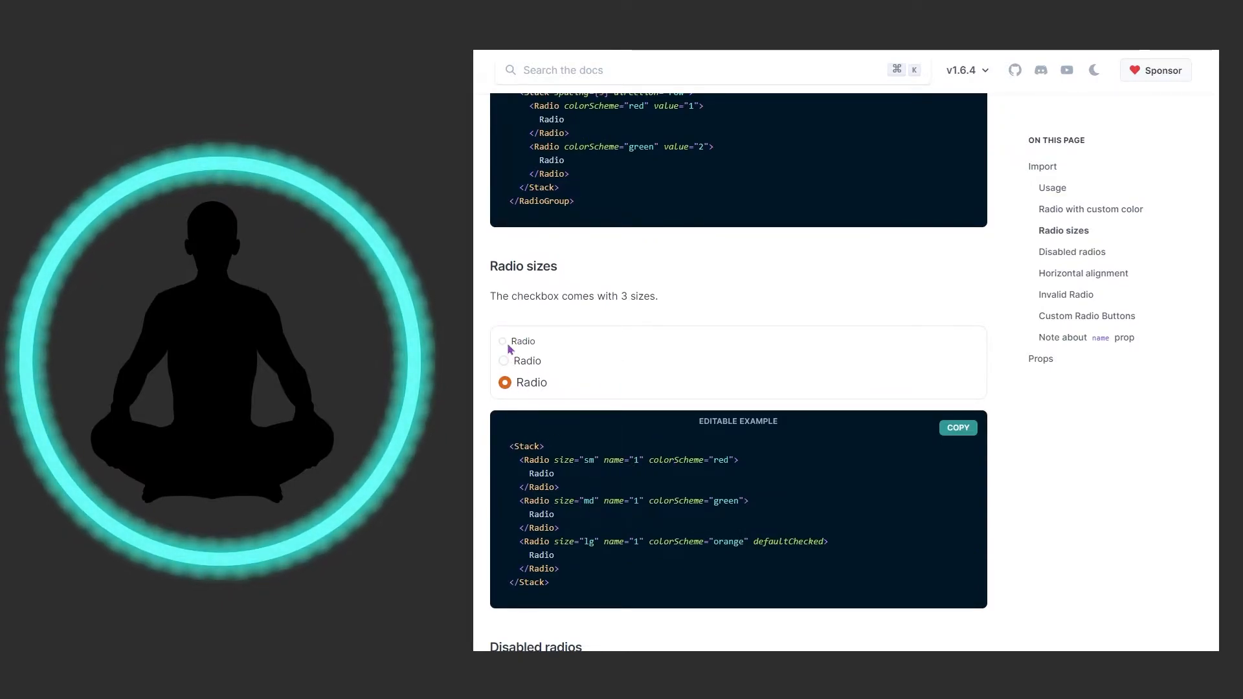
{"action": "mouse_move", "coordinate": [522, 367]}
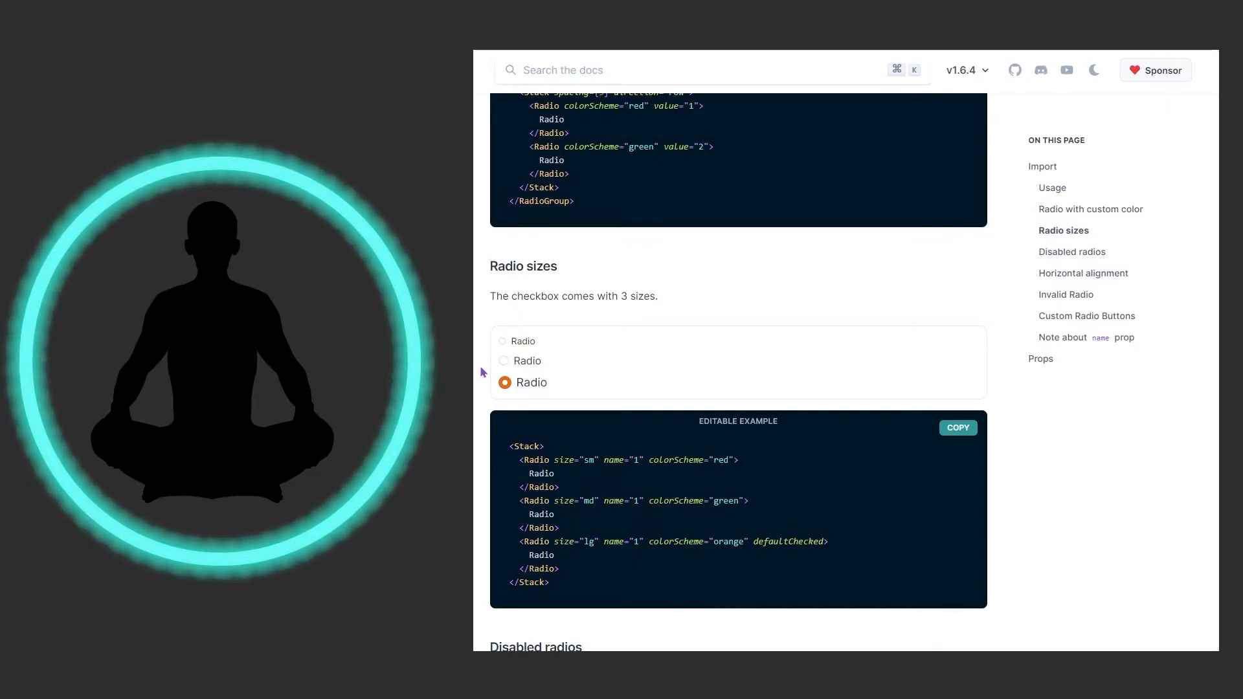
{"action": "mouse_move", "coordinate": [514, 350]}
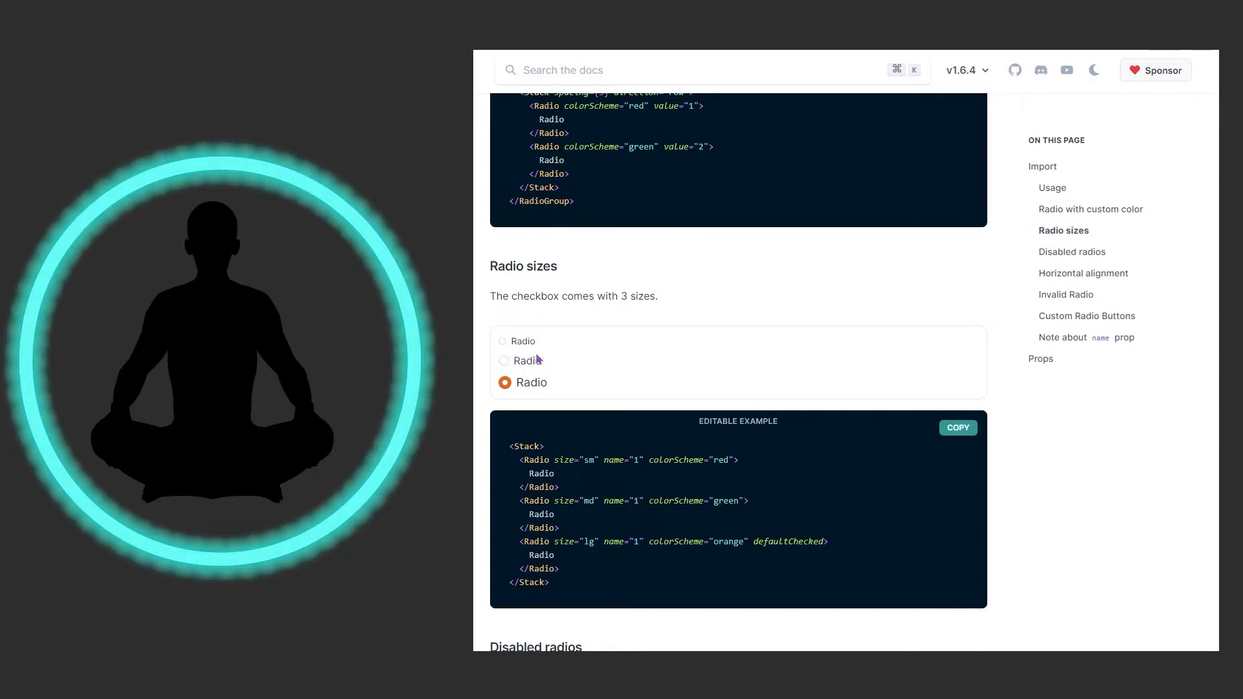
Scroll down to the 'Disabled radios' example and its code.
{"action": "scroll", "scroll_direction": "down", "scroll_amount": 3}
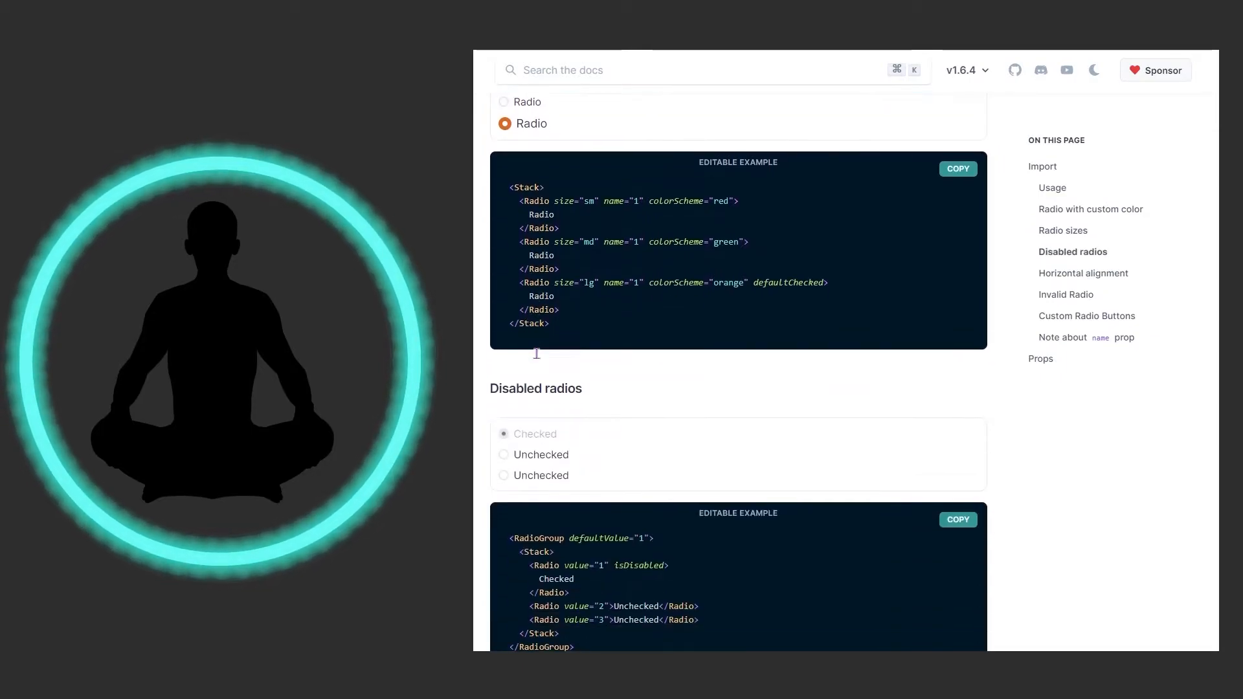
{"action": "scroll", "scroll_direction": "down", "scroll_amount": 3}
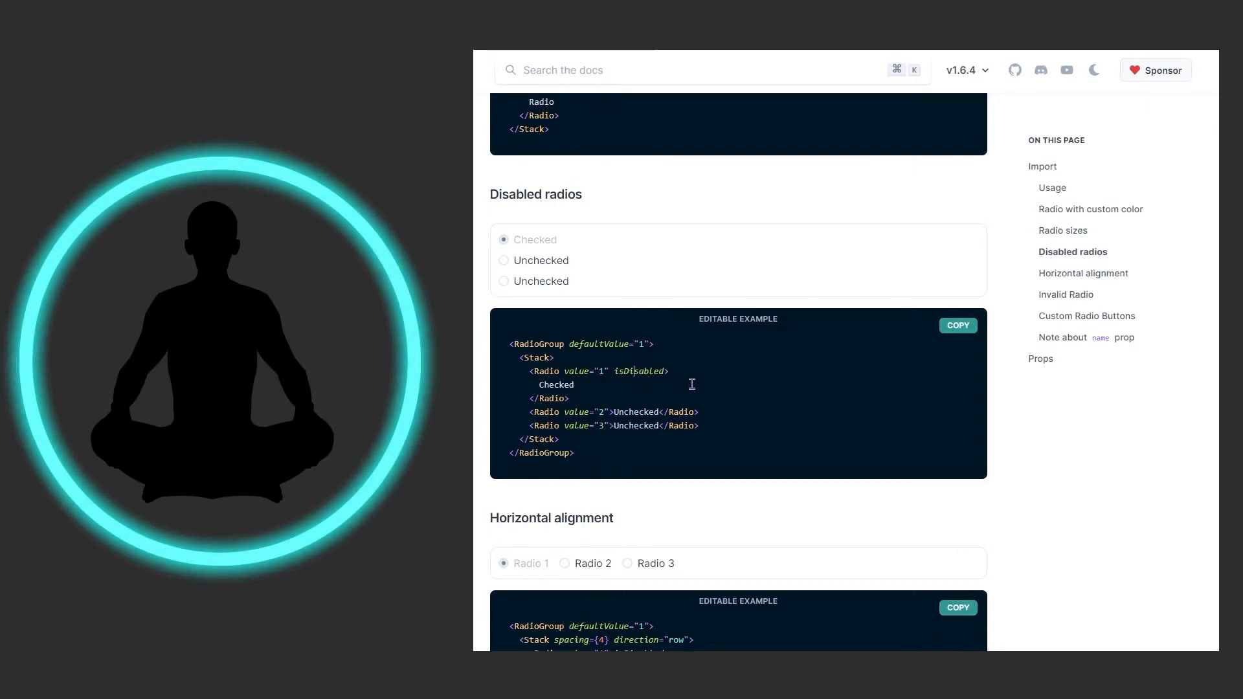
Scroll down to the 'Horizontal alignment' example above Invalid Radio.
{"action": "scroll", "scroll_direction": "down", "scroll_amount": 3}
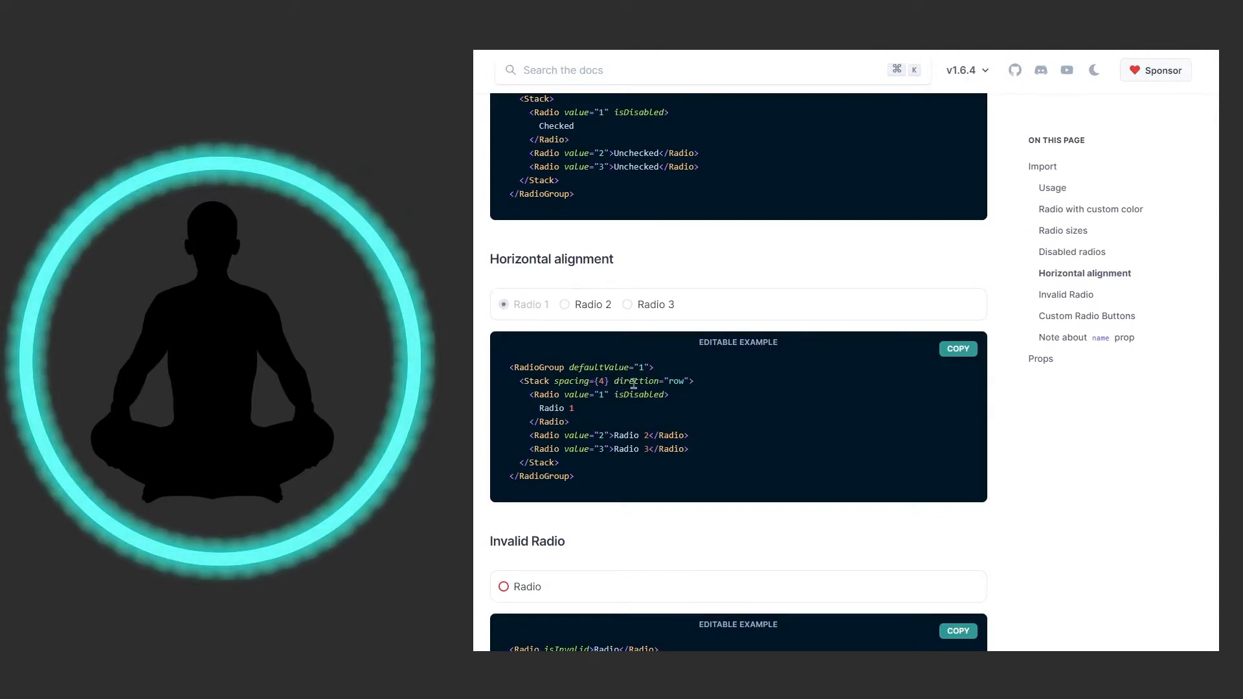
{"action": "mouse_move", "coordinate": [577, 317]}
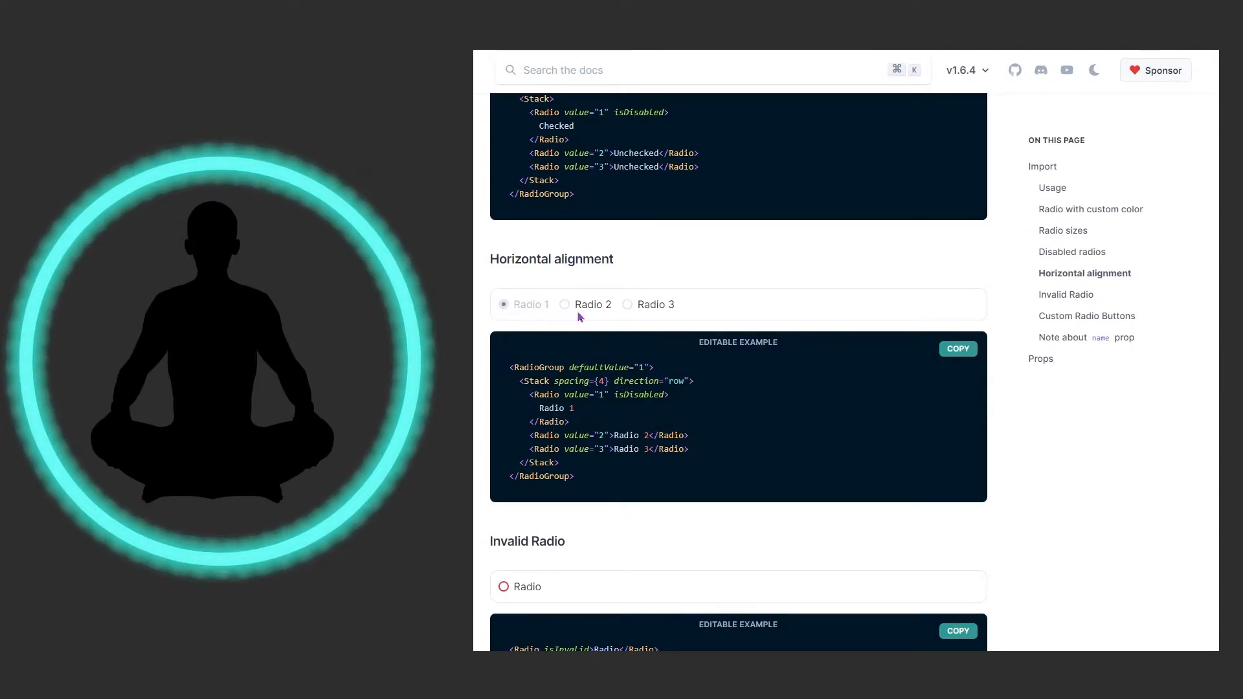
{"action": "mouse_move", "coordinate": [653, 318]}
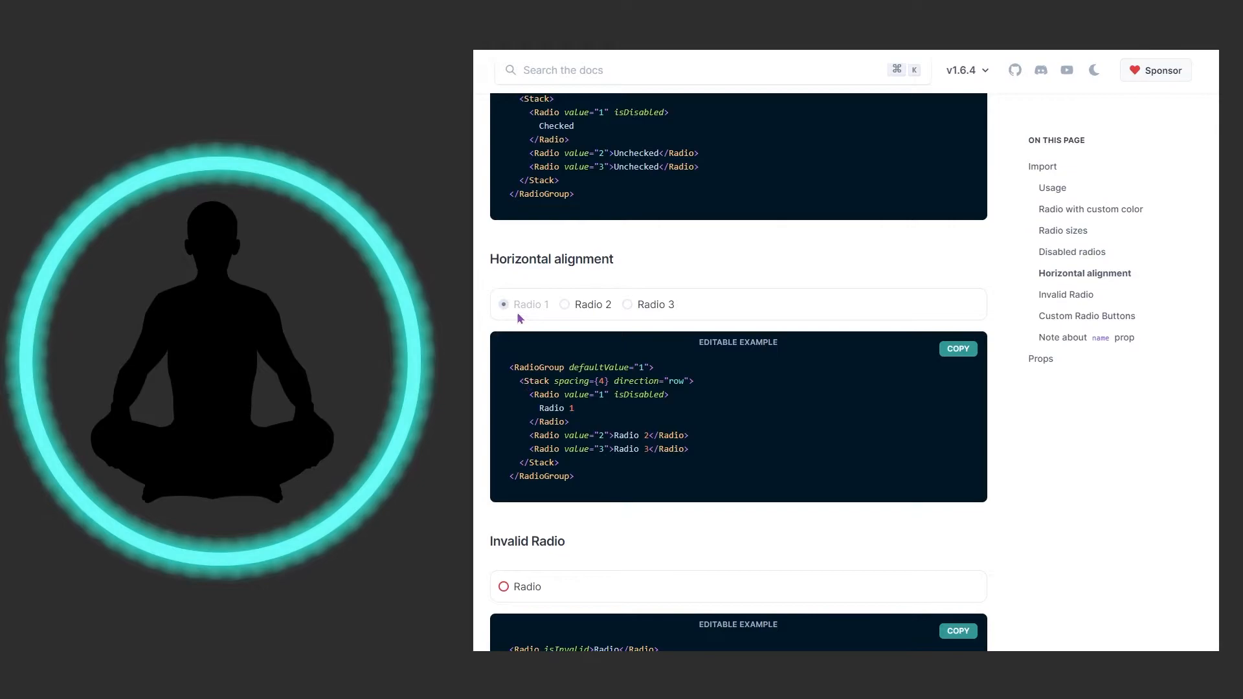
{"action": "mouse_move", "coordinate": [621, 317]}
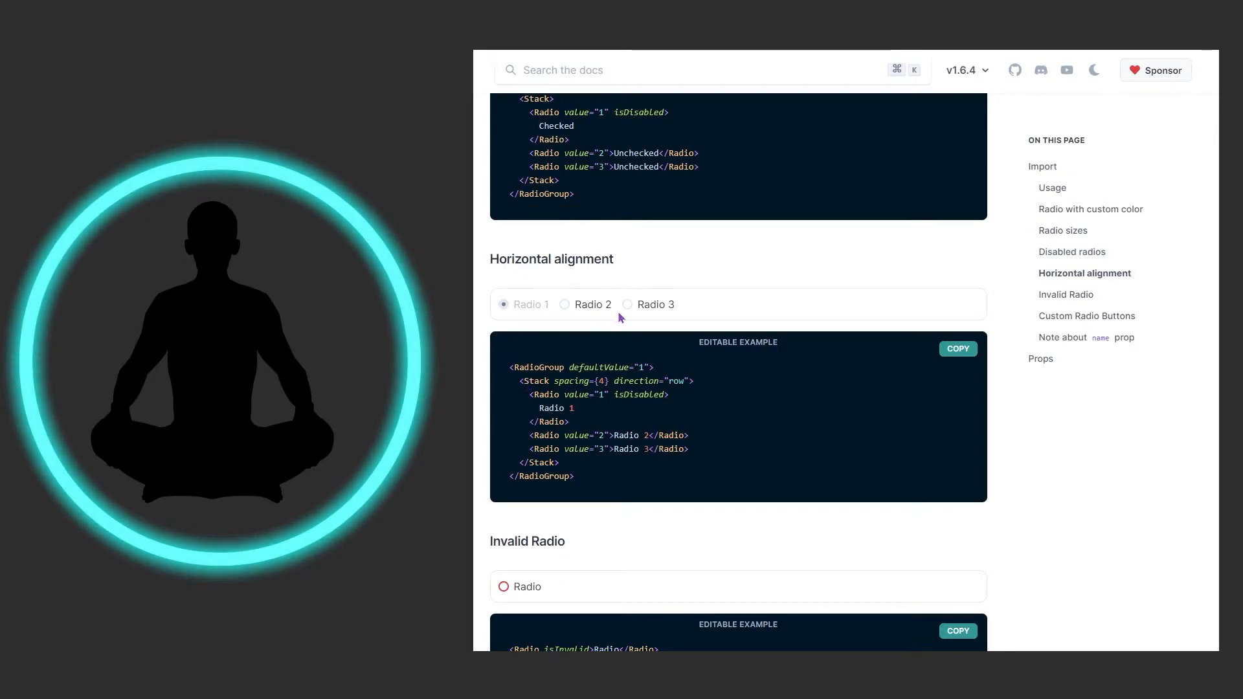
{"action": "scroll", "scroll_direction": "down", "scroll_amount": 3}
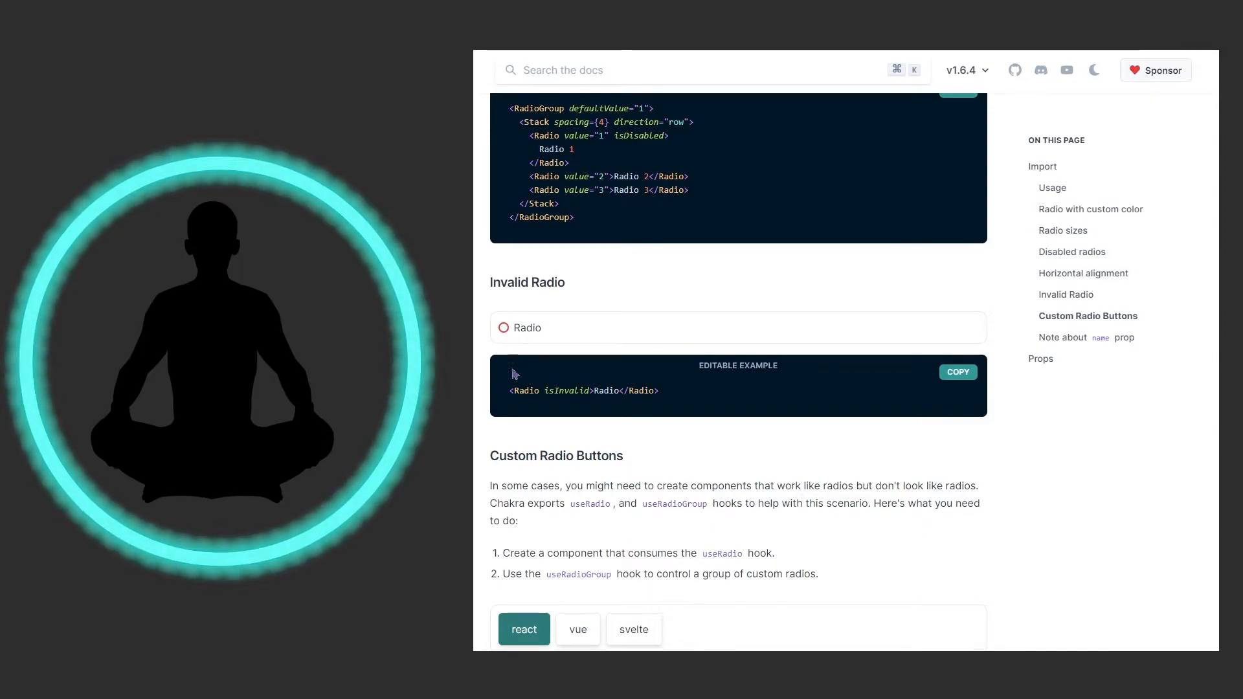
{"action": "scroll", "scroll_direction": "down", "scroll_amount": 3}
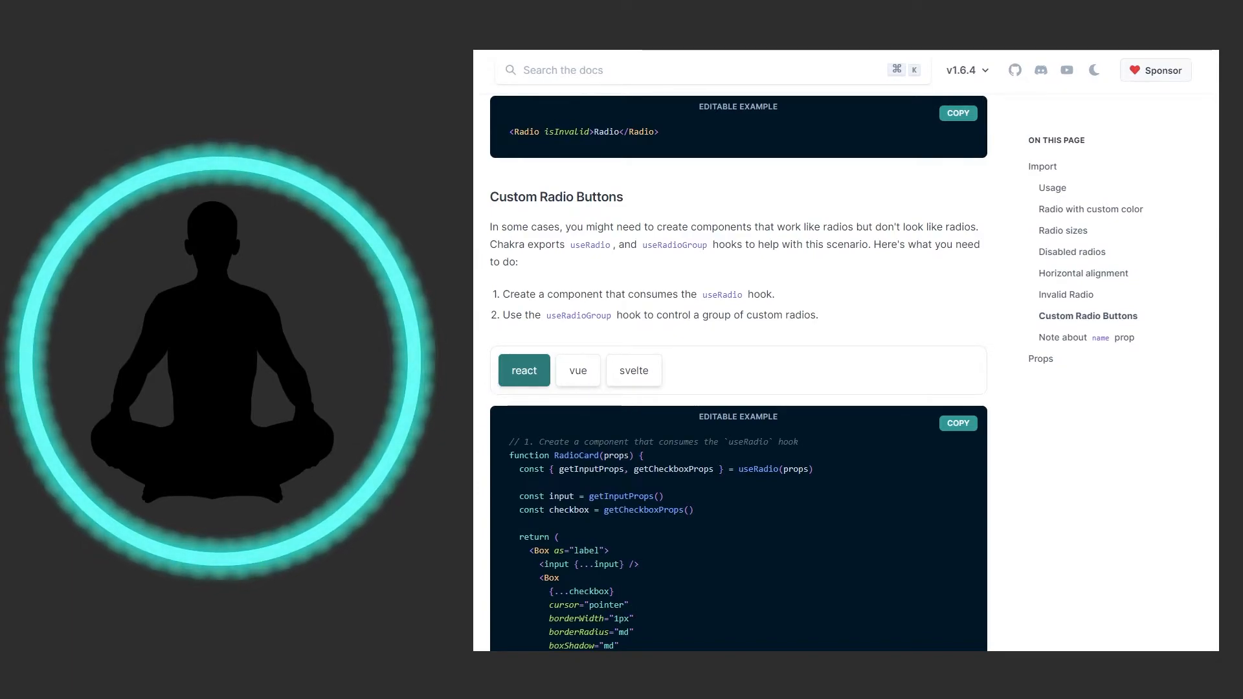
{"action": "left_click", "coordinate": [577, 370]}
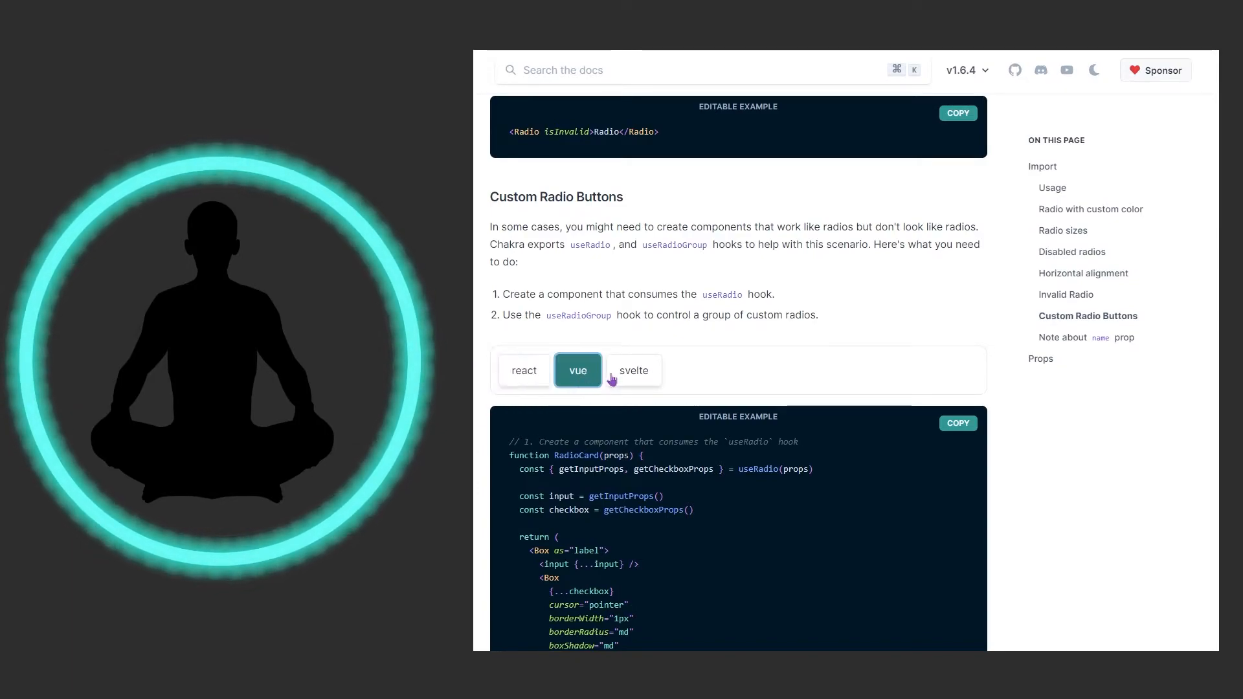
{"action": "scroll", "scroll_direction": "down", "scroll_amount": 3}
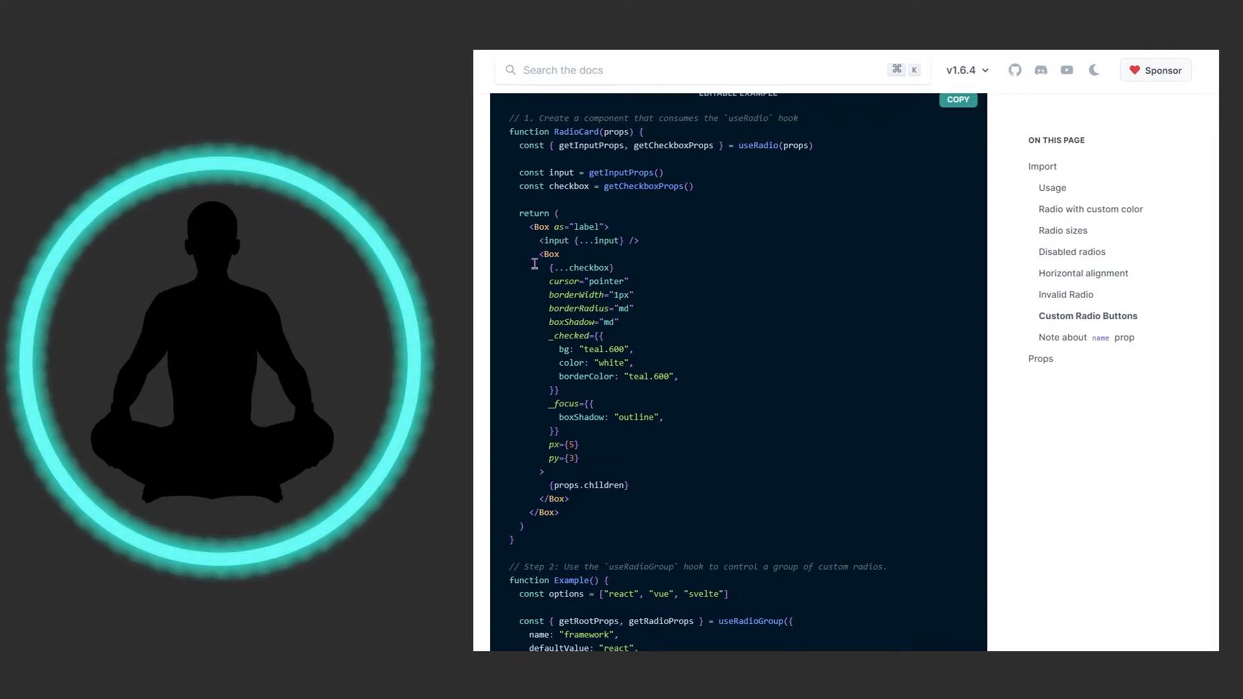
{"action": "mouse_move", "coordinate": [499, 309]}
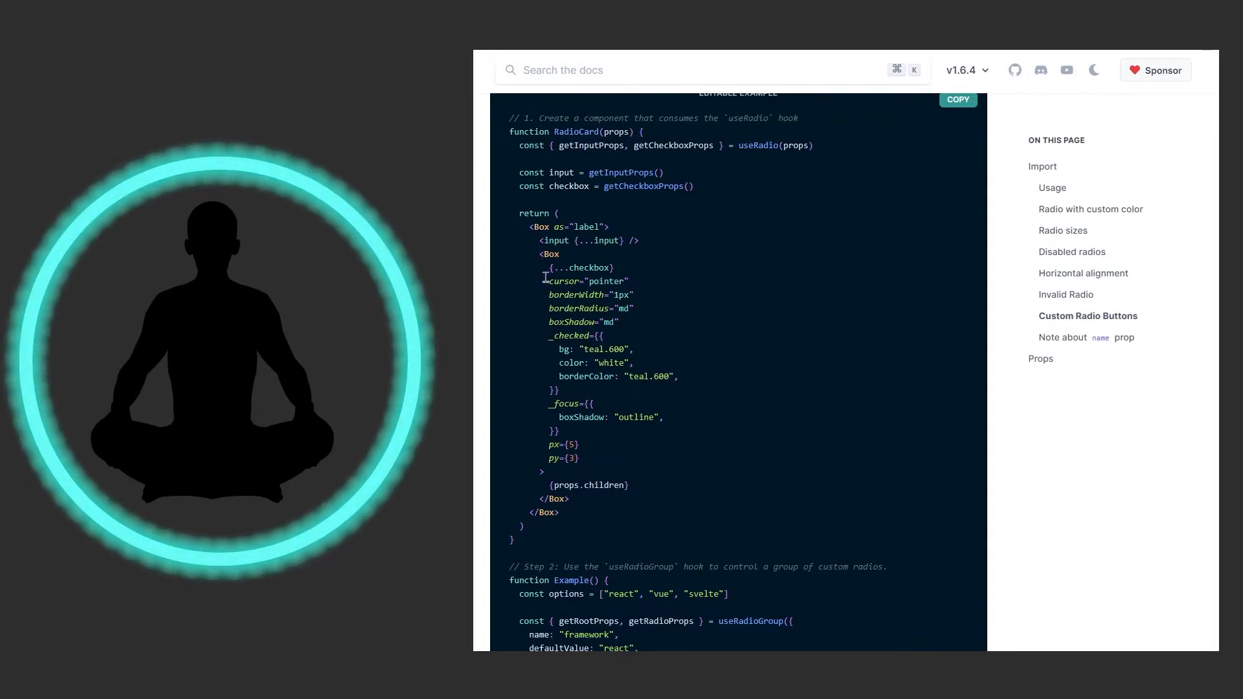
{"action": "mouse_move", "coordinate": [511, 363]}
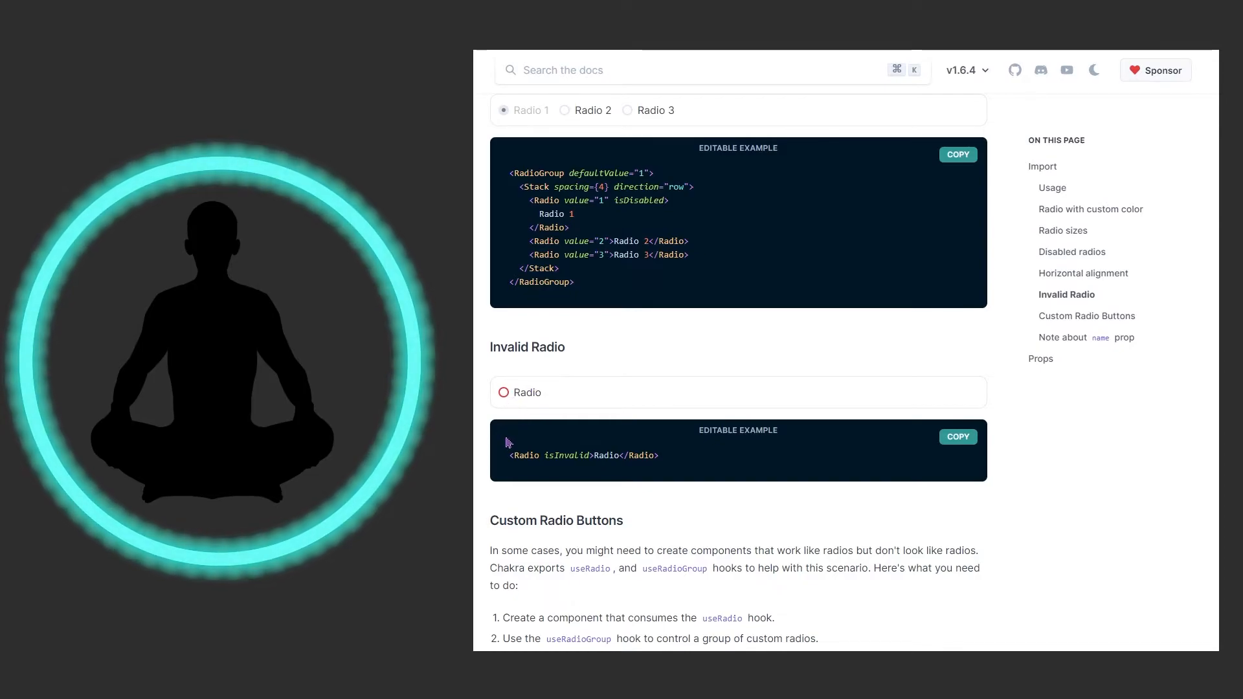
{"action": "scroll", "scroll_direction": "down", "scroll_amount": 3}
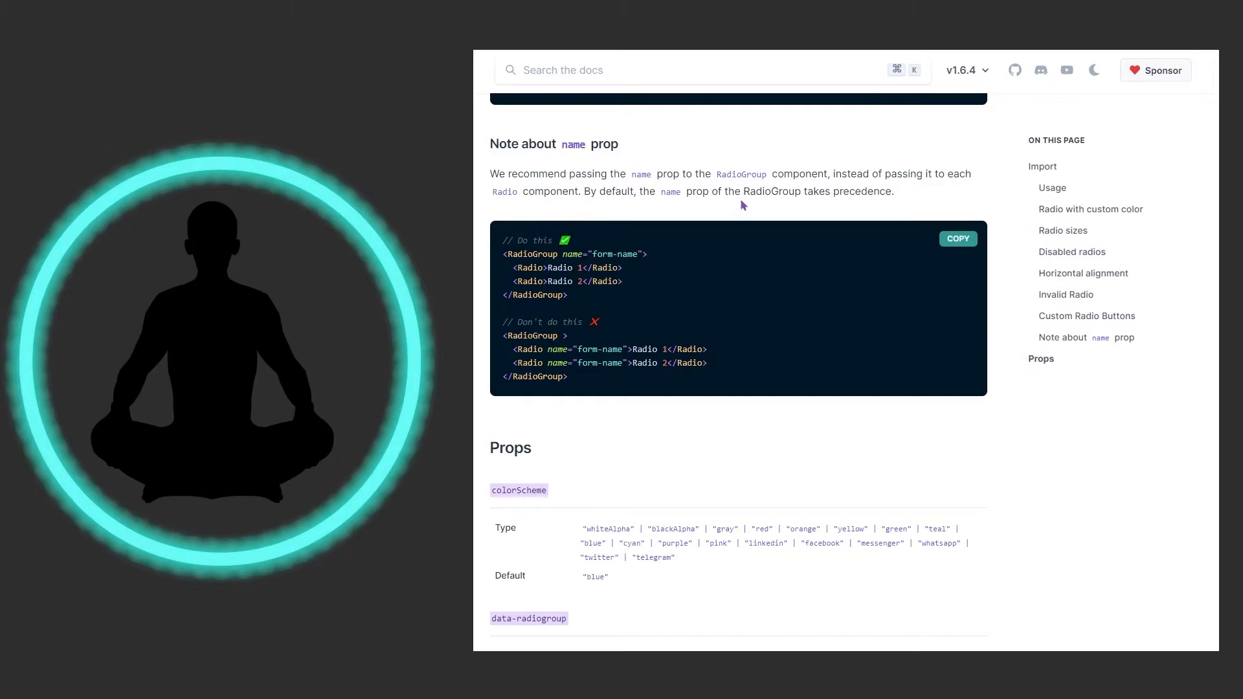
{"action": "mouse_move", "coordinate": [933, 216]}
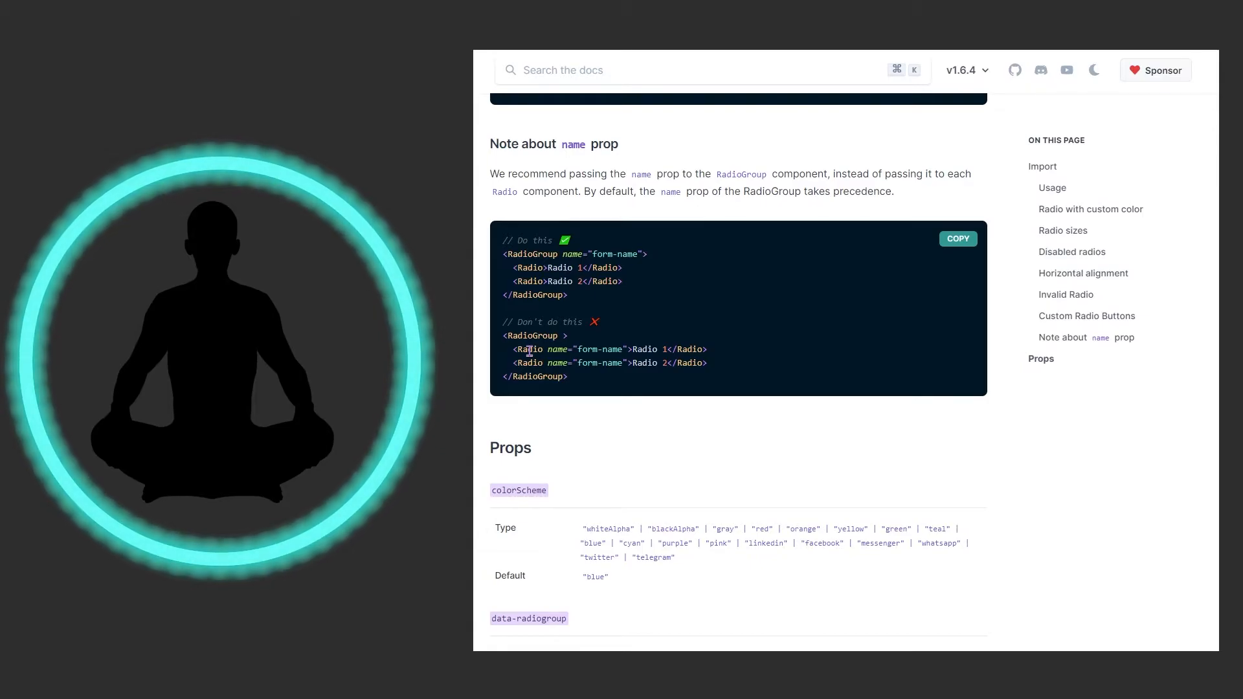
{"action": "scroll", "scroll_direction": "down", "scroll_amount": 3}
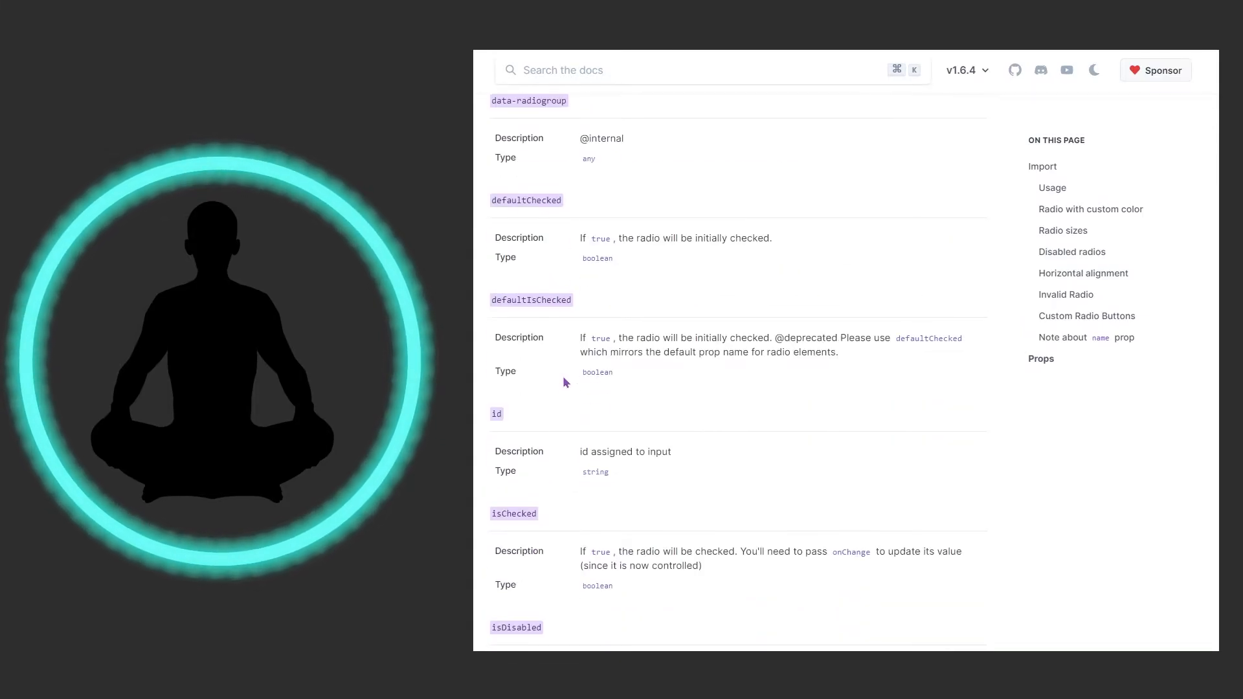
{"action": "scroll", "scroll_direction": "down", "scroll_amount": 3}
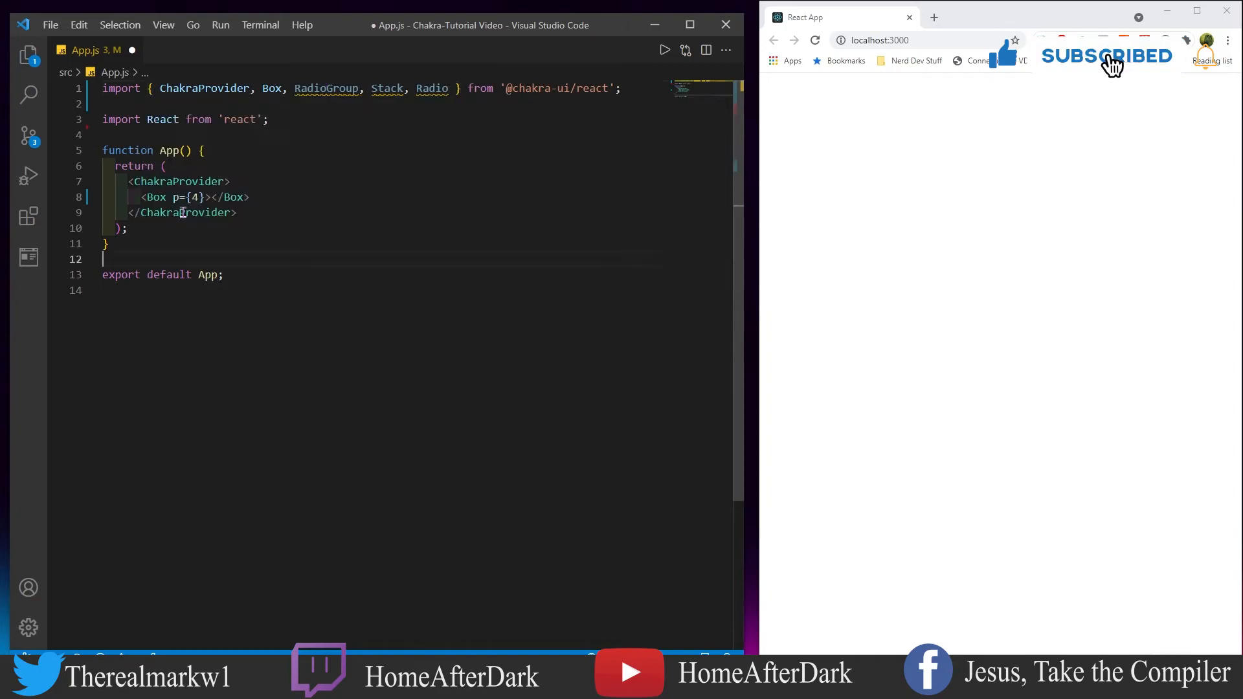
Type a RadioGroup with Stack direction="row" and Radios First, Second, 'Third - don't choose me!!'.
{"action": "type", "text": "<RadioGroup></RadioGroup>"}
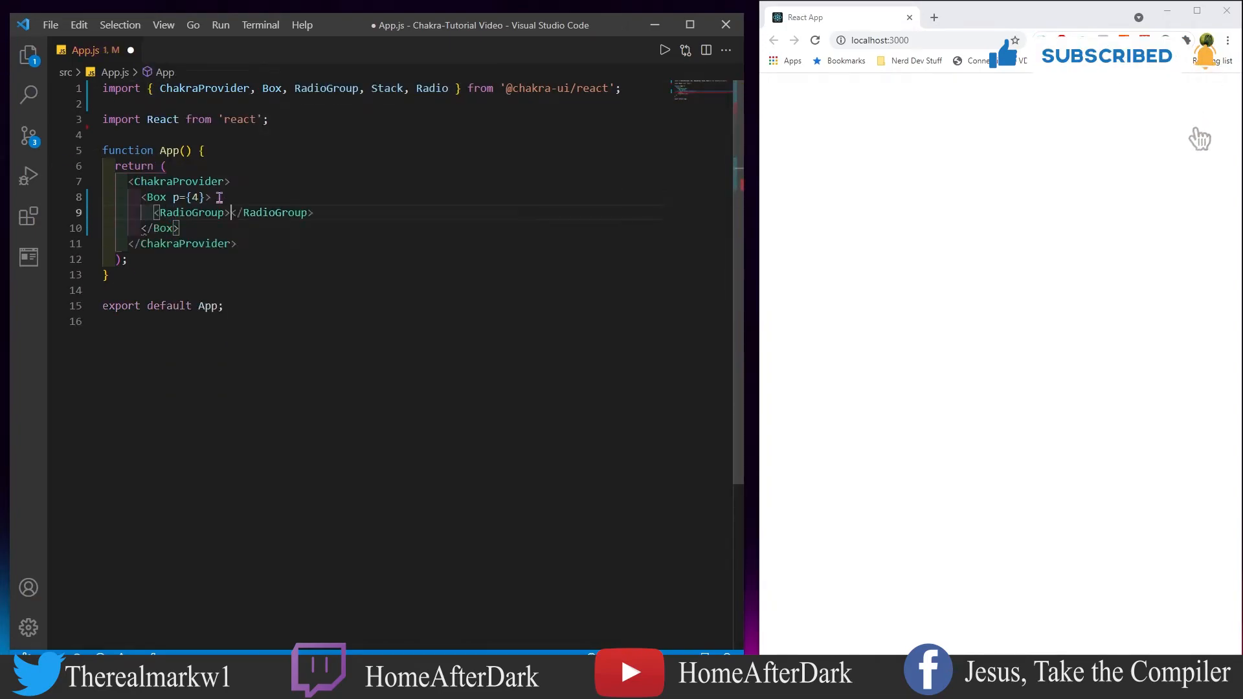
{"action": "type", "text": "<Stack direction'"}
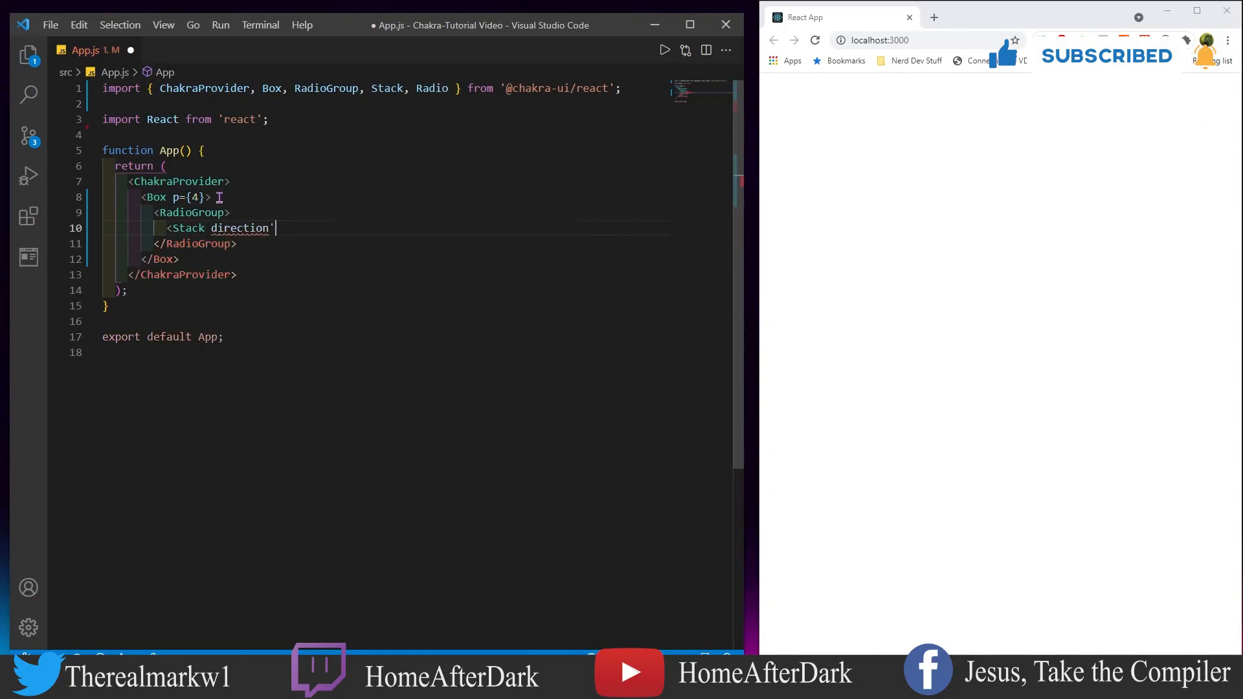
{"action": "type", "text": "=\"row\""}
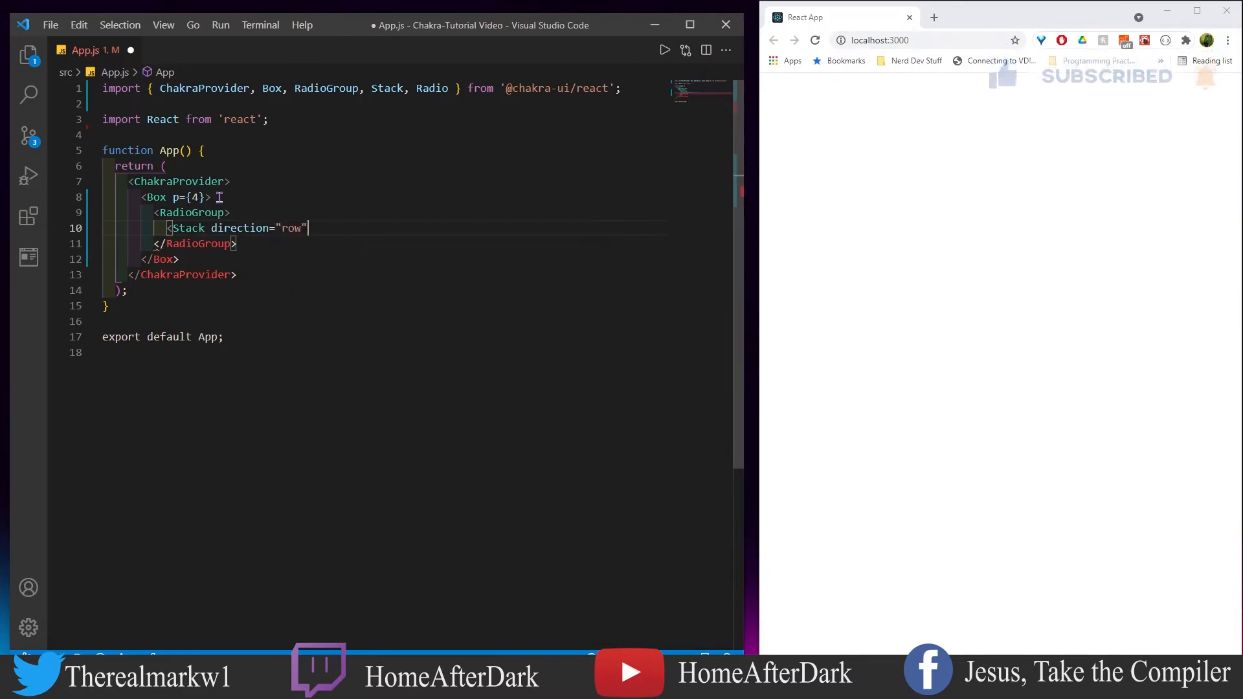
{"action": "type", "text": "<Radio></Radio>"}
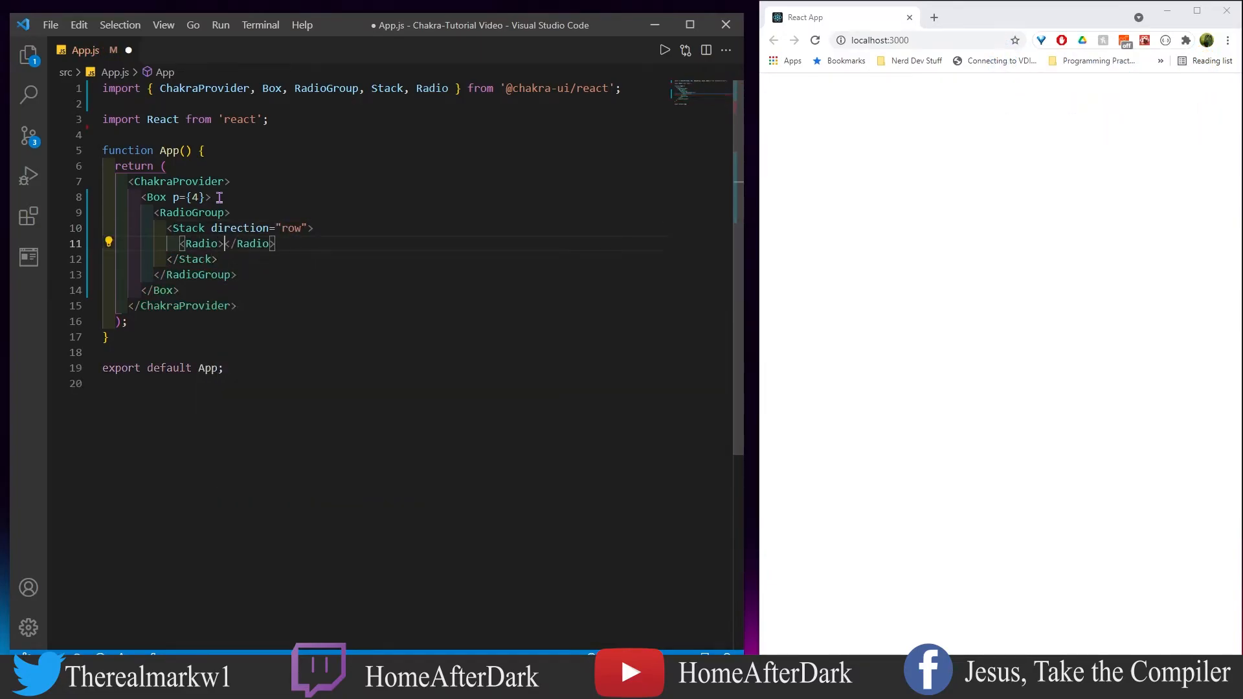
{"action": "type", "text": "First"}
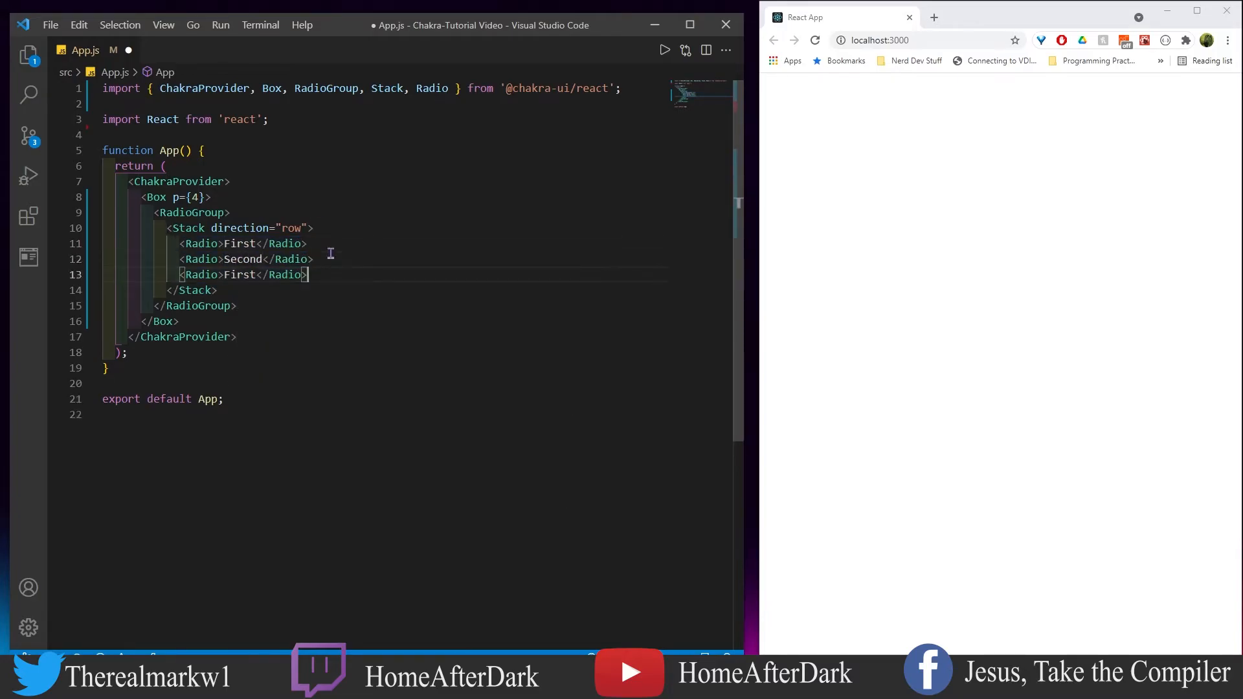
{"action": "type", "text": "Third - don't choose me!!"}
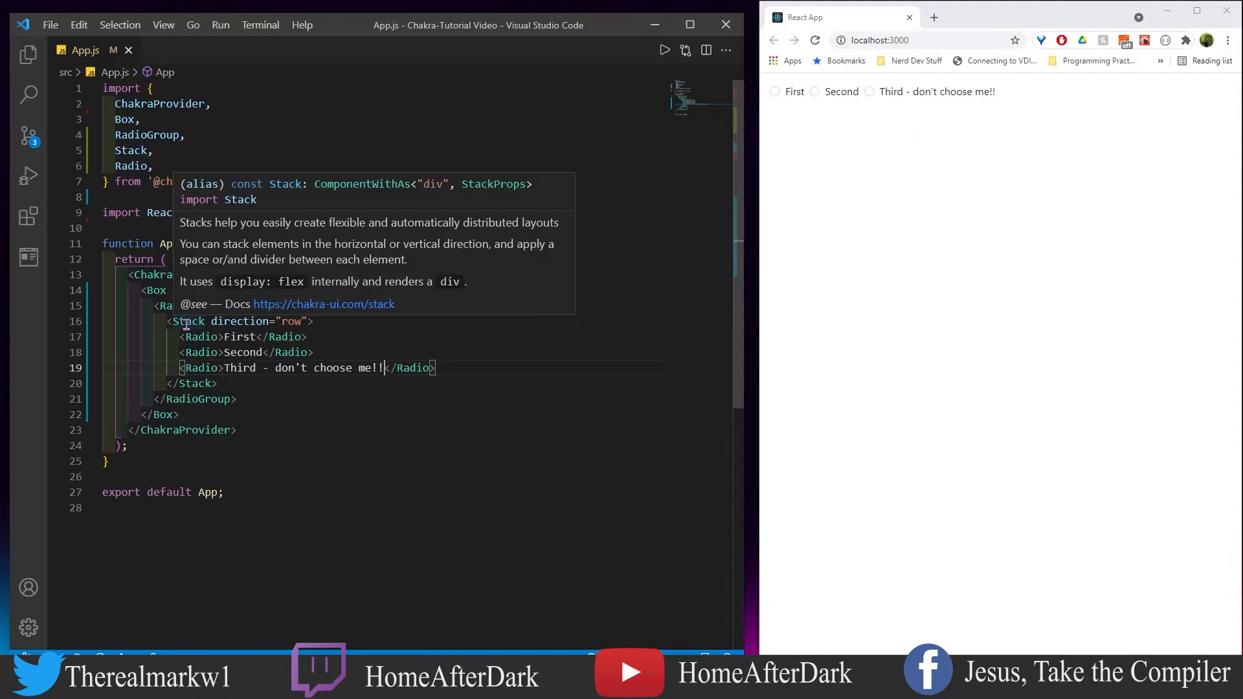
{"action": "mouse_move", "coordinate": [910, 120]}
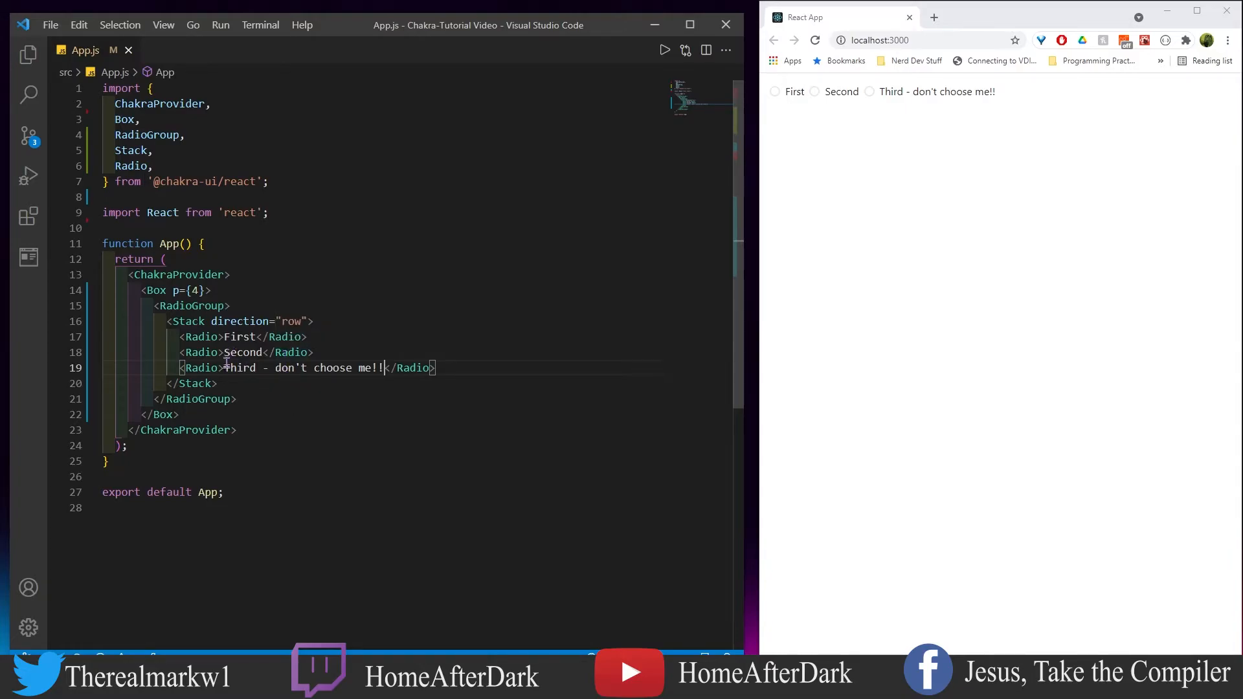
Click First, Second, Third and First again at localhost:3000; all stay checked.
{"action": "left_click", "coordinate": [775, 91]}
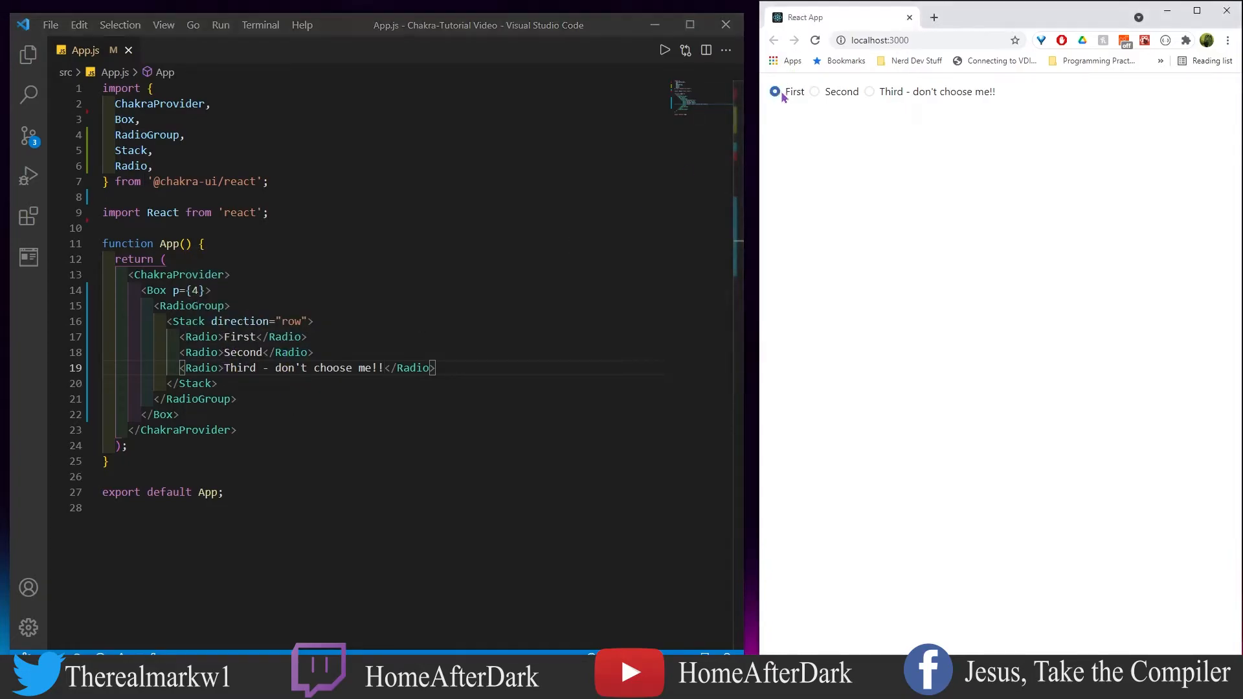
{"action": "left_click", "coordinate": [869, 92]}
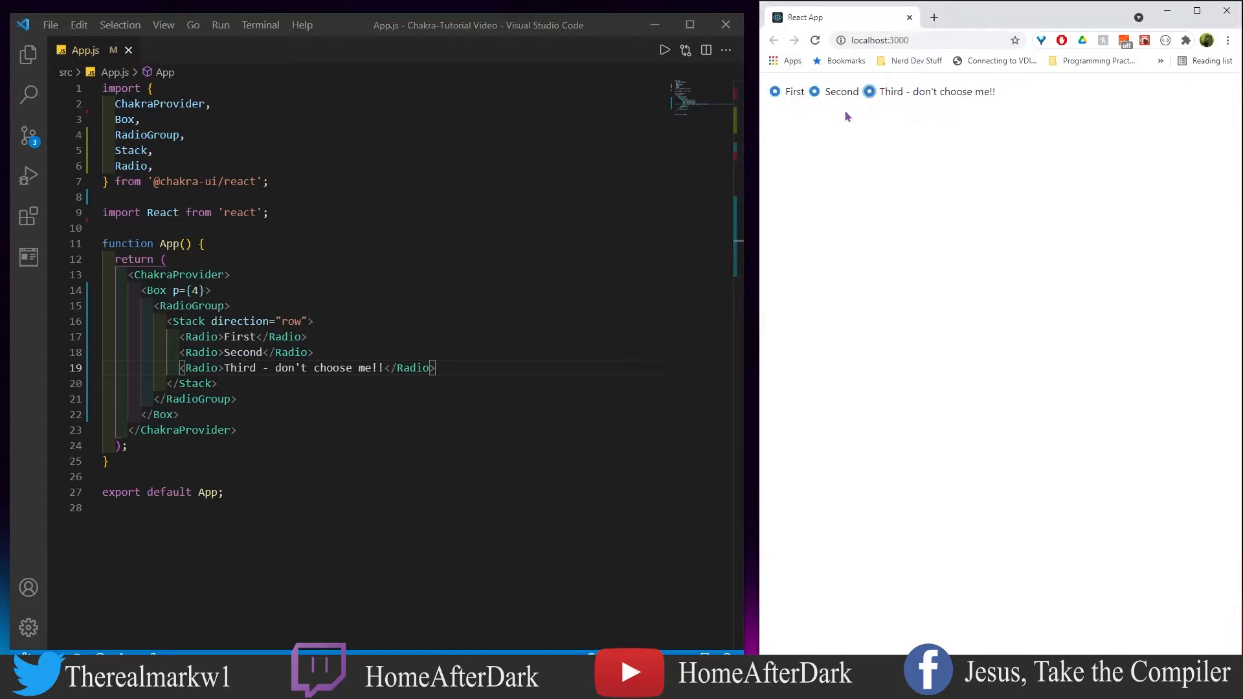
{"action": "left_click", "coordinate": [775, 92]}
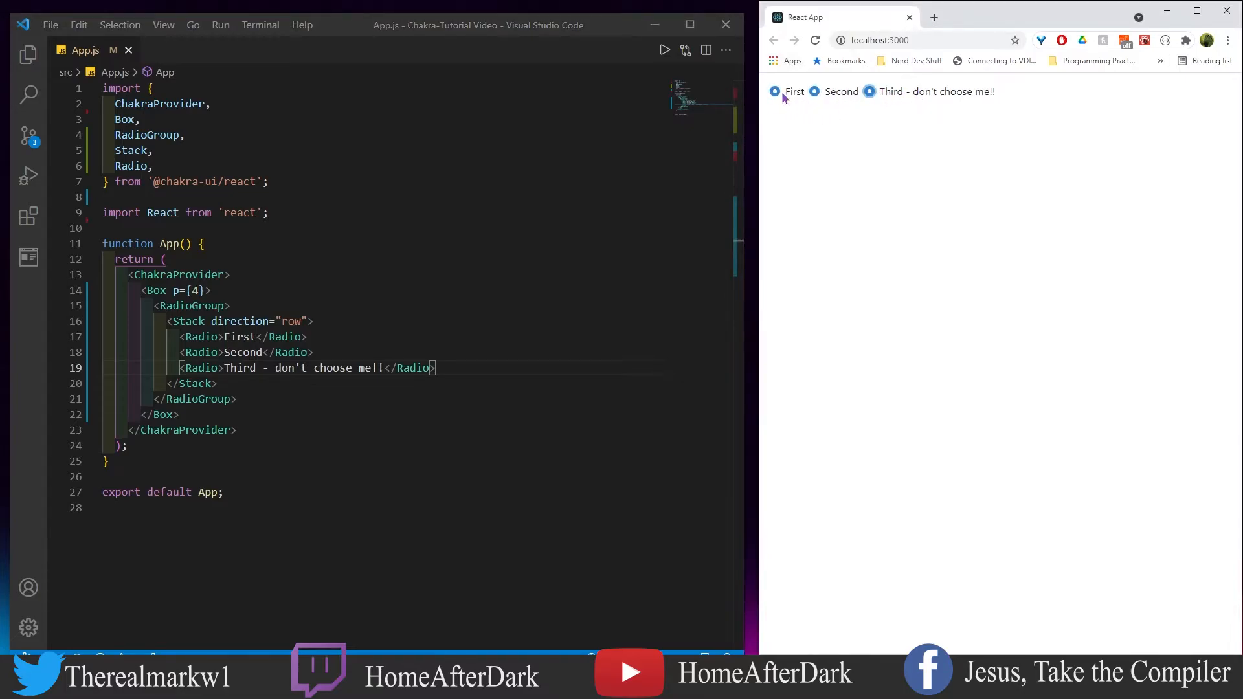
{"action": "left_click", "coordinate": [870, 92]}
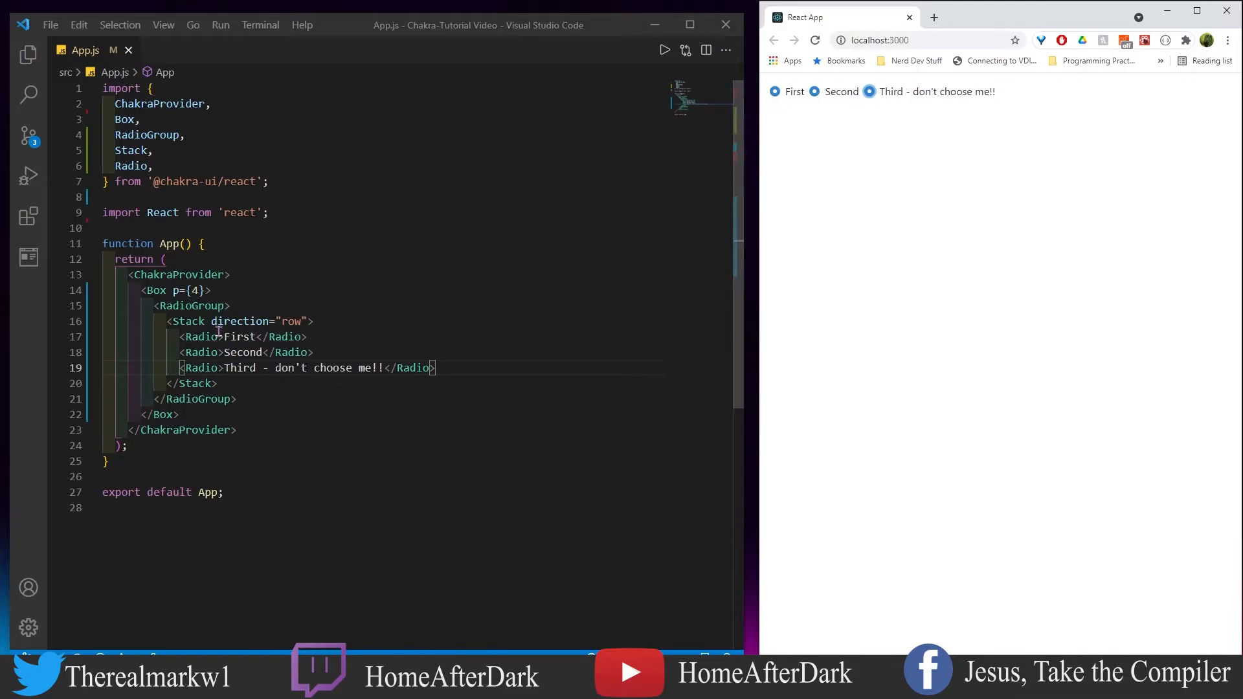
Add value="1", value="2" and value="3" props to the three Radio elements.
{"action": "type", "text": "value=\"1"}
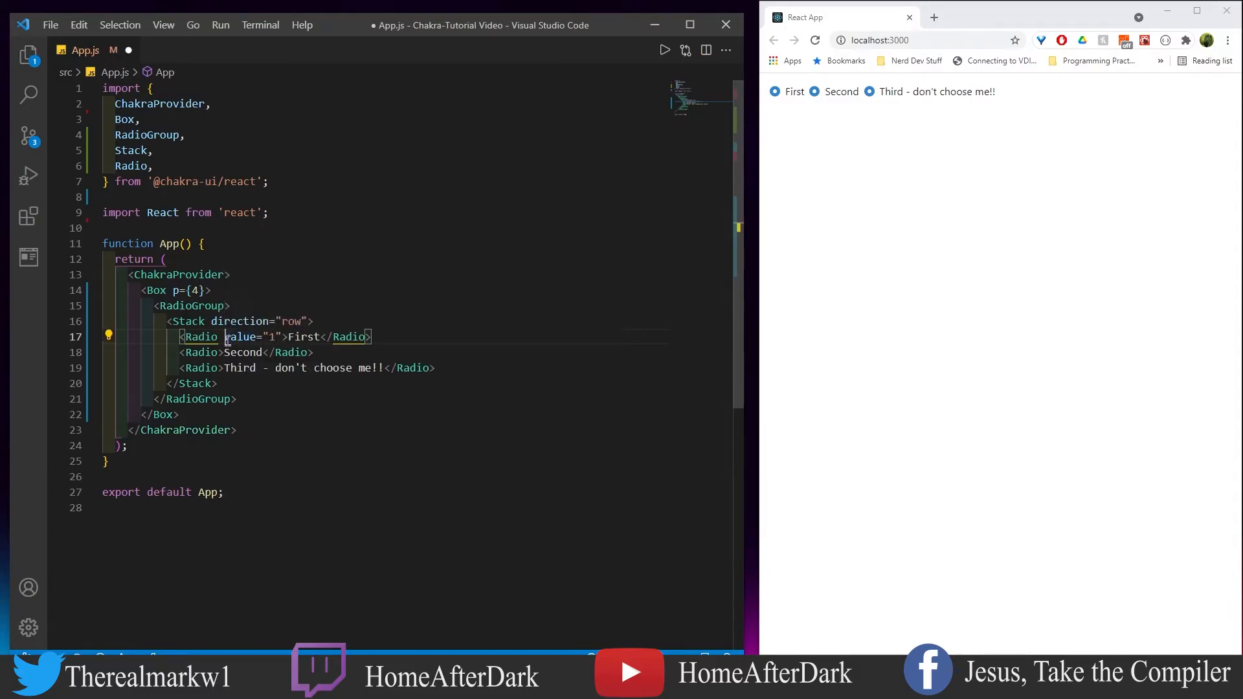
{"action": "double_click", "coordinate": [240, 336]}
{"action": "type", "text": " value=\"1"}
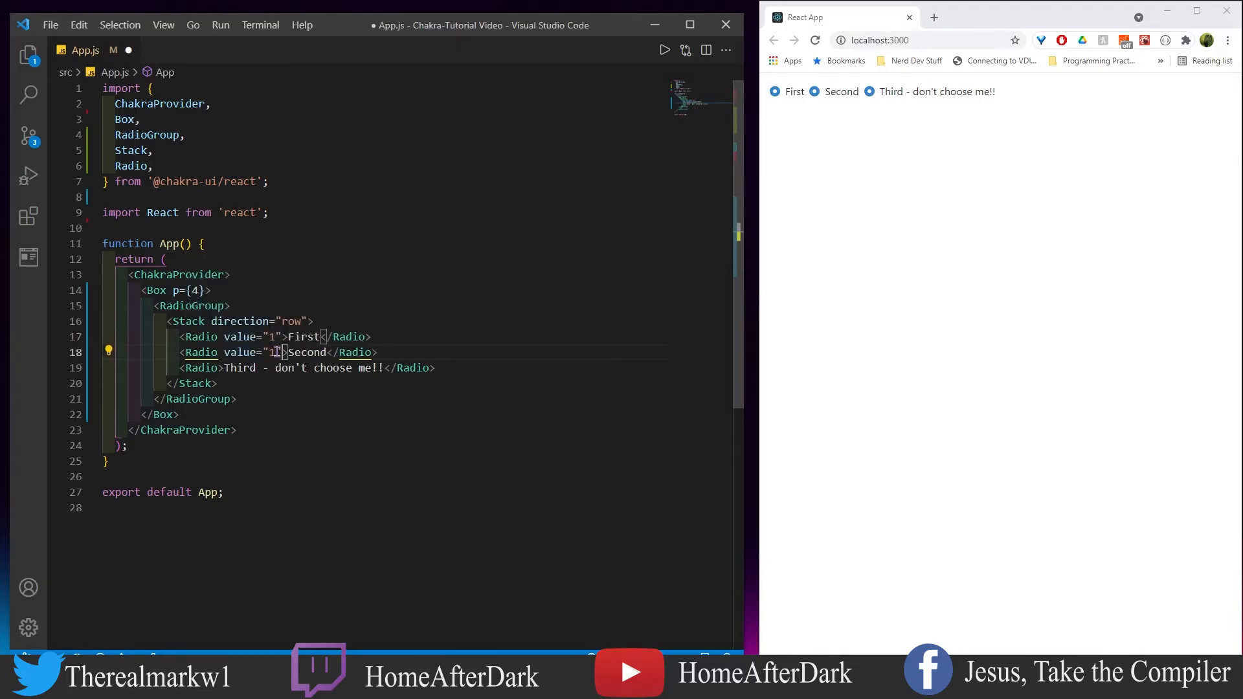
{"action": "type", "text": "2"}
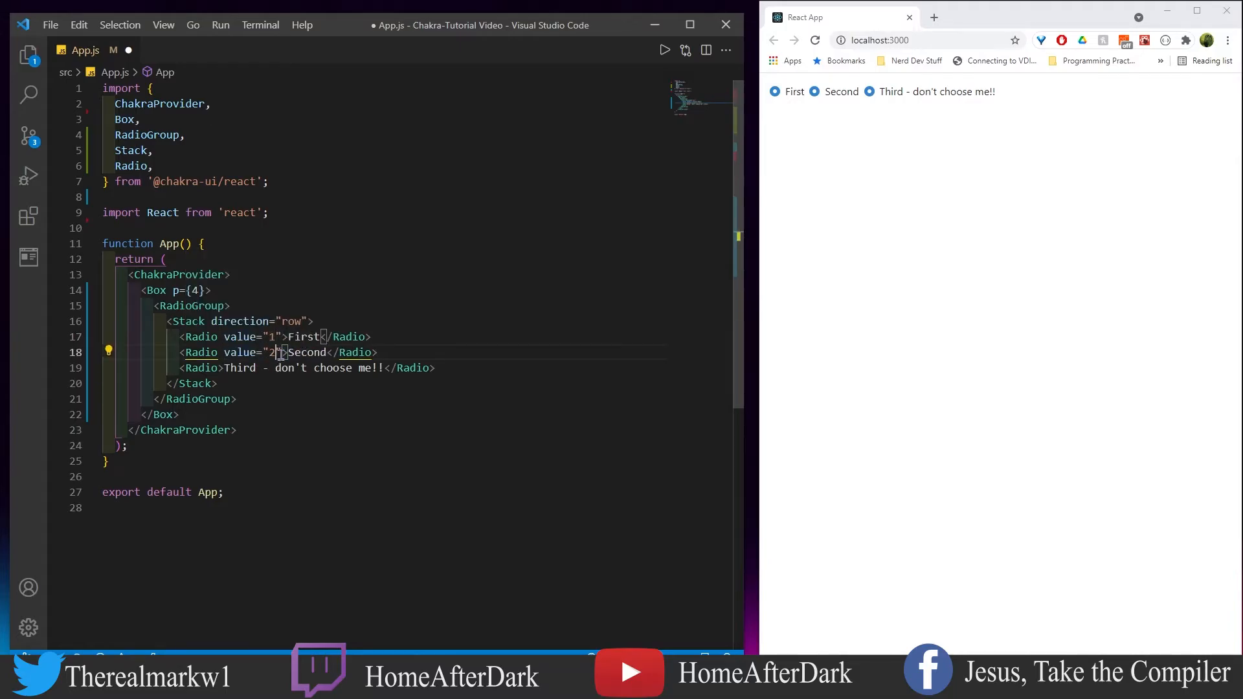
{"action": "type", "text": "value=\"1\""}
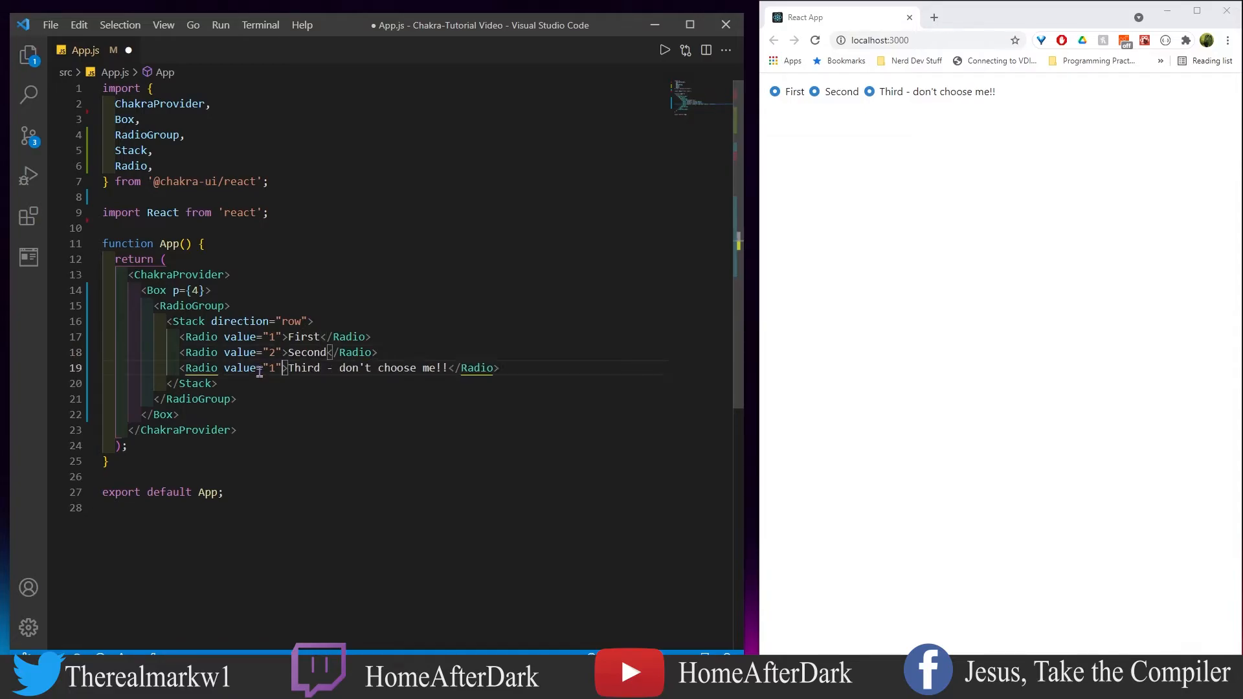
{"action": "left_click", "coordinate": [273, 368]}
{"action": "type", "text": "3"}
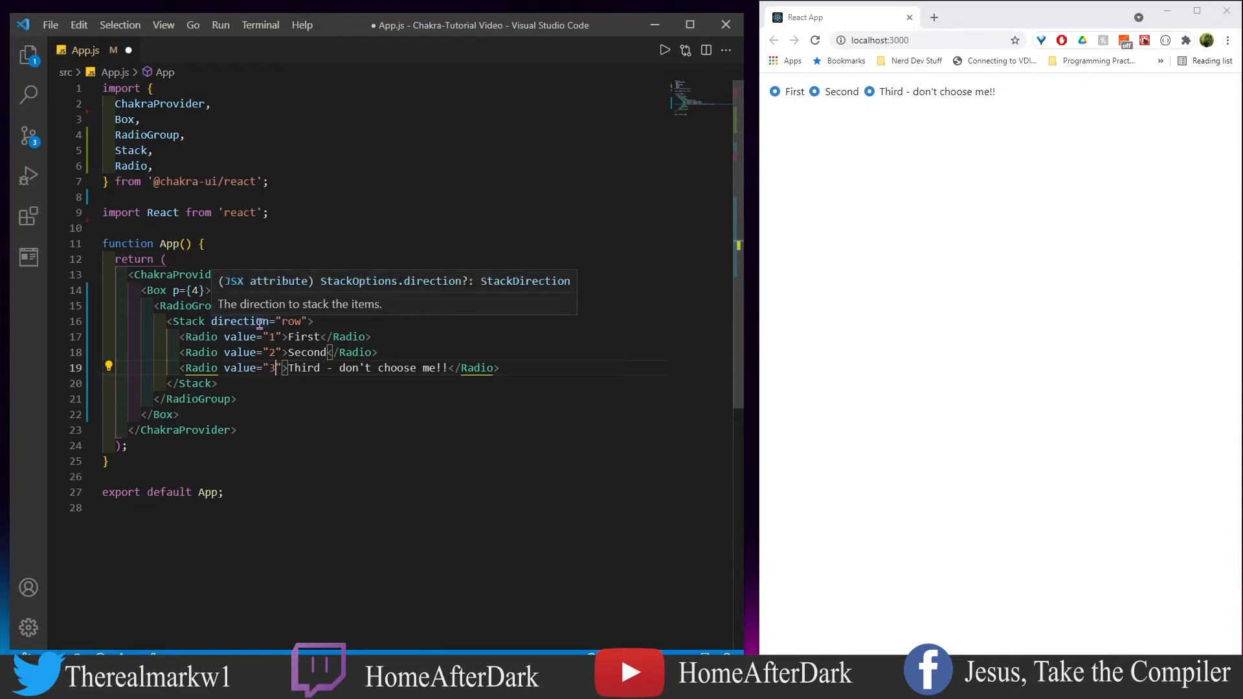
{"action": "mouse_move", "coordinate": [369, 322]}
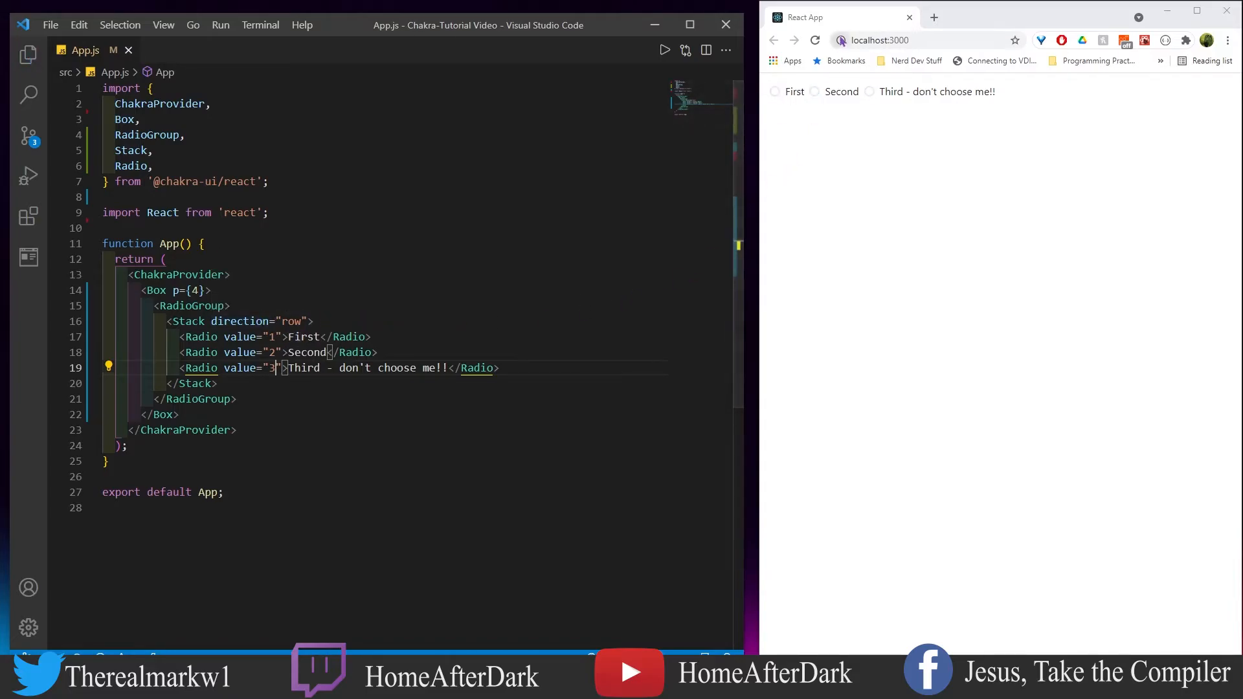
{"action": "mouse_move", "coordinate": [842, 39]}
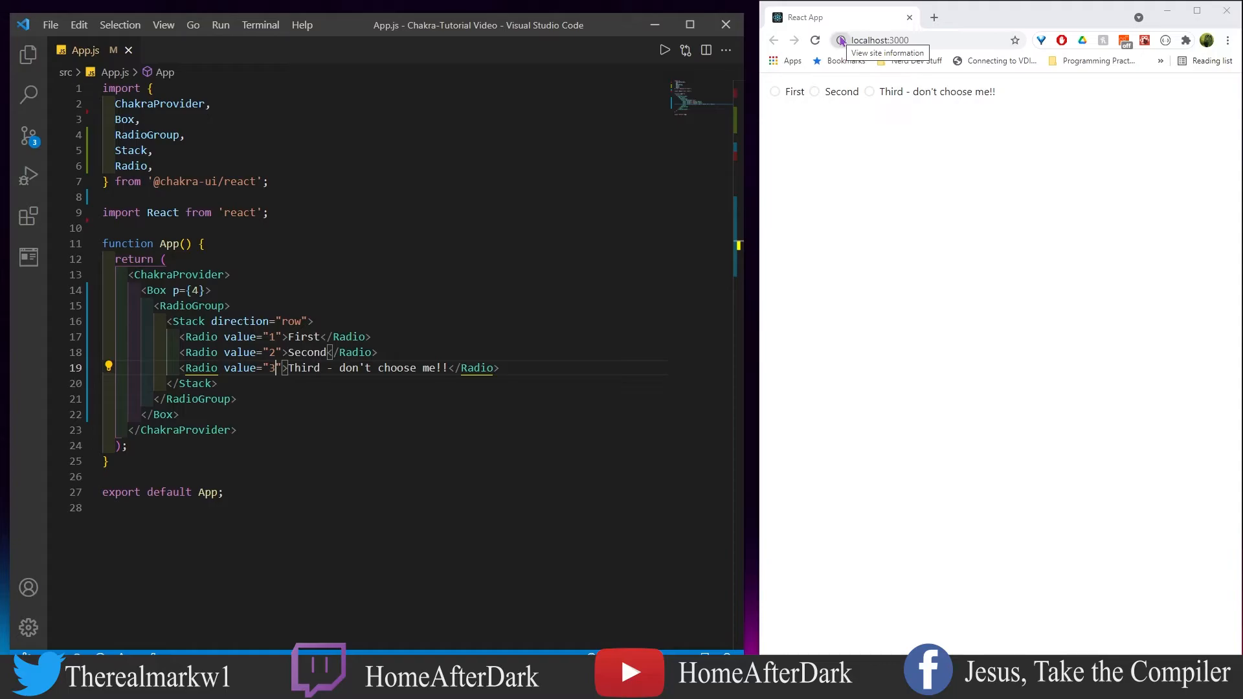
Click First, then 'Third - don't choose me!!', confirming only one radio stays checked.
{"action": "left_click", "coordinate": [775, 91]}
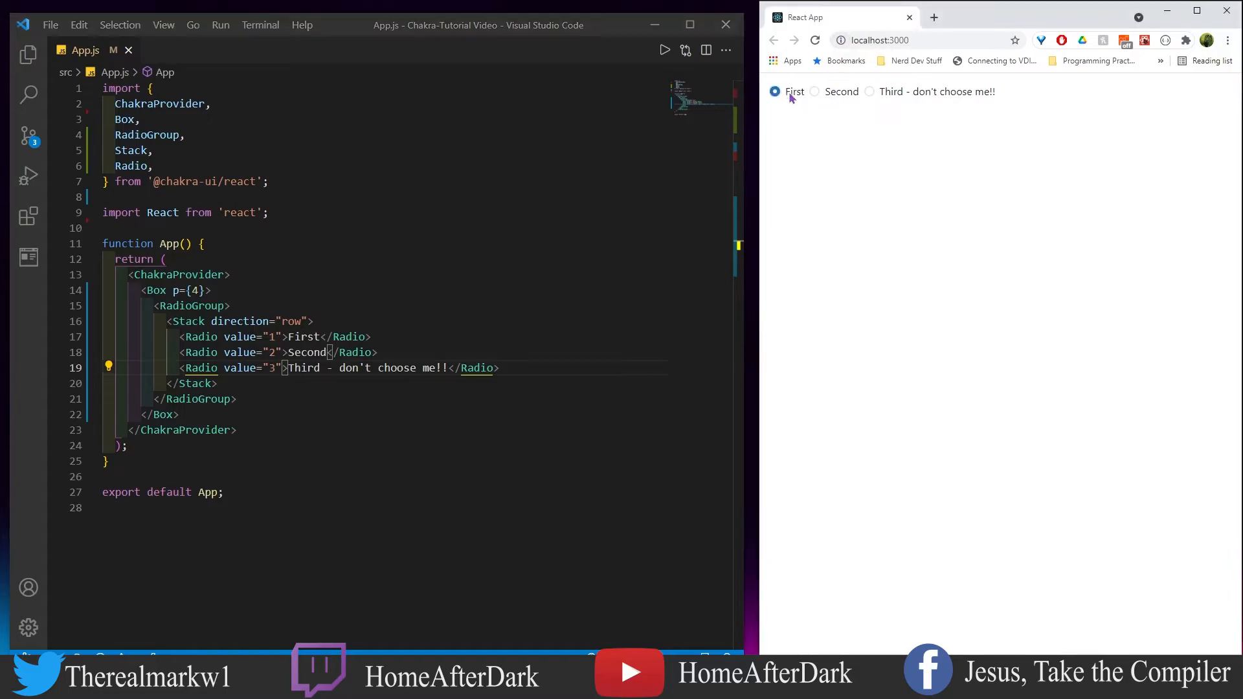
{"action": "left_click", "coordinate": [869, 91]}
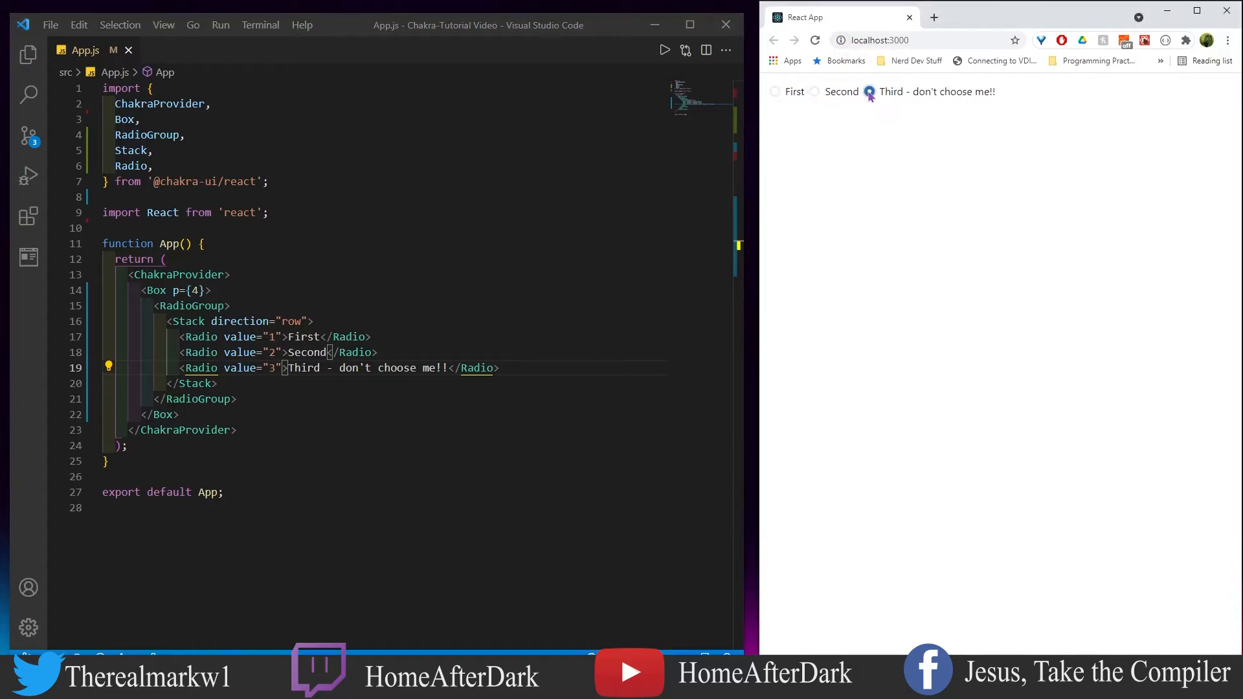
{"action": "left_click", "coordinate": [869, 91]}
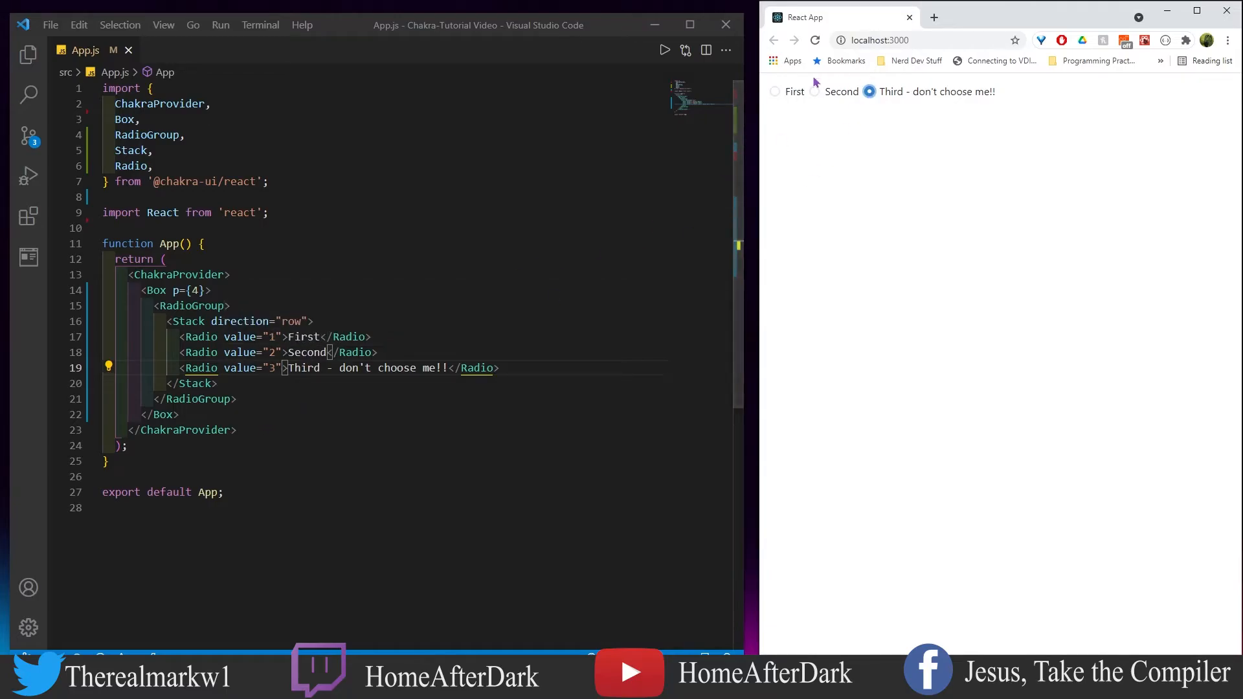
{"action": "mouse_move", "coordinate": [821, 116]}
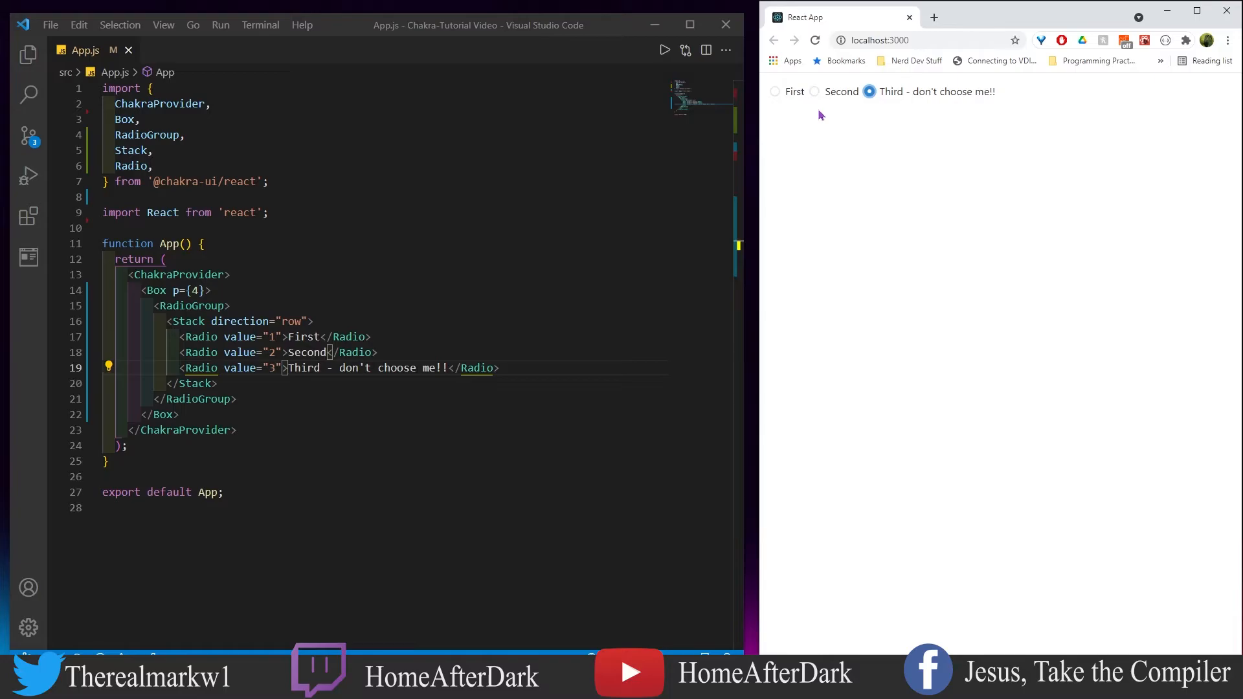
{"action": "mouse_move", "coordinate": [770, 116]}
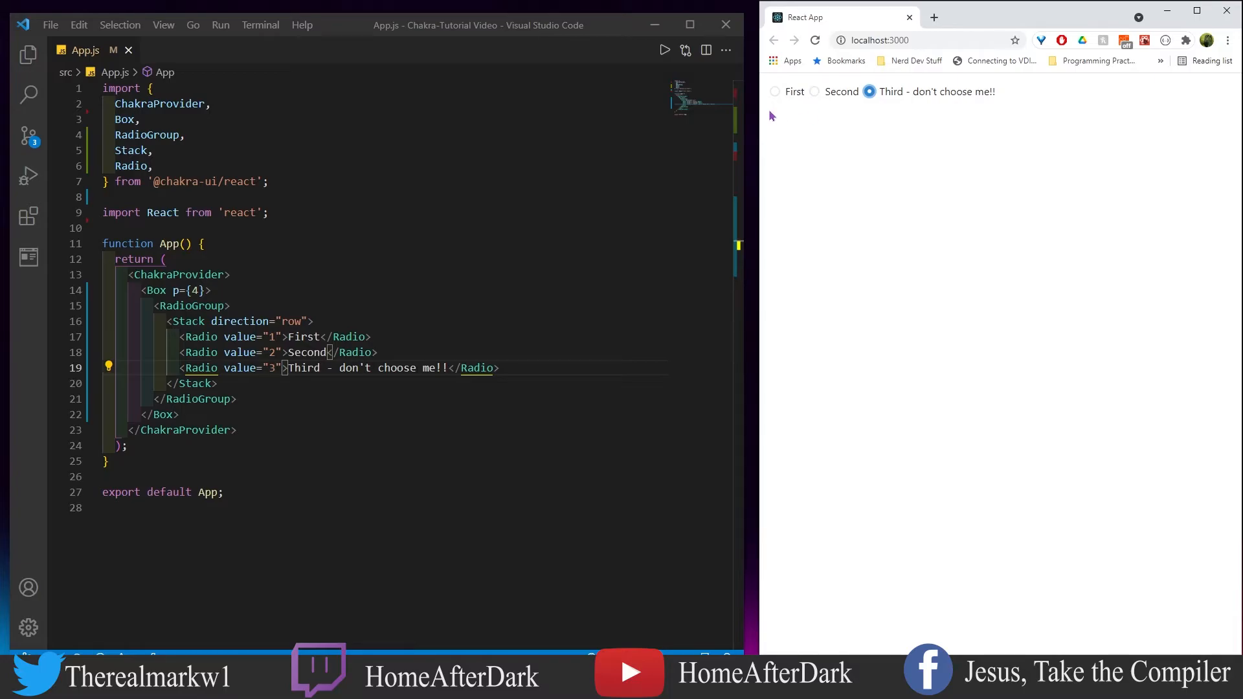
{"action": "mouse_move", "coordinate": [326, 325]}
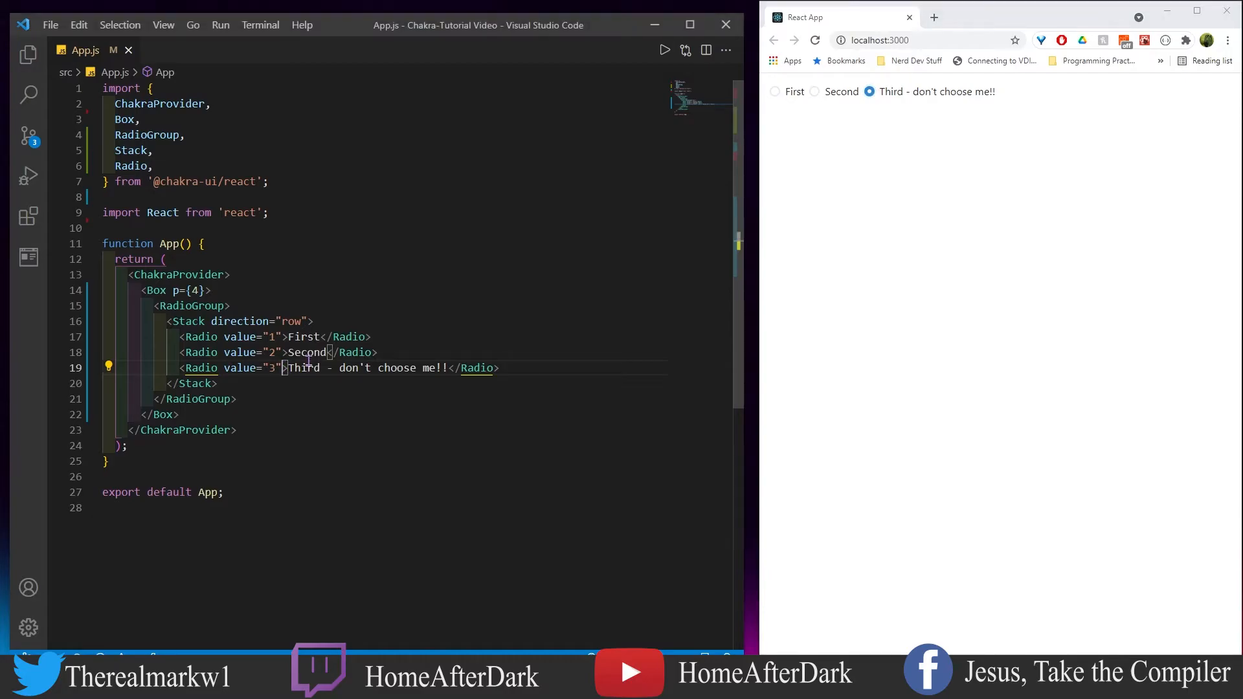
Type colorScheme="red" on the third Radio element in App.js.
{"action": "type", "text": "colorScheme"}
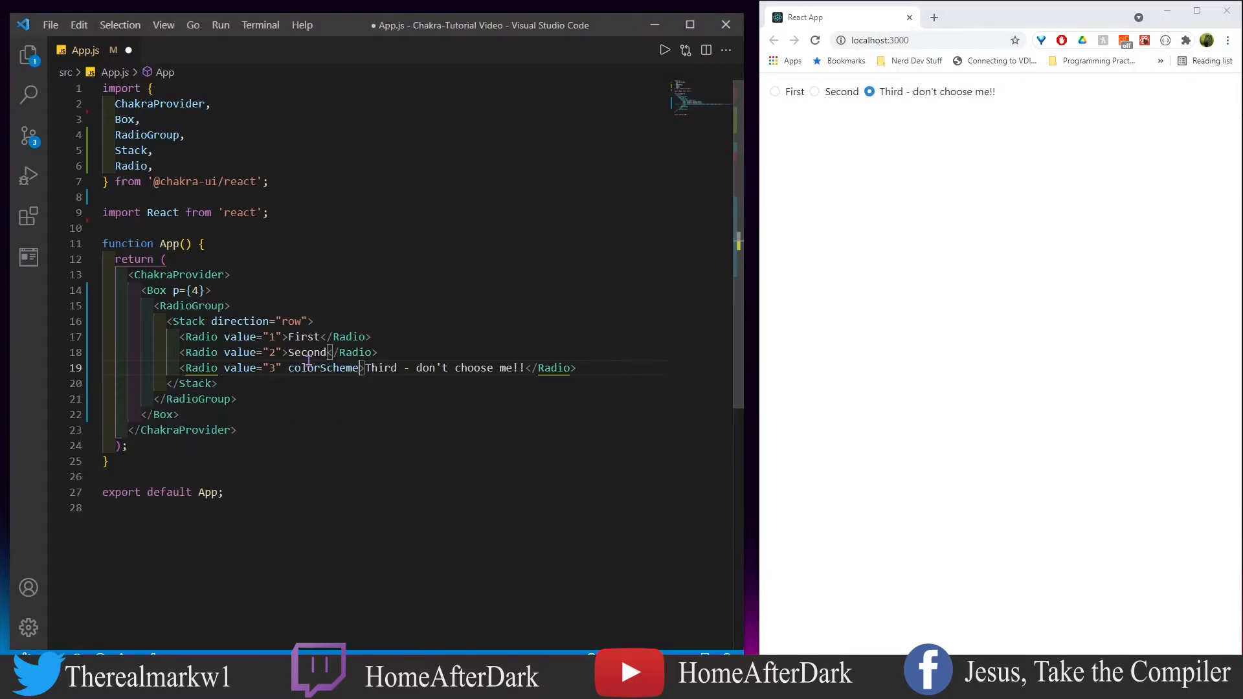
{"action": "type", "text": "=\"\""}
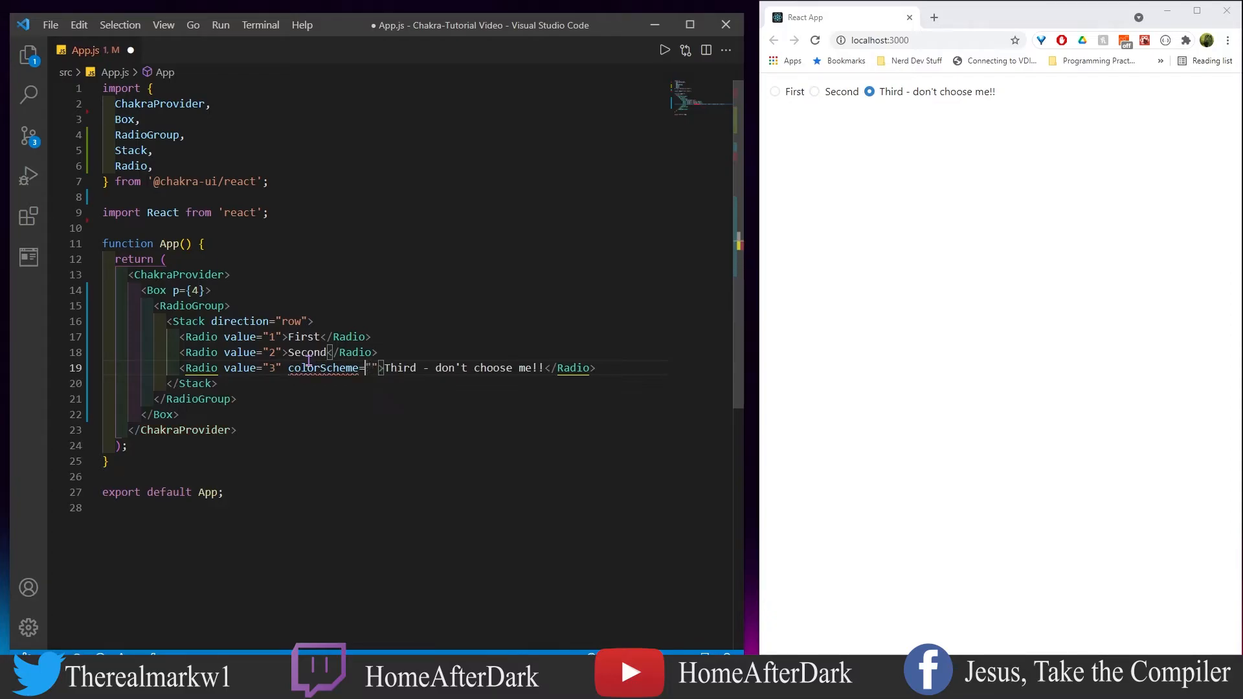
{"action": "type", "text": "red\">"}
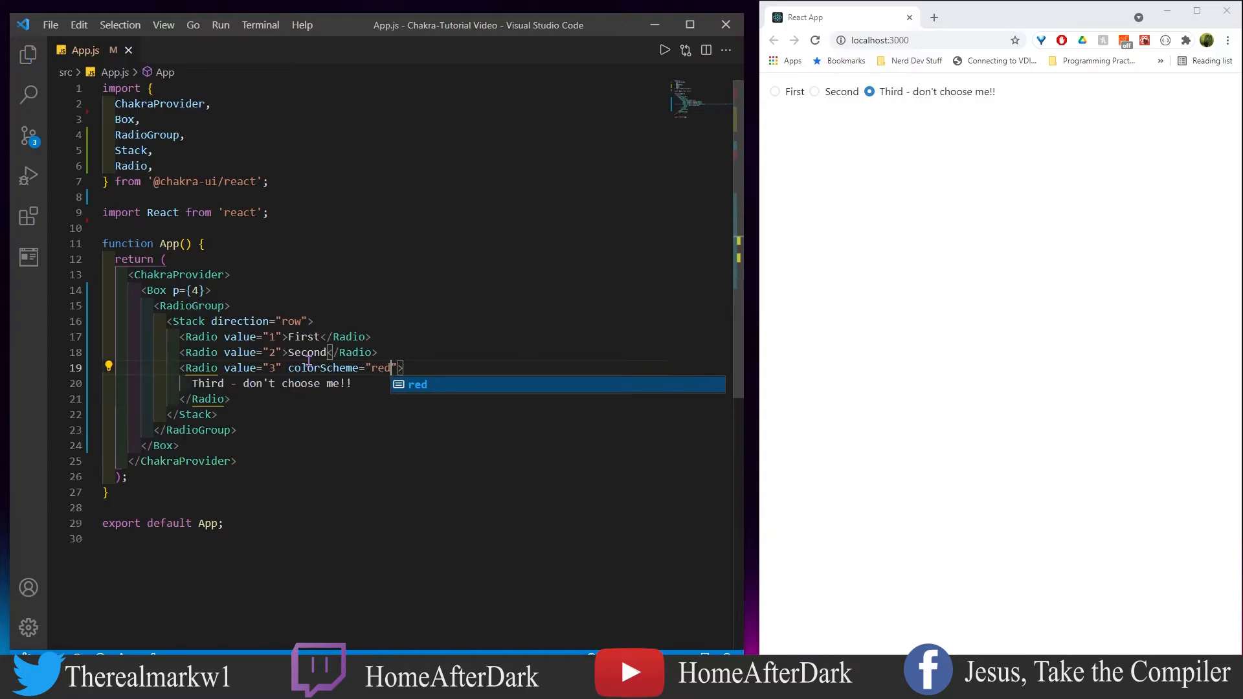
Select Second, First, Second, then Third, leaving the Third radio checked in red.
{"action": "left_click", "coordinate": [814, 92]}
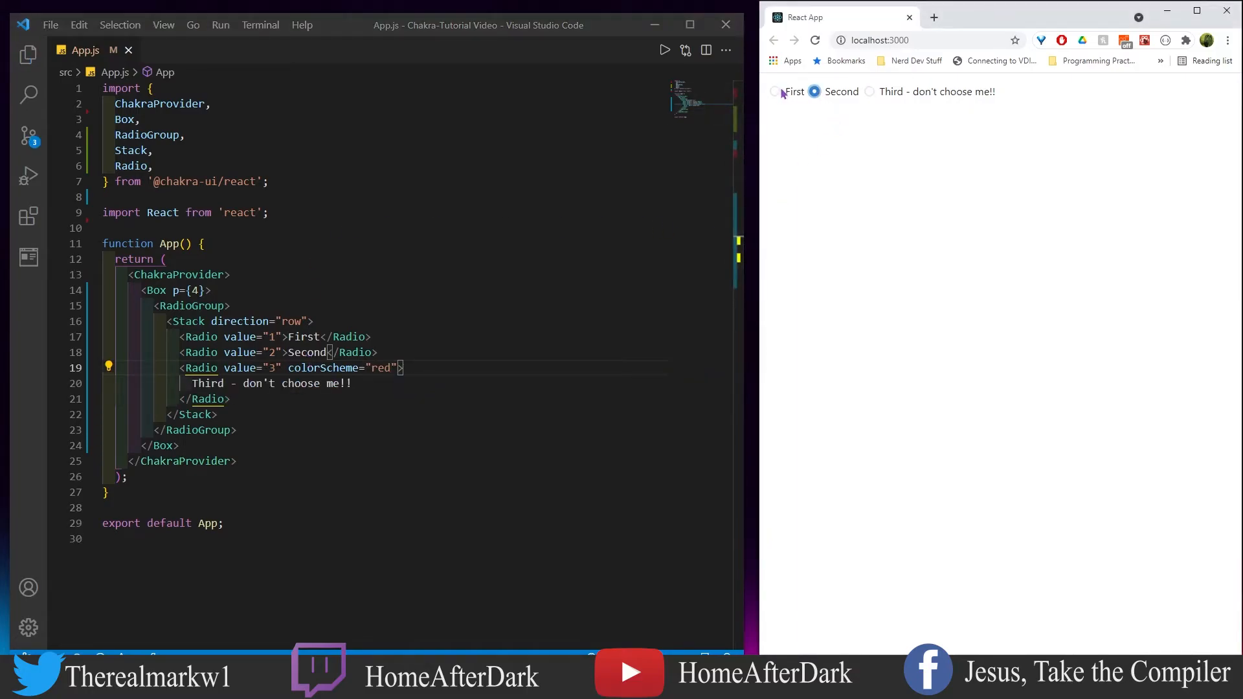
{"action": "left_click", "coordinate": [774, 91]}
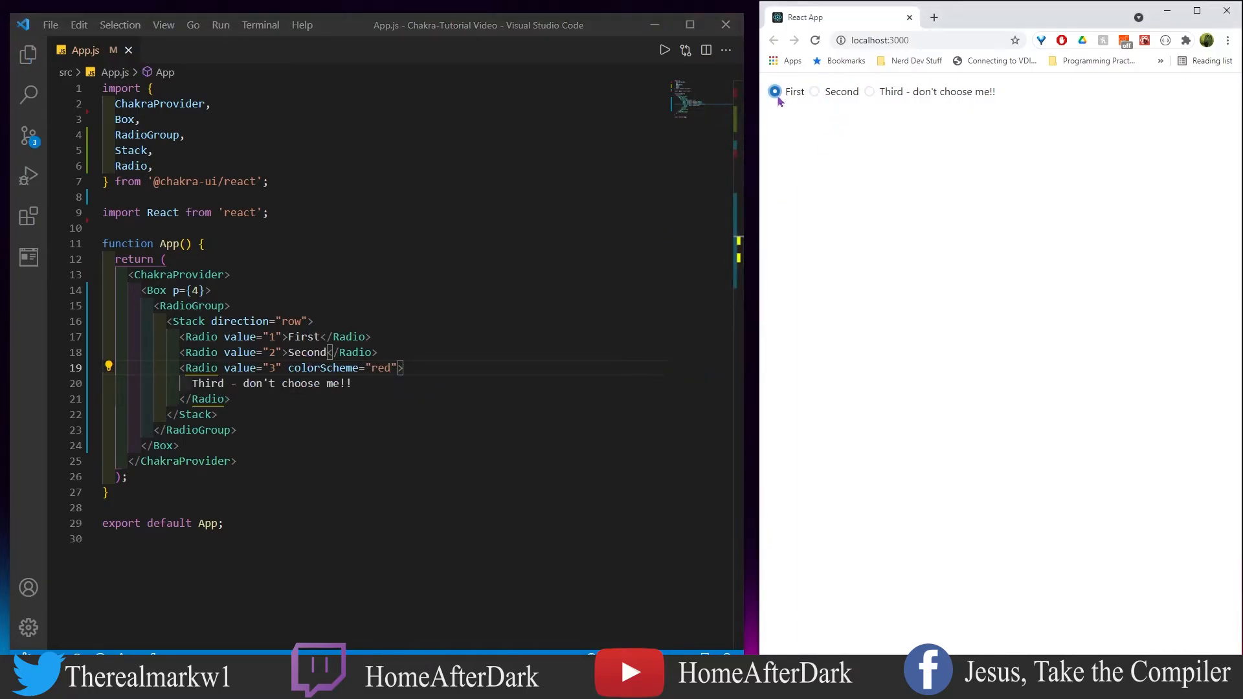
{"action": "left_click", "coordinate": [815, 91]}
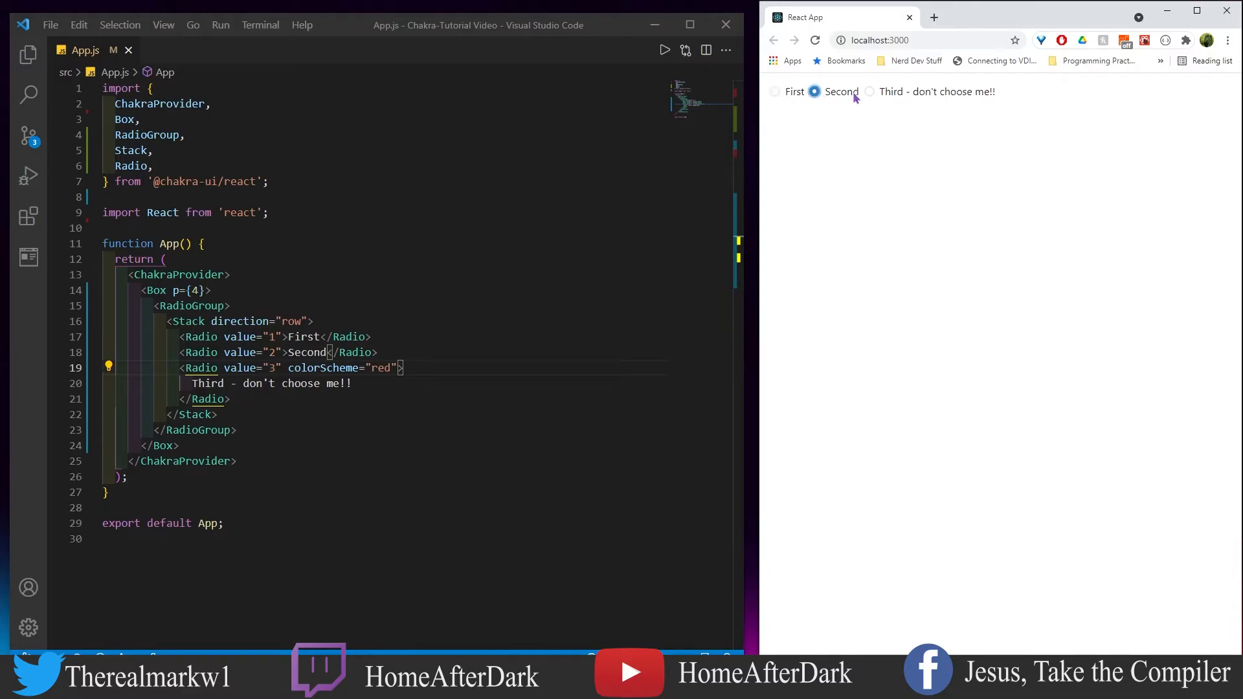
{"action": "left_click", "coordinate": [870, 91]}
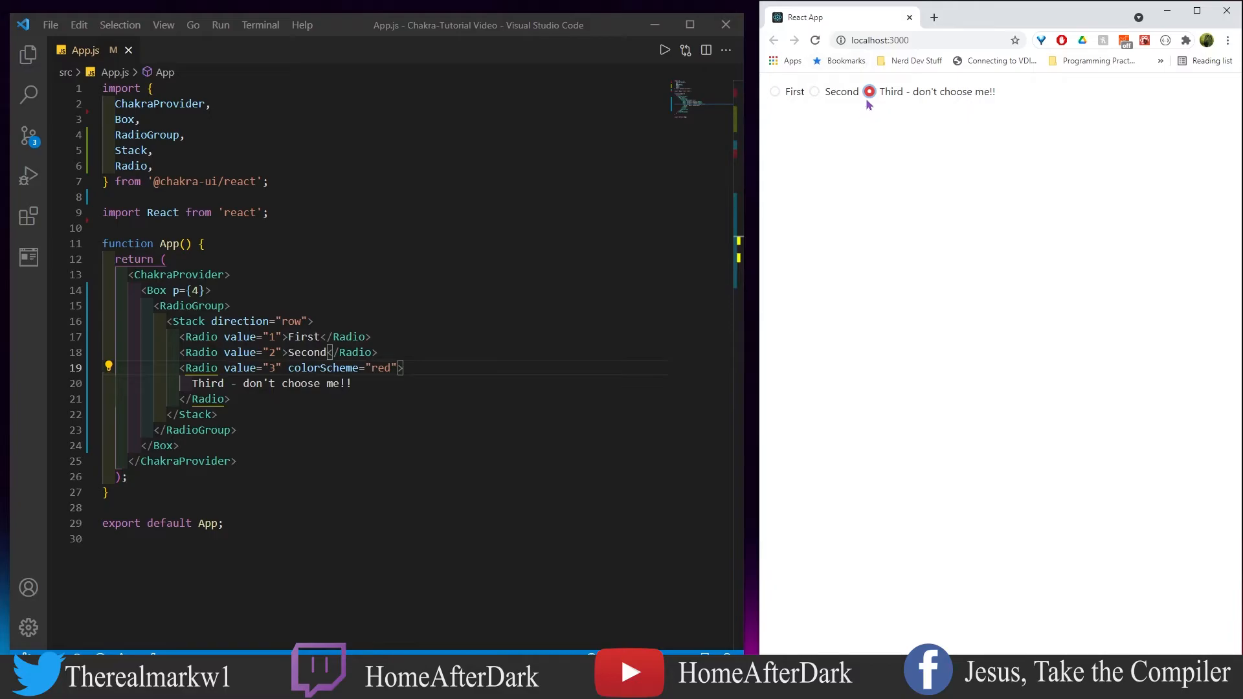
{"action": "mouse_move", "coordinate": [880, 92]}
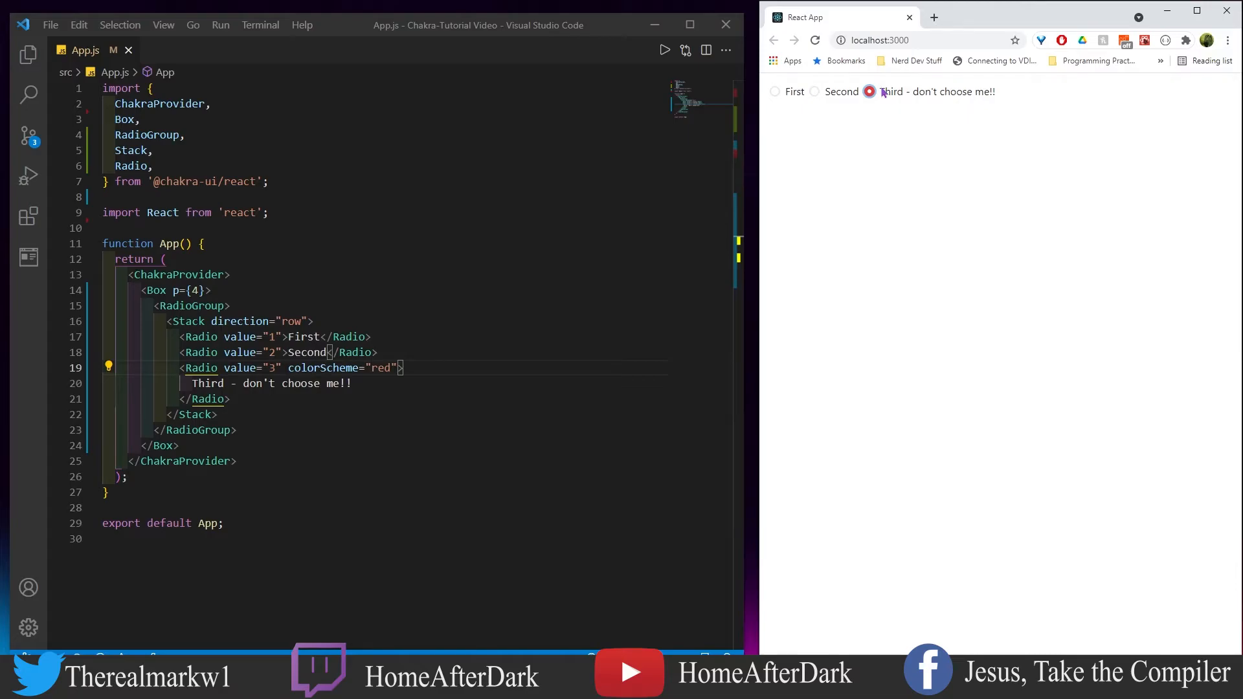
{"action": "mouse_move", "coordinate": [879, 99]}
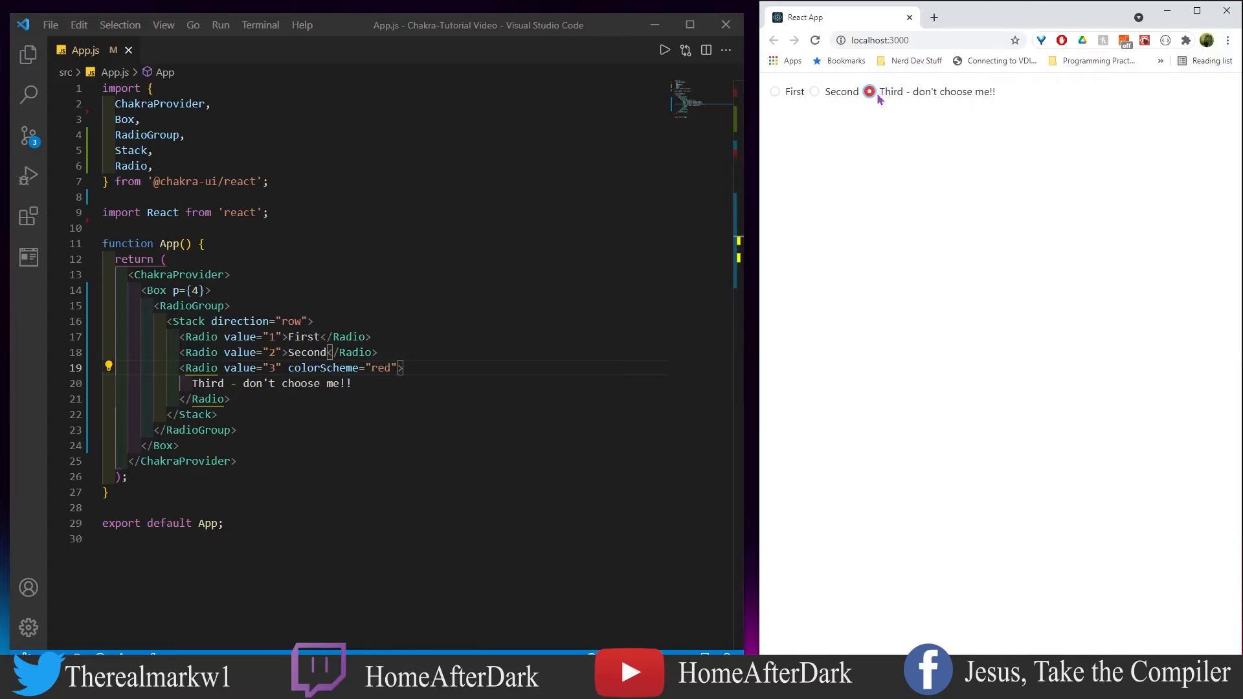
{"action": "mouse_move", "coordinate": [870, 118]}
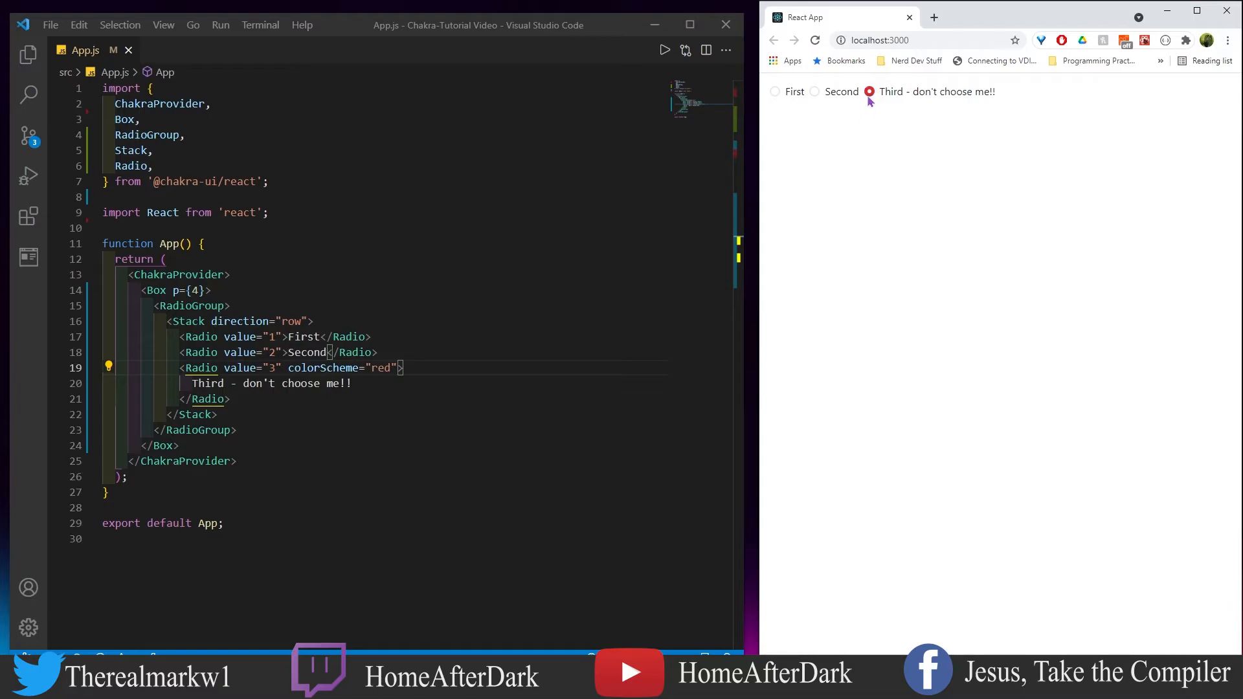
{"action": "mouse_move", "coordinate": [824, 101]}
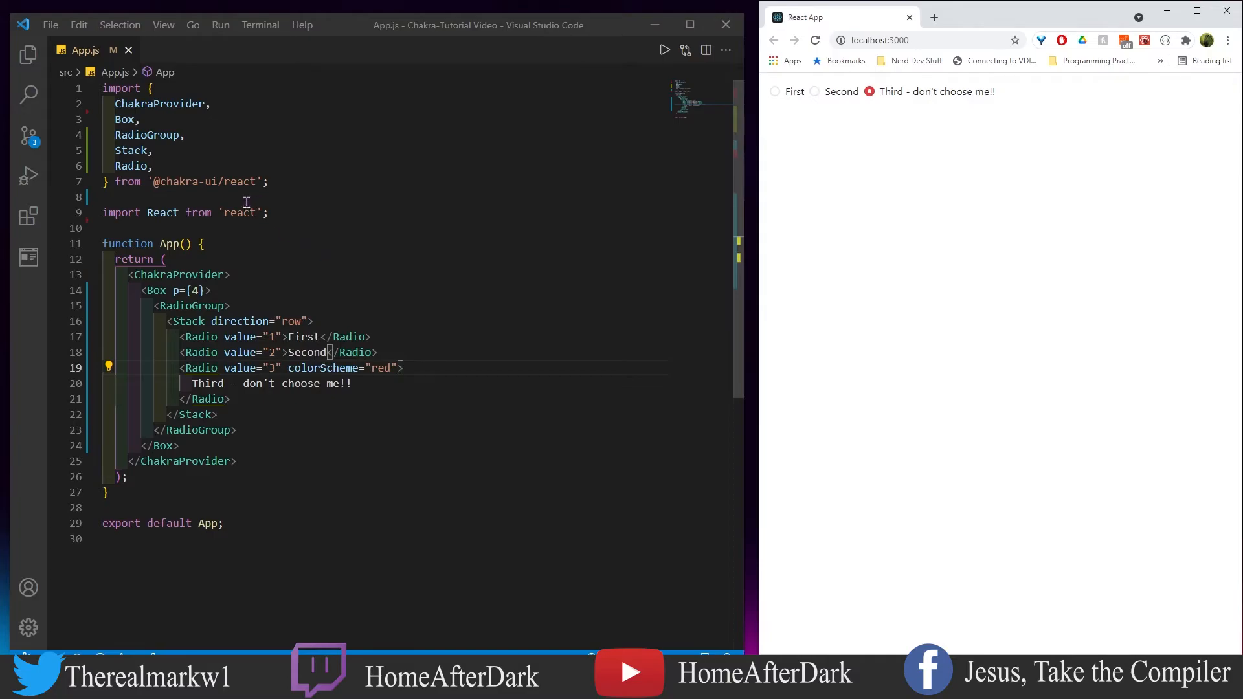
{"action": "mouse_move", "coordinate": [243, 198]}
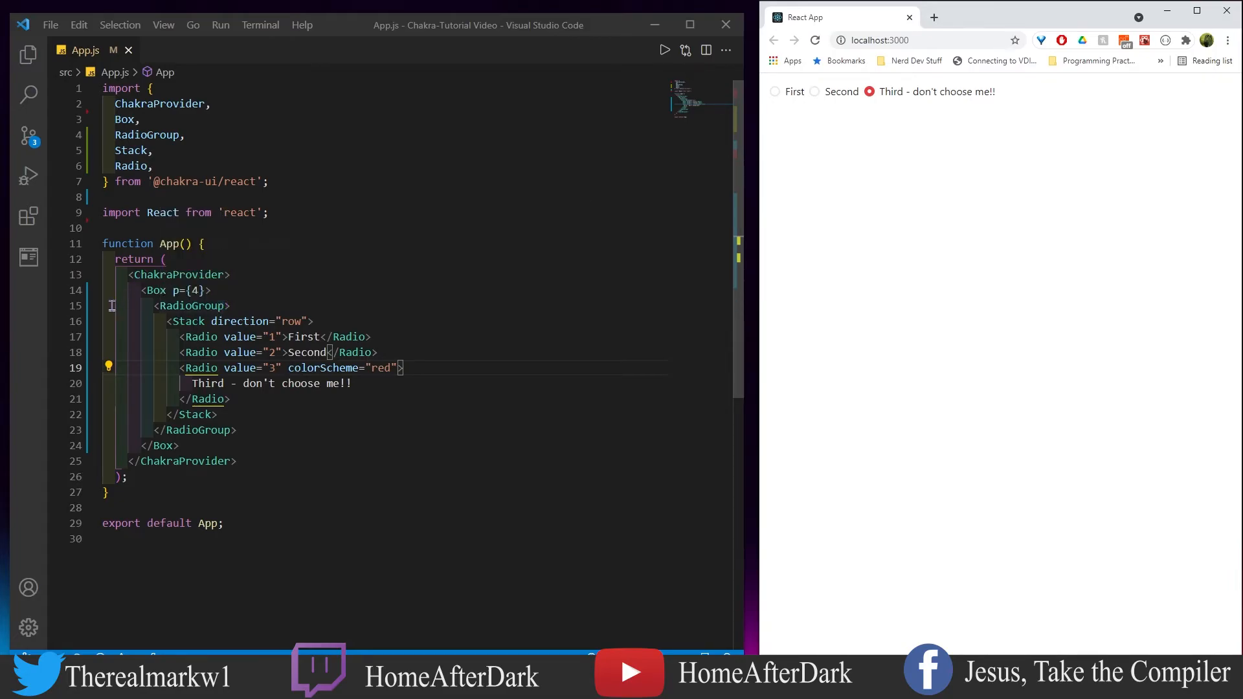
{"action": "mouse_move", "coordinate": [239, 244]}
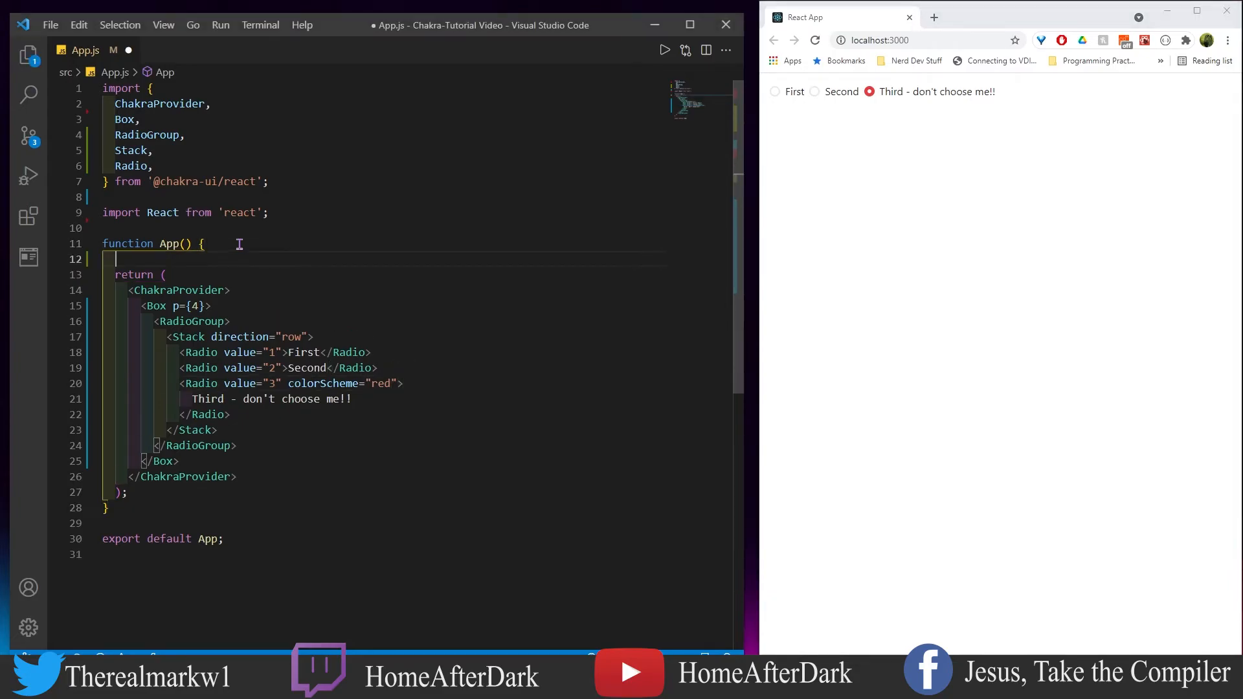
Add const [value, setValue] = React.useState("1") and give RadioGroup onChange={setValue} and value.
{"action": "type", "text": "const [value, setValue] = React.useState)"}
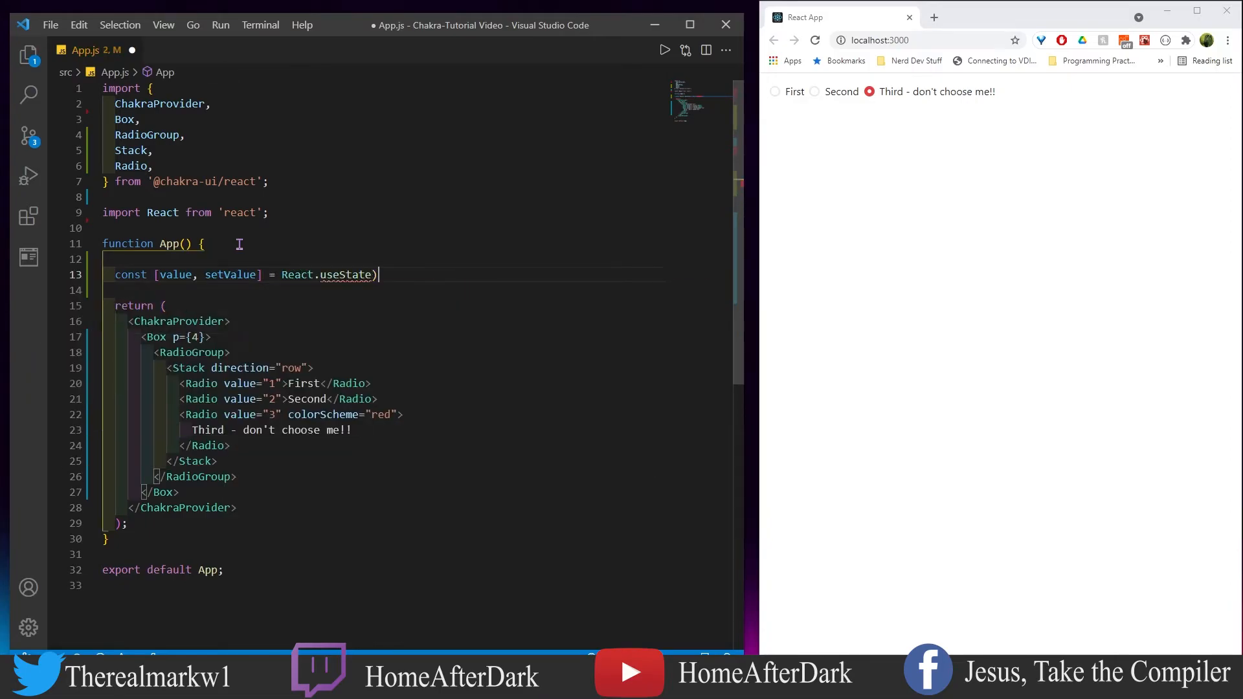
{"action": "type", "text": "(\"1\""}
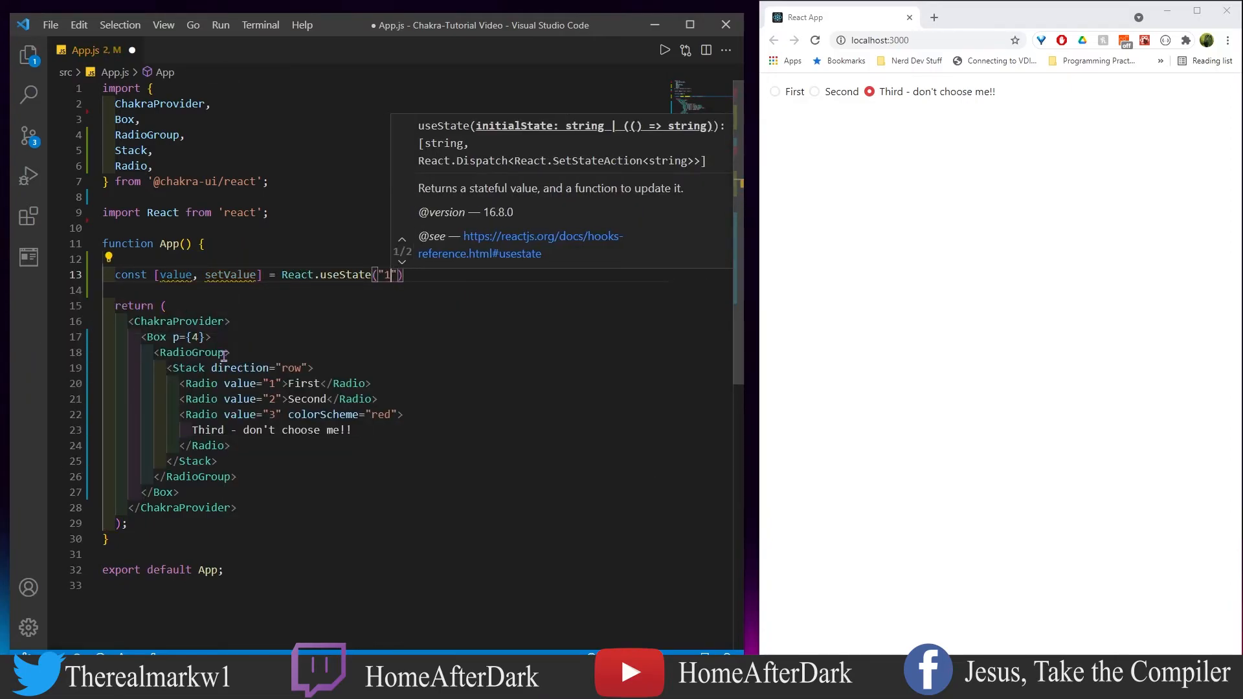
{"action": "type", "text": "onChange"}
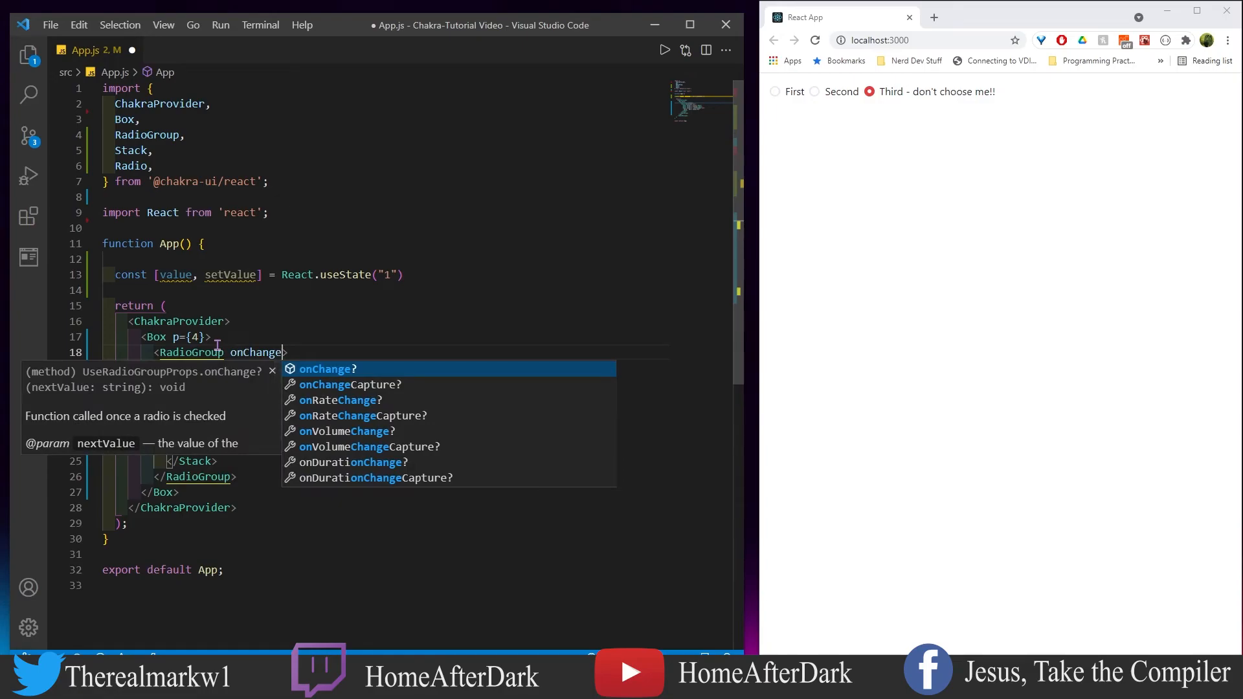
{"action": "type", "text": "={setValue}"}
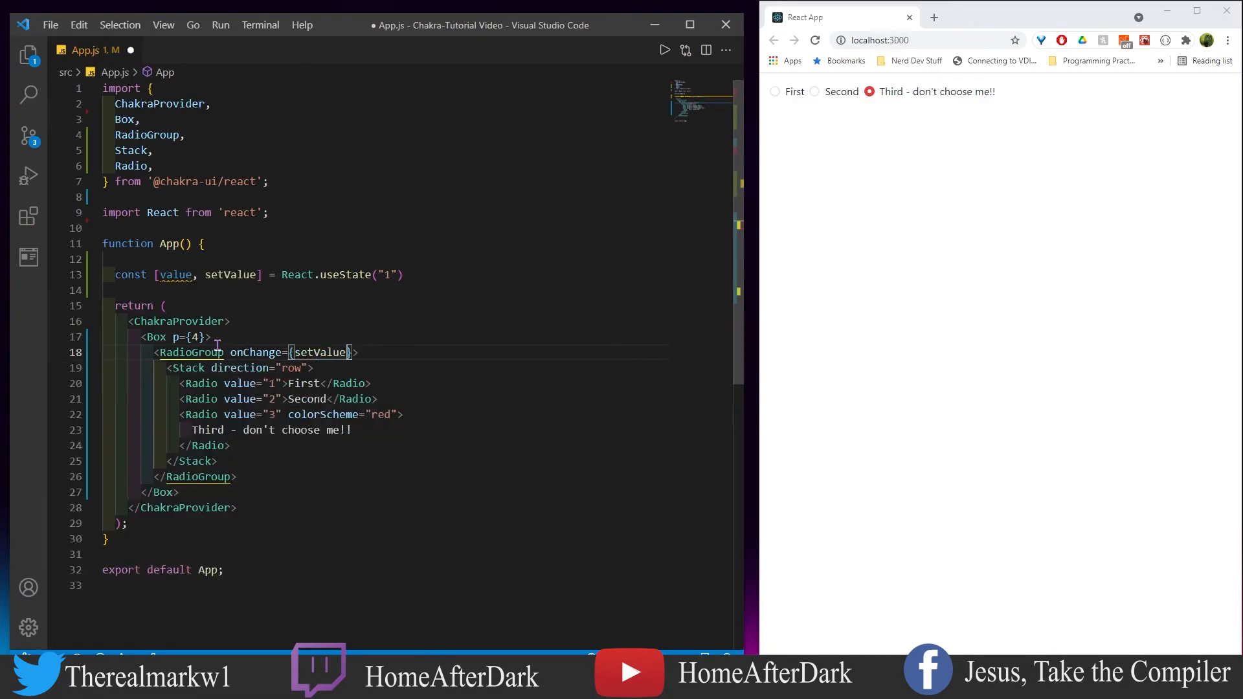
{"action": "type", "text": "value={value"}
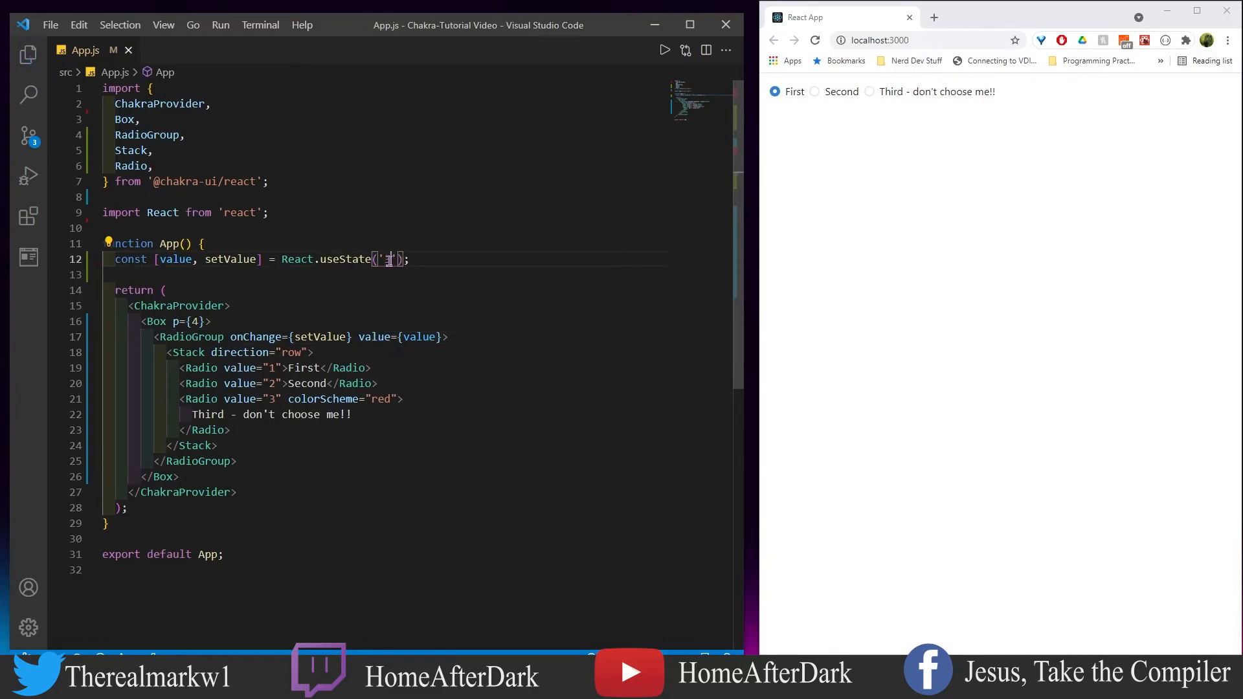
Test the radios in the browser by selecting Third, Second, then Third again.
{"action": "left_click", "coordinate": [869, 91]}
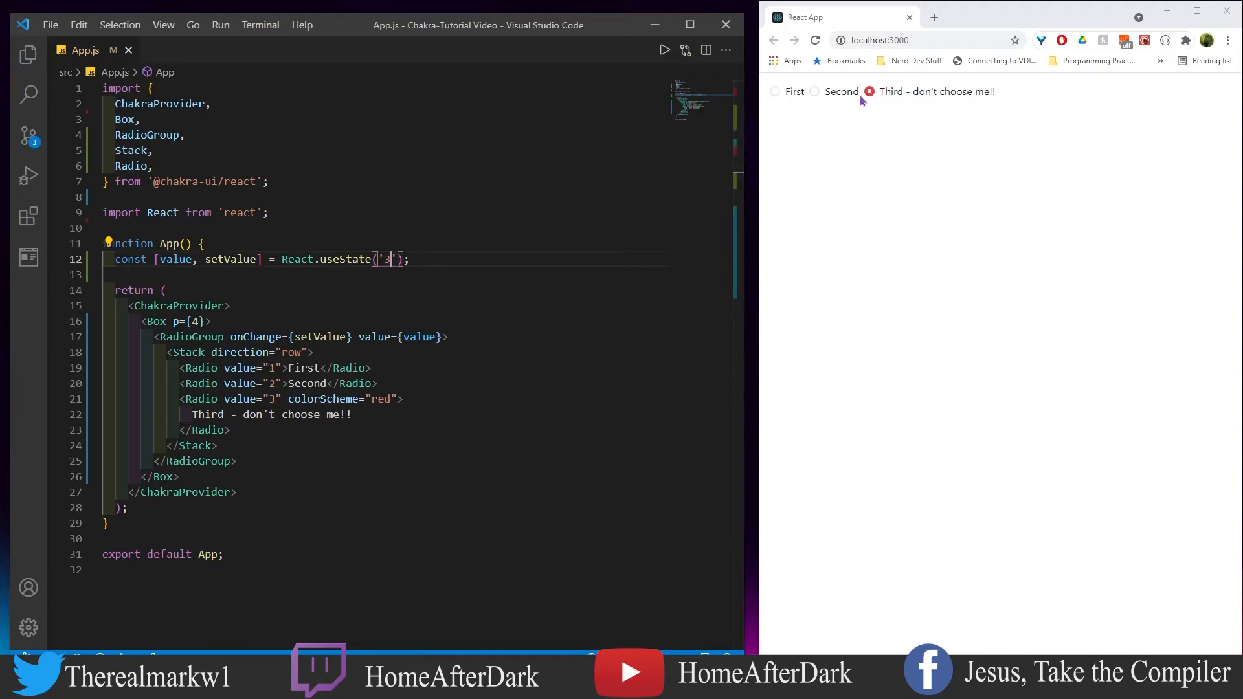
{"action": "left_click", "coordinate": [815, 92]}
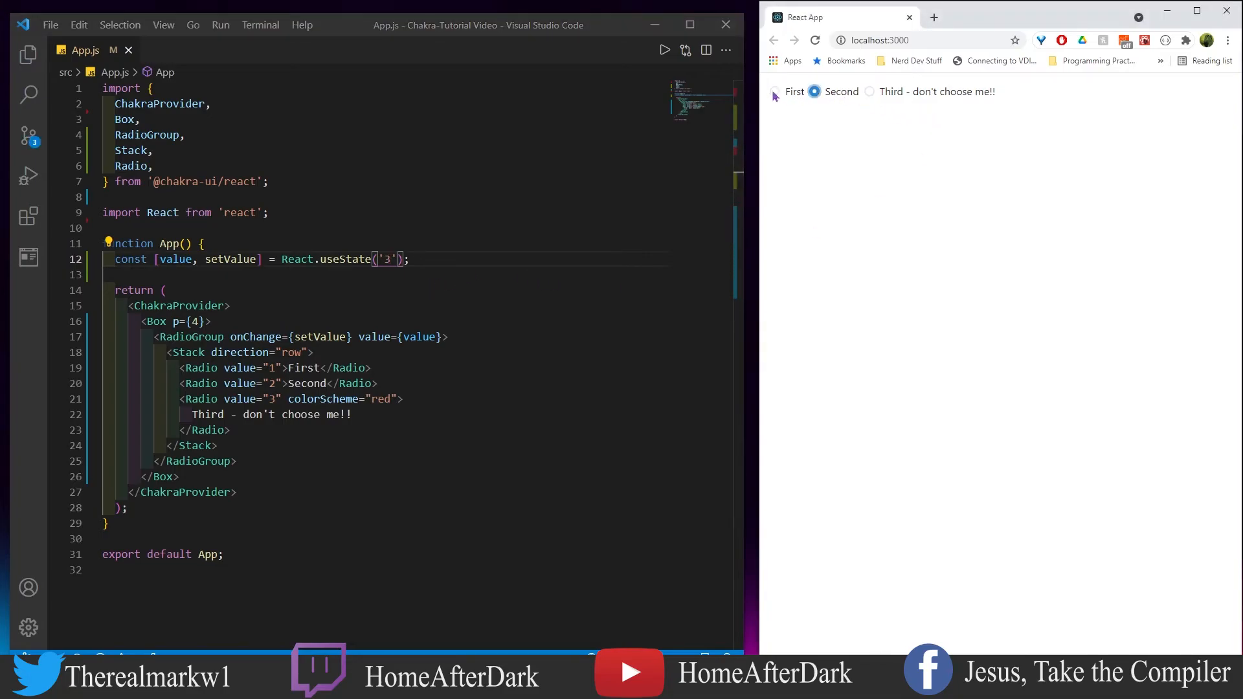
{"action": "left_click", "coordinate": [869, 92]}
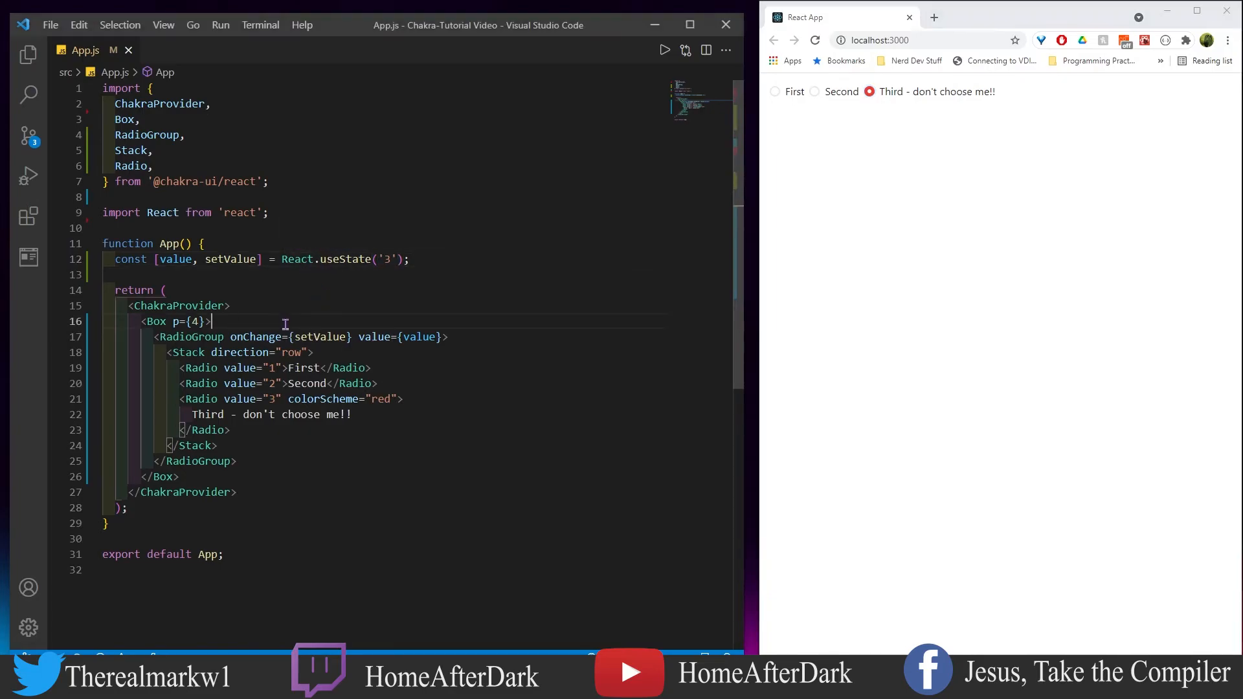
{"action": "type", "text": "<Text>{value}</Text>"}
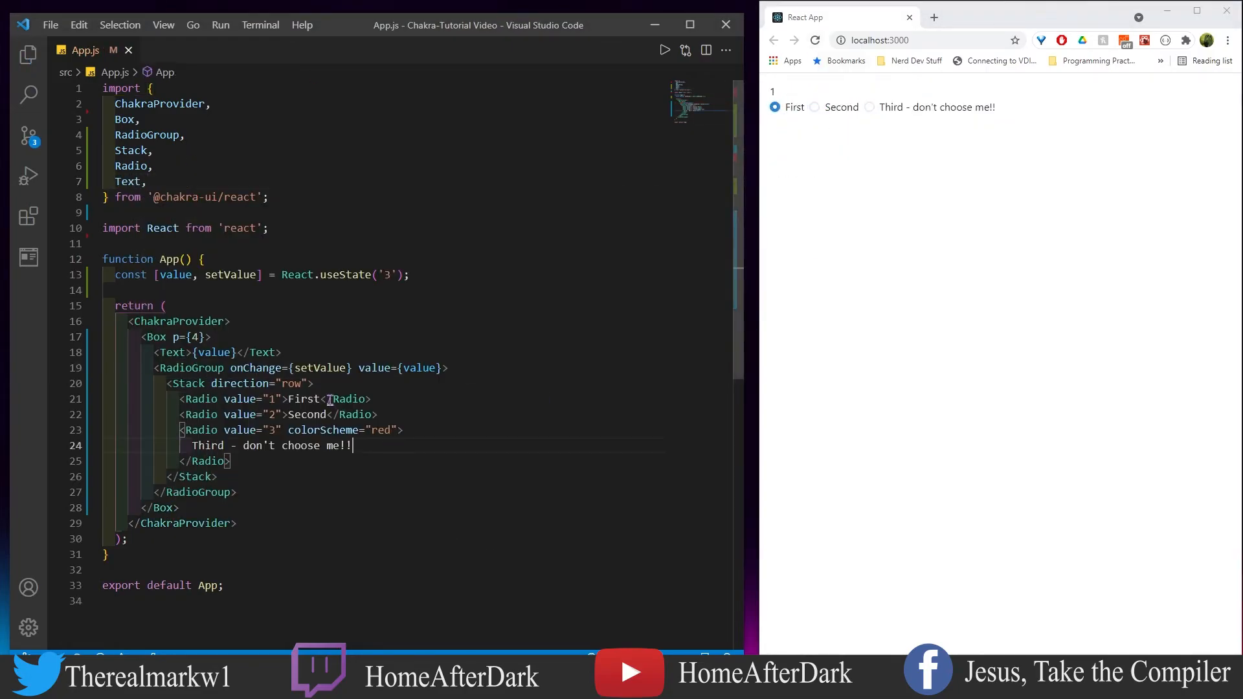
{"action": "left_click", "coordinate": [814, 107]}
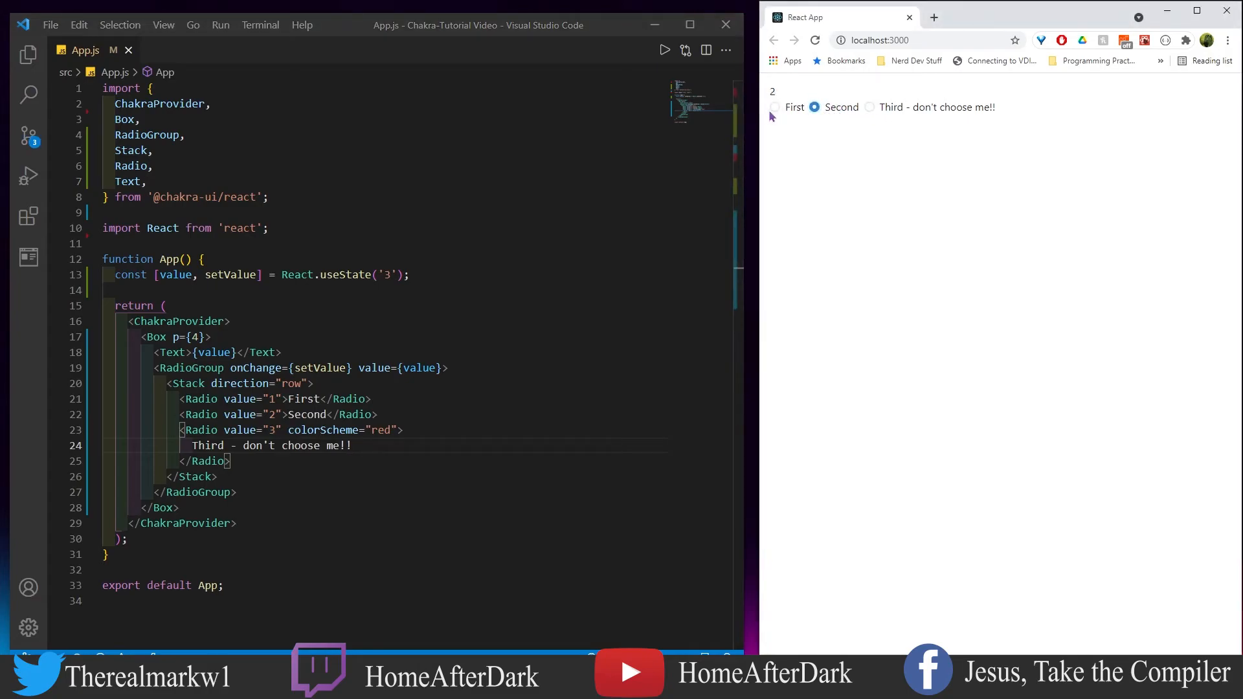
{"action": "left_click", "coordinate": [814, 107]}
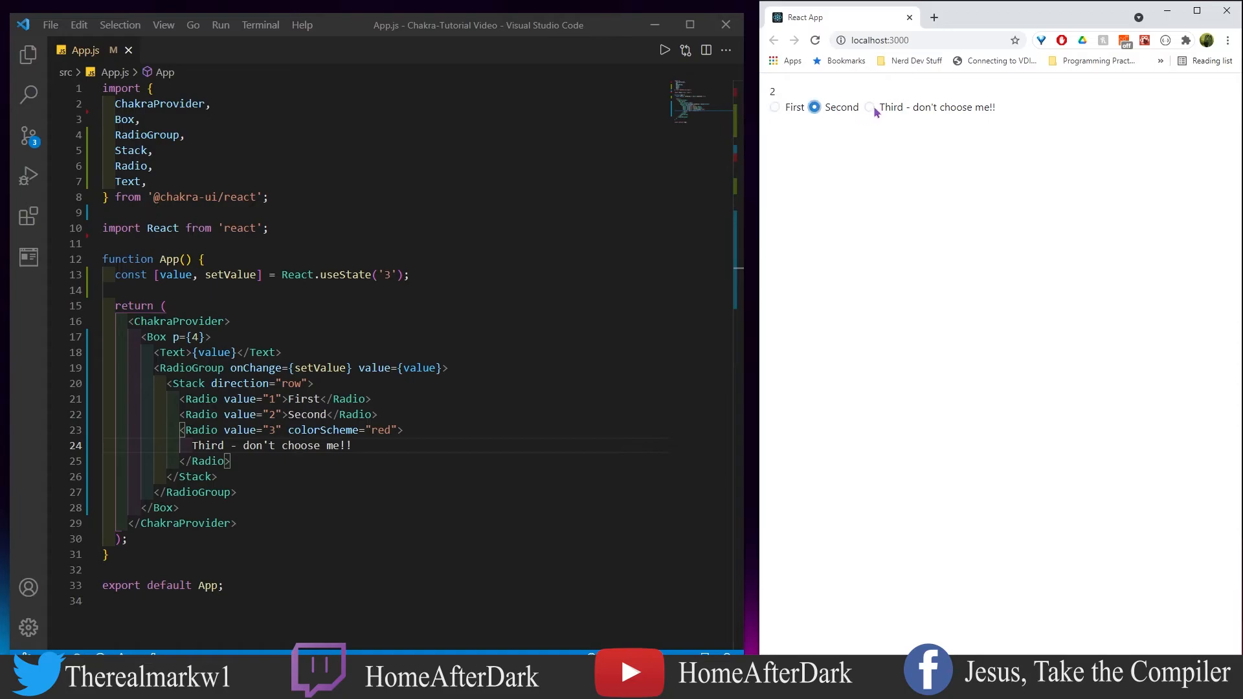
{"action": "left_click", "coordinate": [870, 107]}
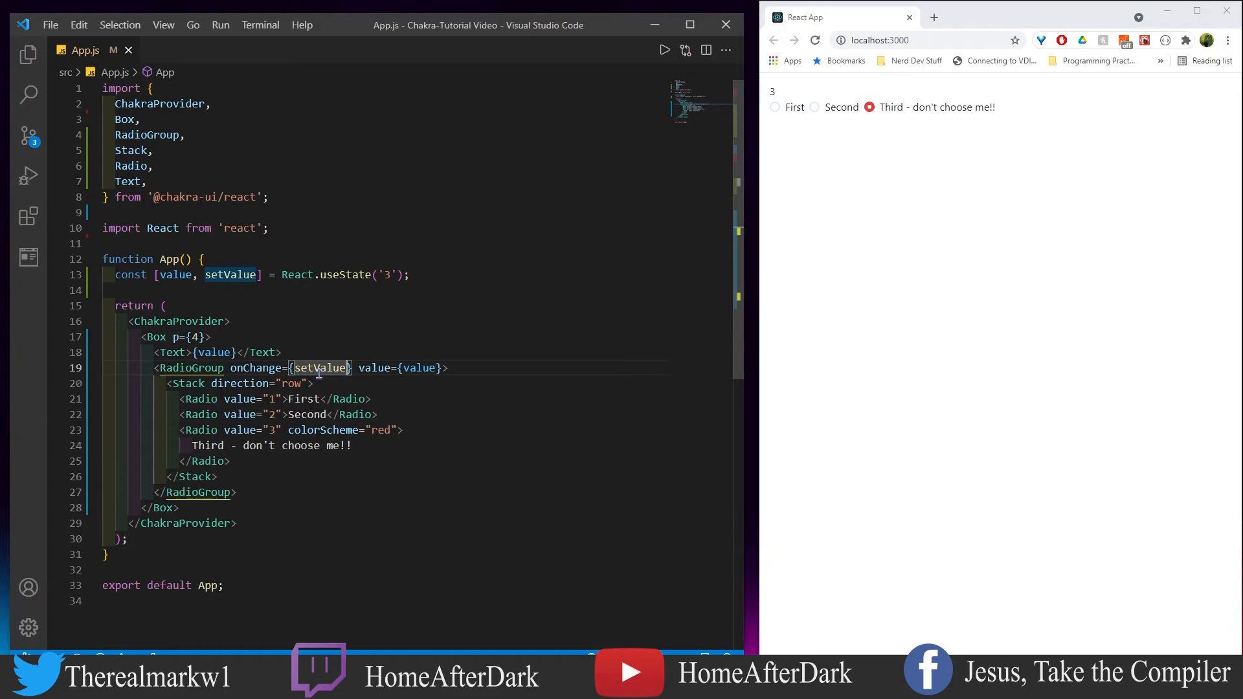
{"action": "mouse_move", "coordinate": [331, 334]}
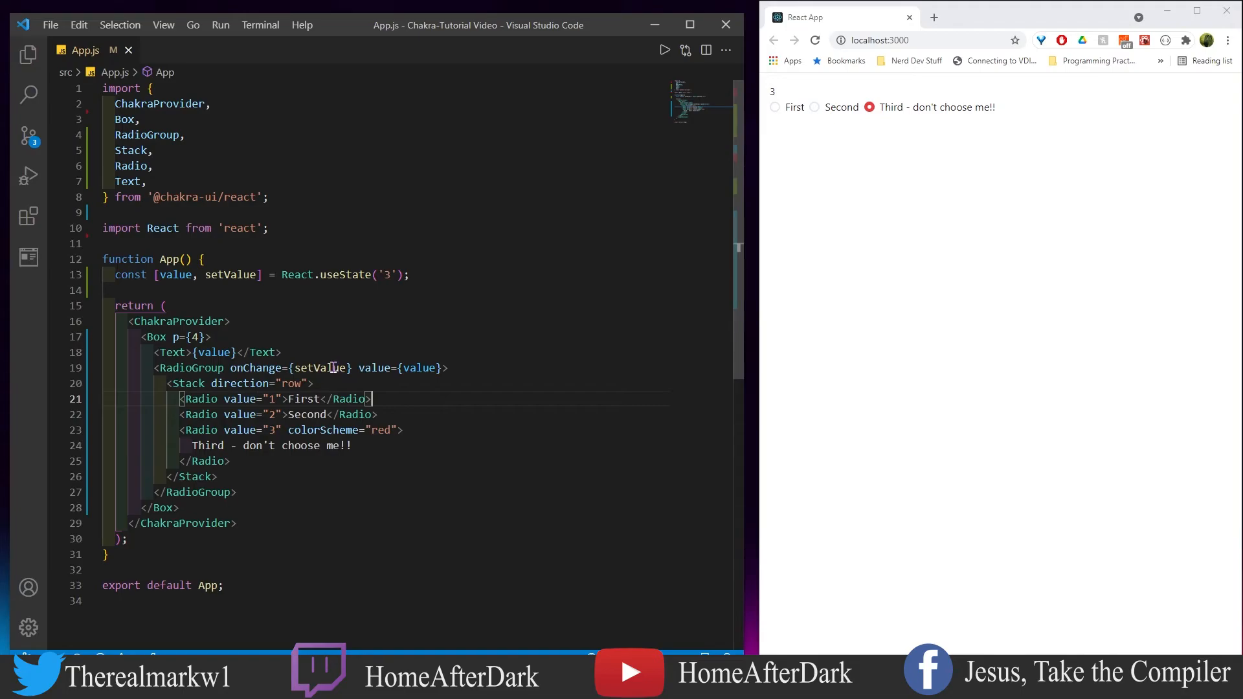
{"action": "mouse_move", "coordinate": [321, 368]}
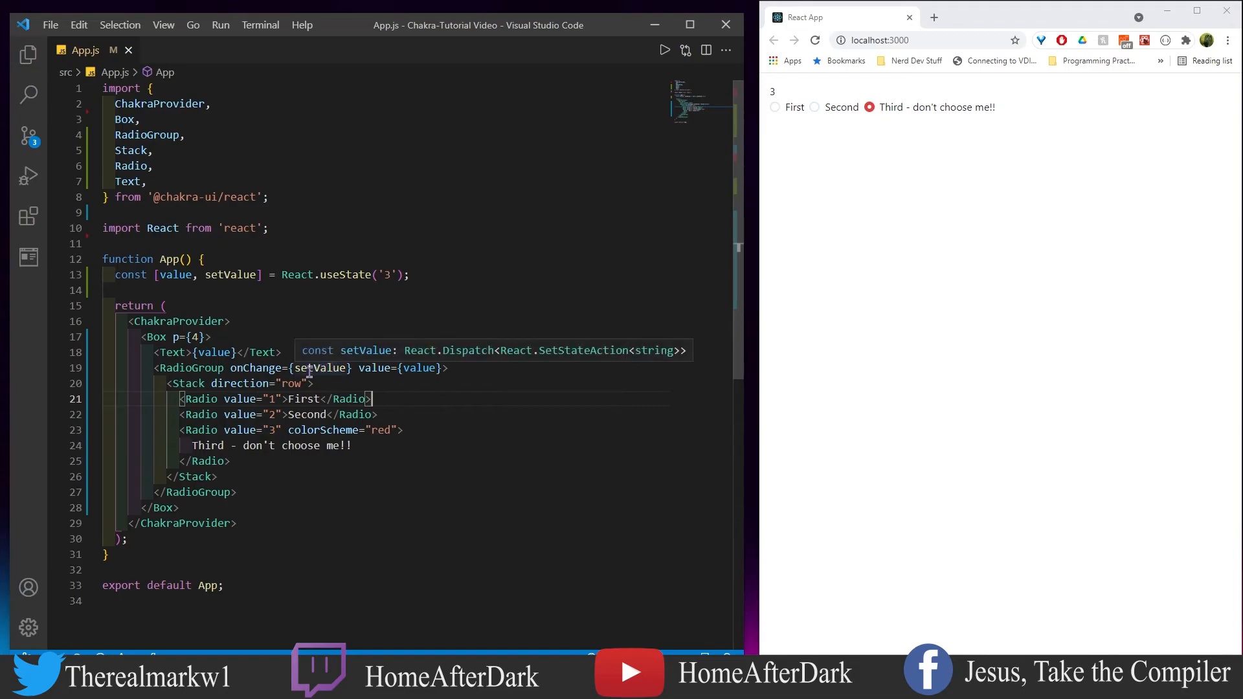
{"action": "mouse_move", "coordinate": [319, 415]}
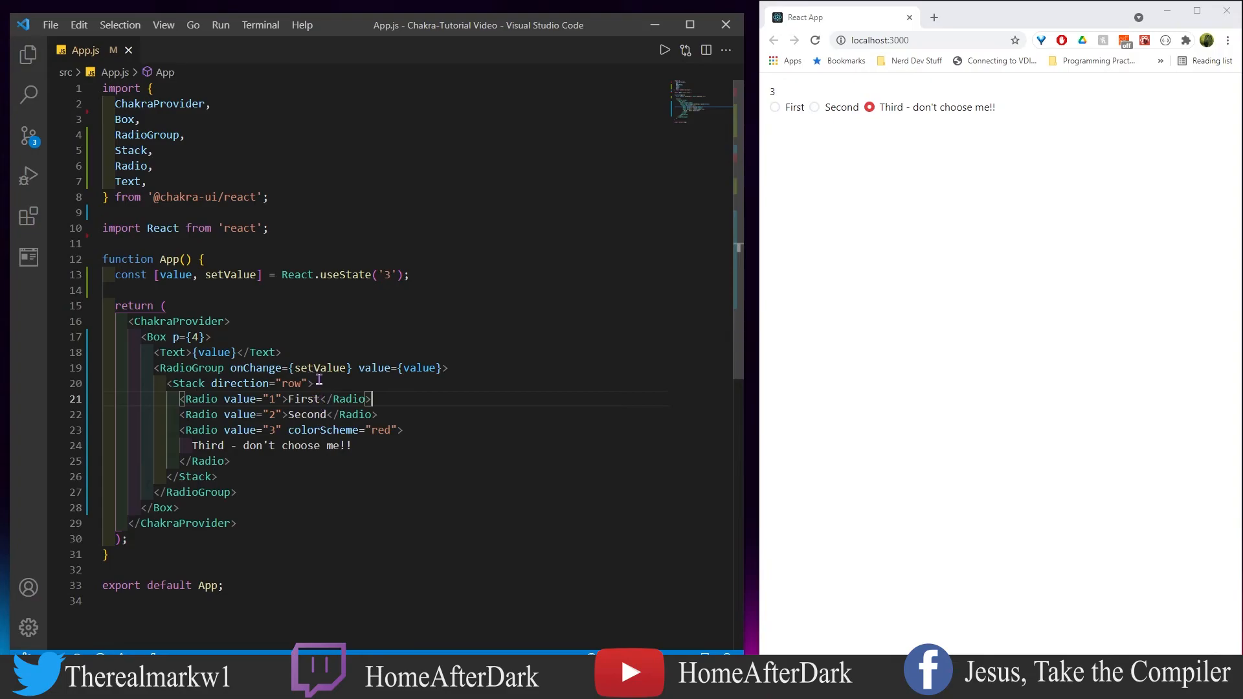
{"action": "mouse_move", "coordinate": [321, 368]}
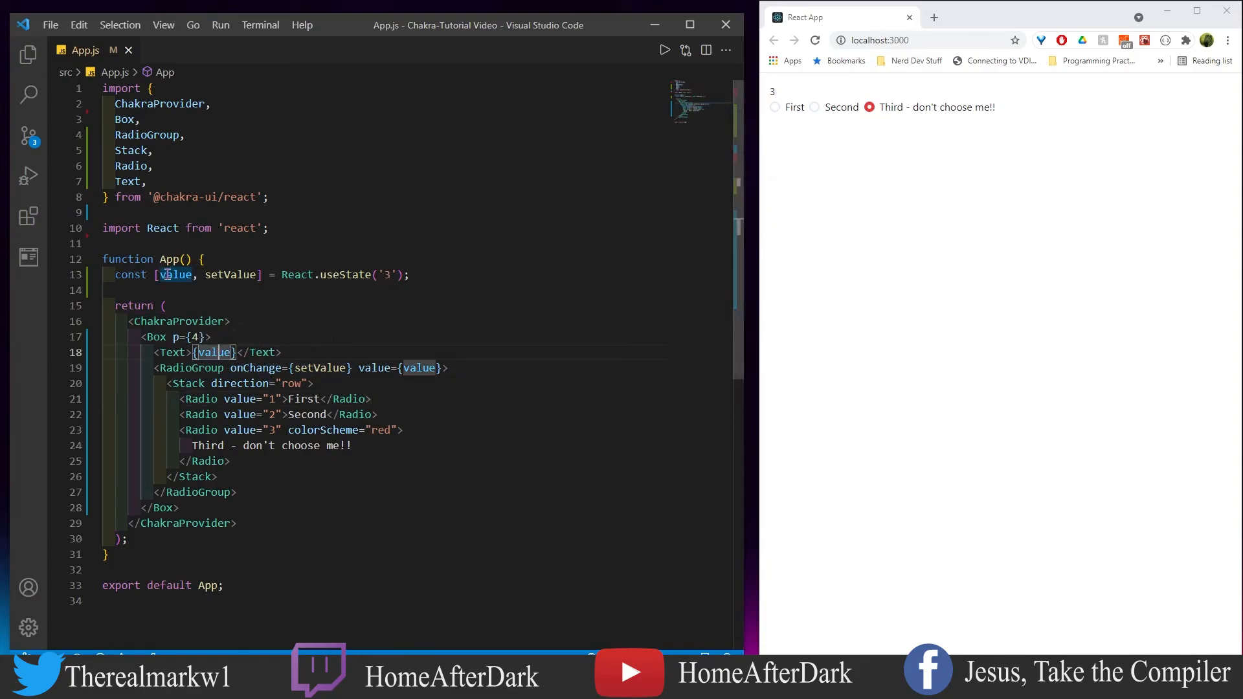
{"action": "mouse_move", "coordinate": [256, 368]}
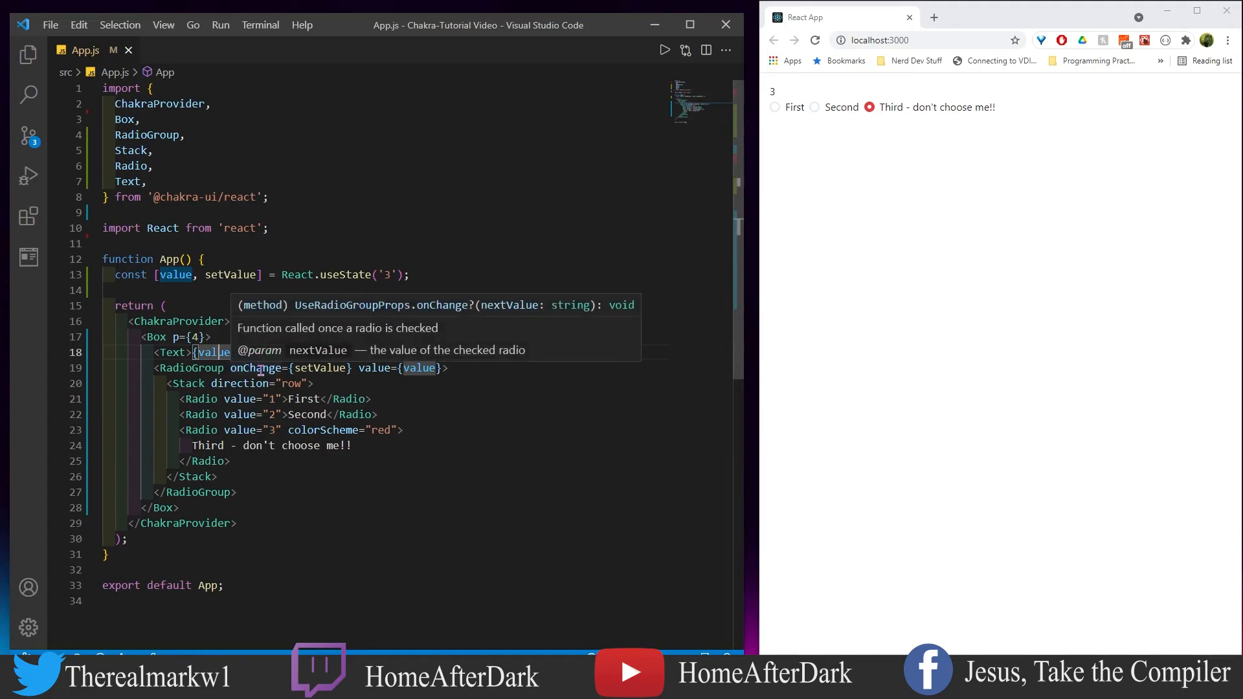
{"action": "left_click", "coordinate": [812, 107]}
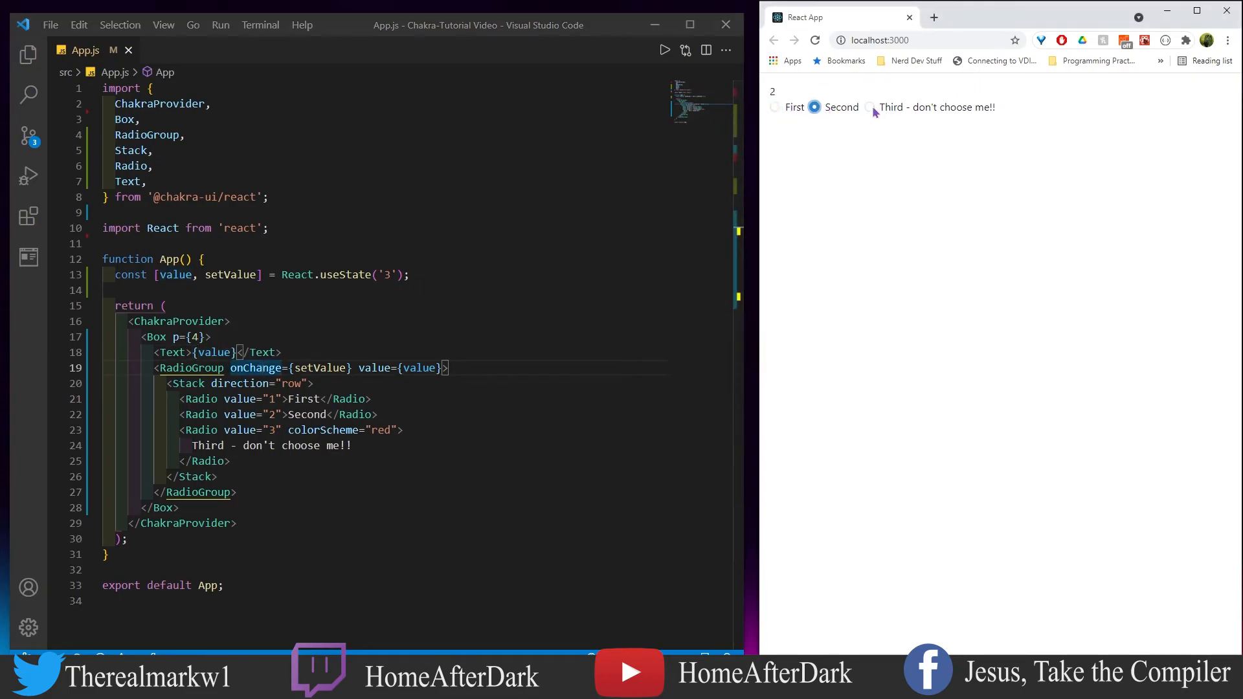
{"action": "left_click", "coordinate": [870, 107]}
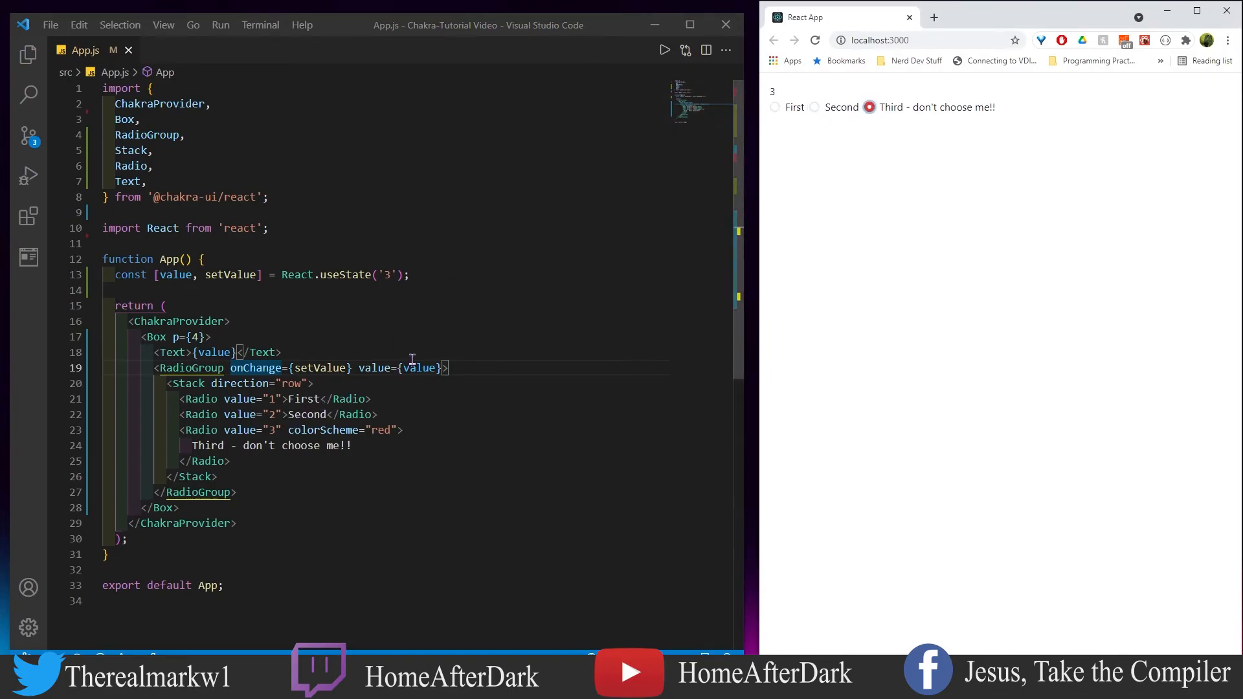
{"action": "mouse_move", "coordinate": [320, 367]}
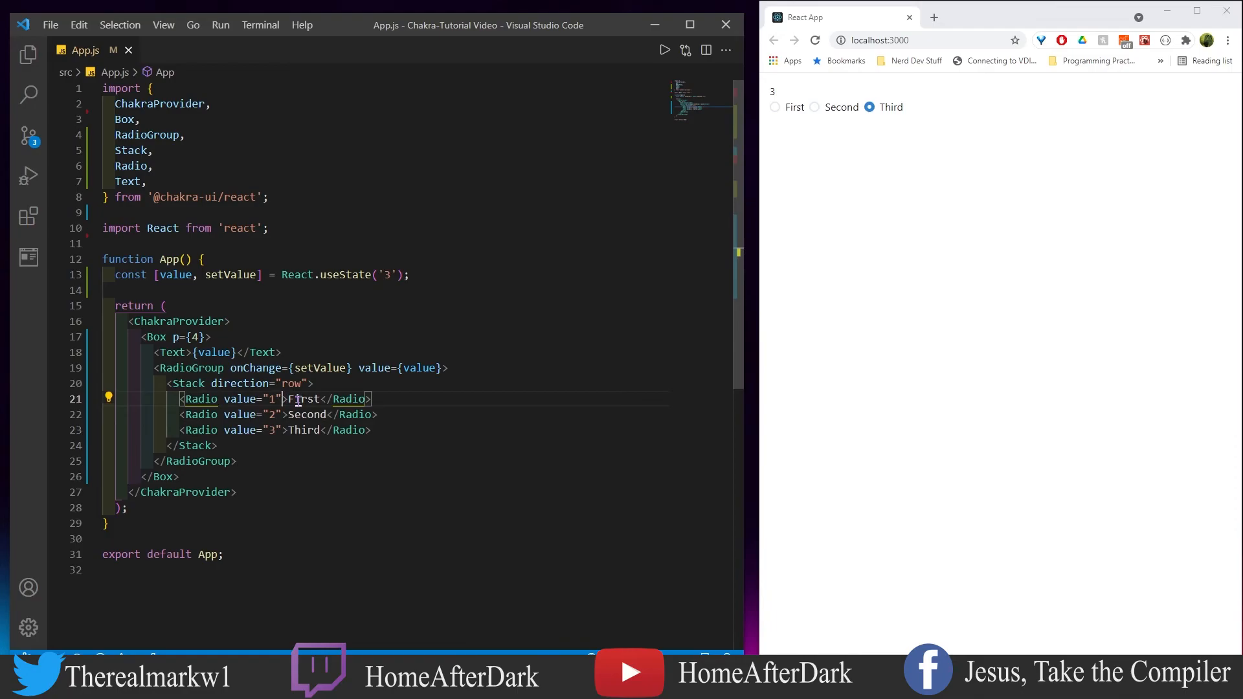
Add size props (sm, md, lg) to the Radios and begin typing isInvalid.
{"action": "type", "text": "size=\"sm"}
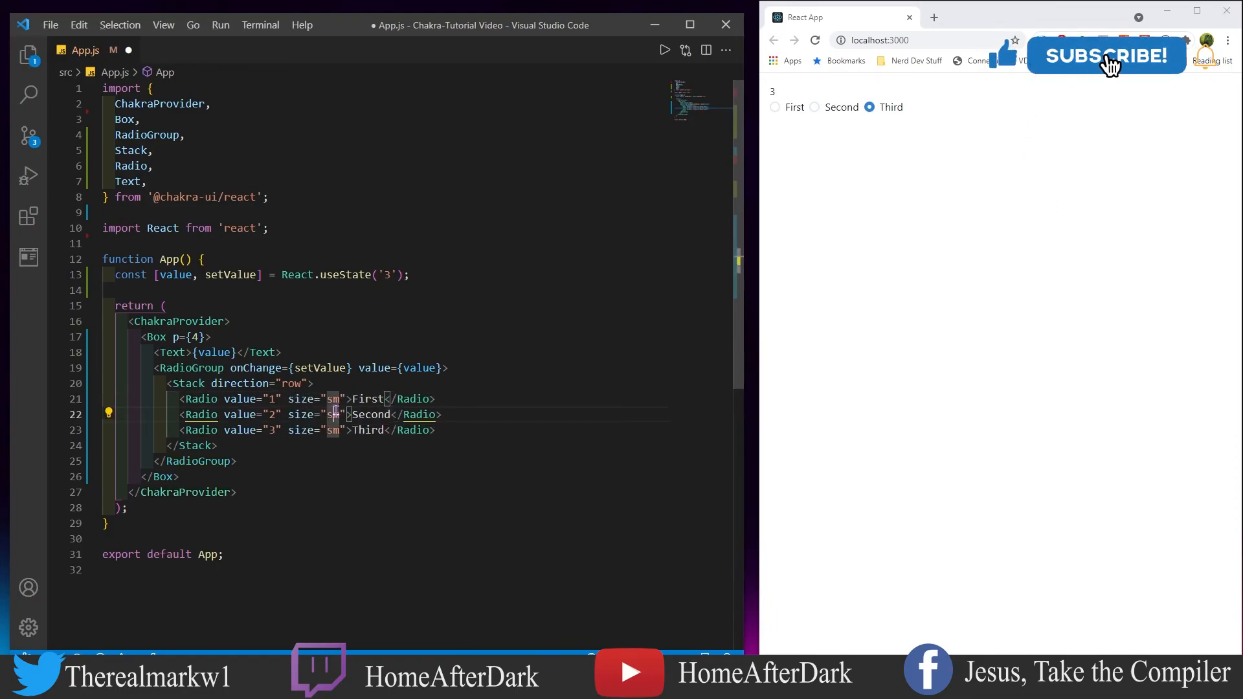
{"action": "type", "text": "md"}
{"action": "left_click", "coordinate": [308, 429]}
{"action": "type", "text": "lg"}
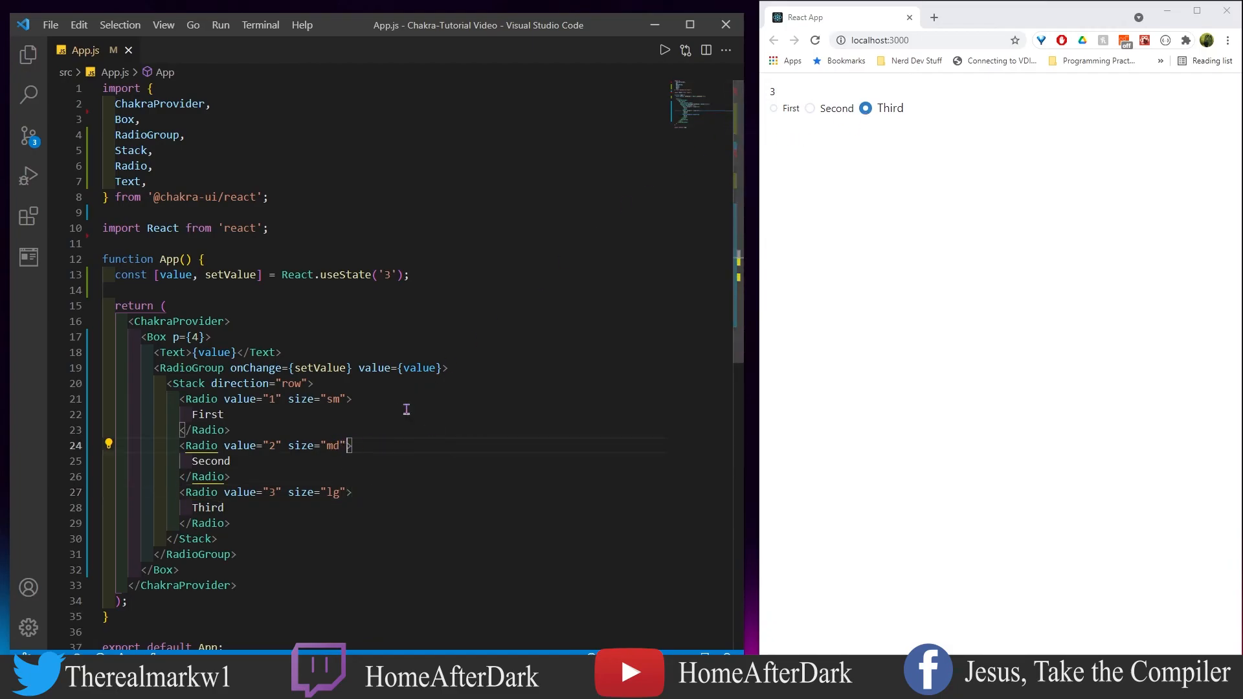
{"action": "type", "text": "inVa"}
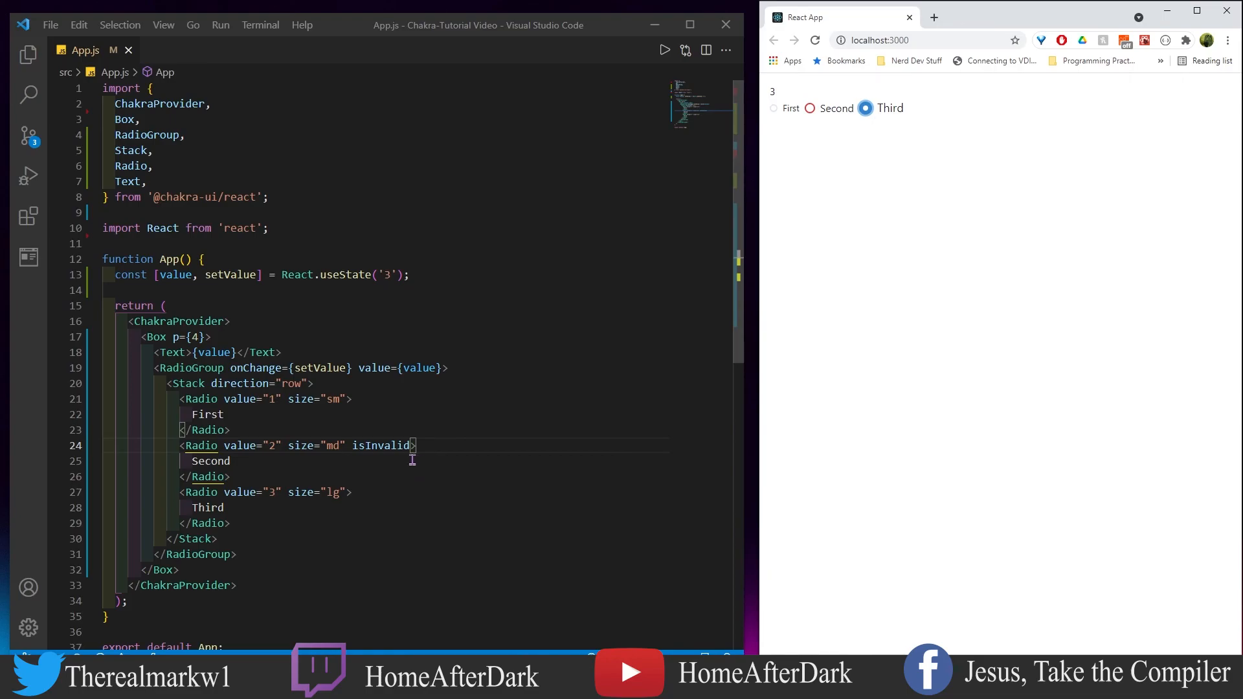
{"action": "mouse_move", "coordinate": [832, 93]}
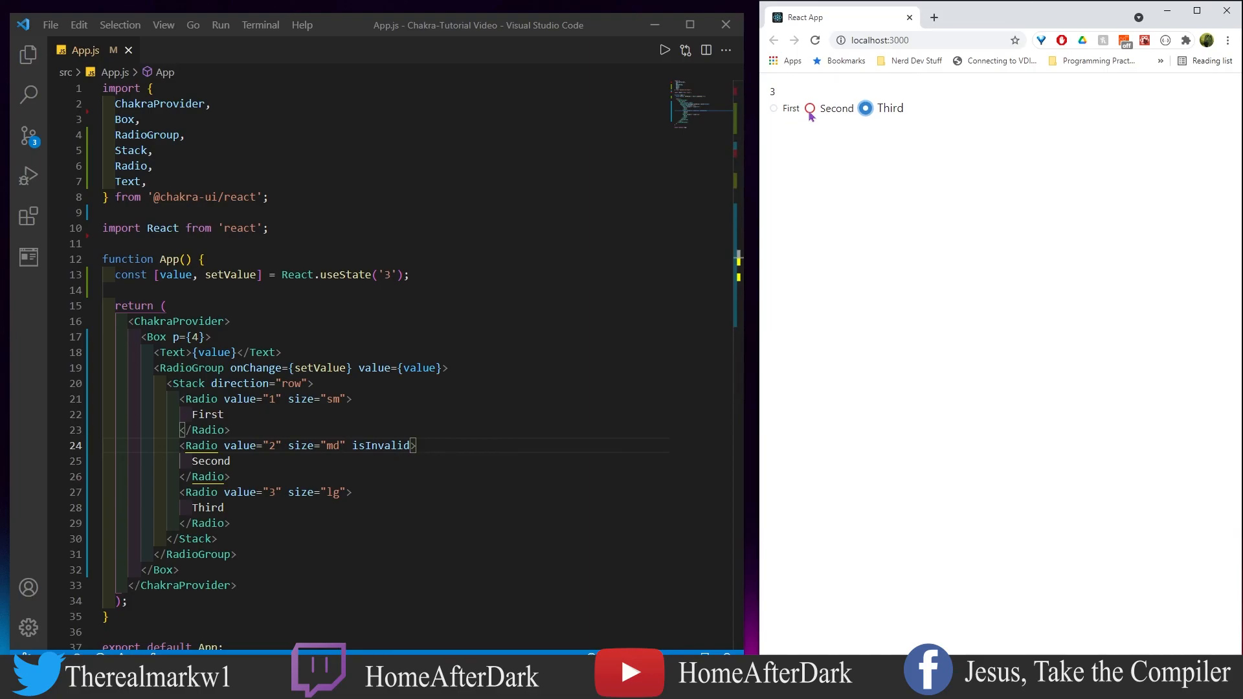
Select the invalid Second radio, switch to Third, then reselect Second.
{"action": "left_click", "coordinate": [809, 108]}
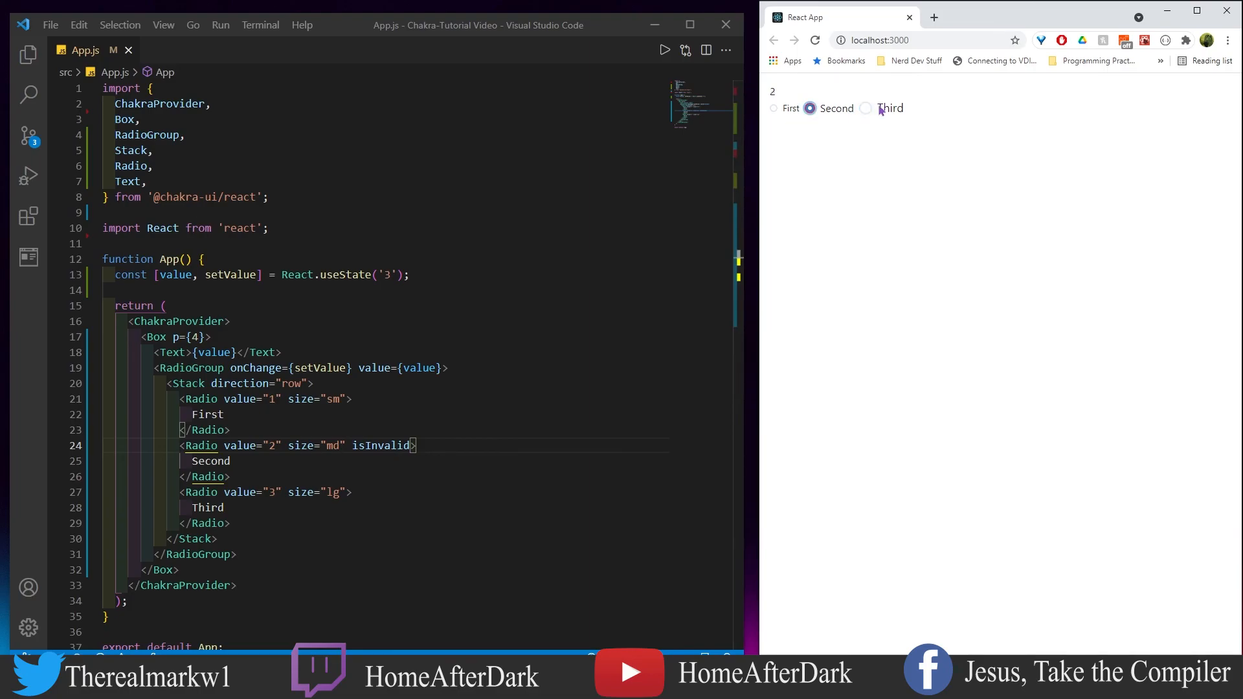
{"action": "left_click", "coordinate": [866, 108]}
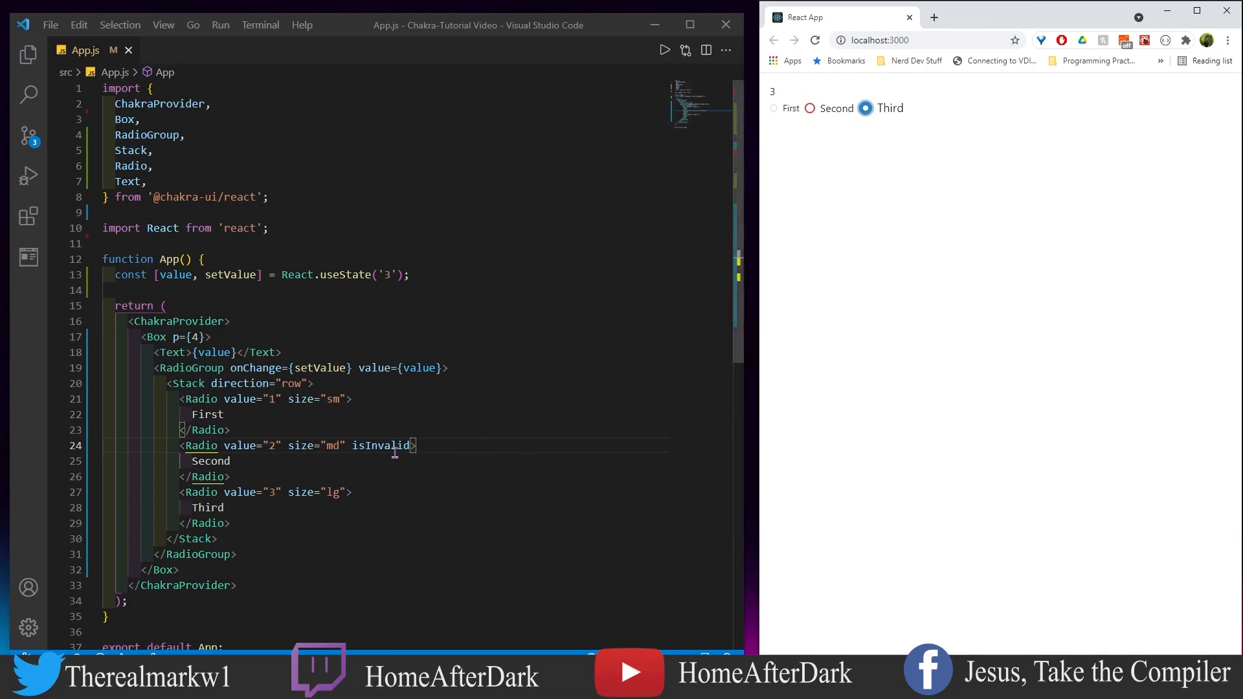
{"action": "mouse_move", "coordinate": [799, 156]}
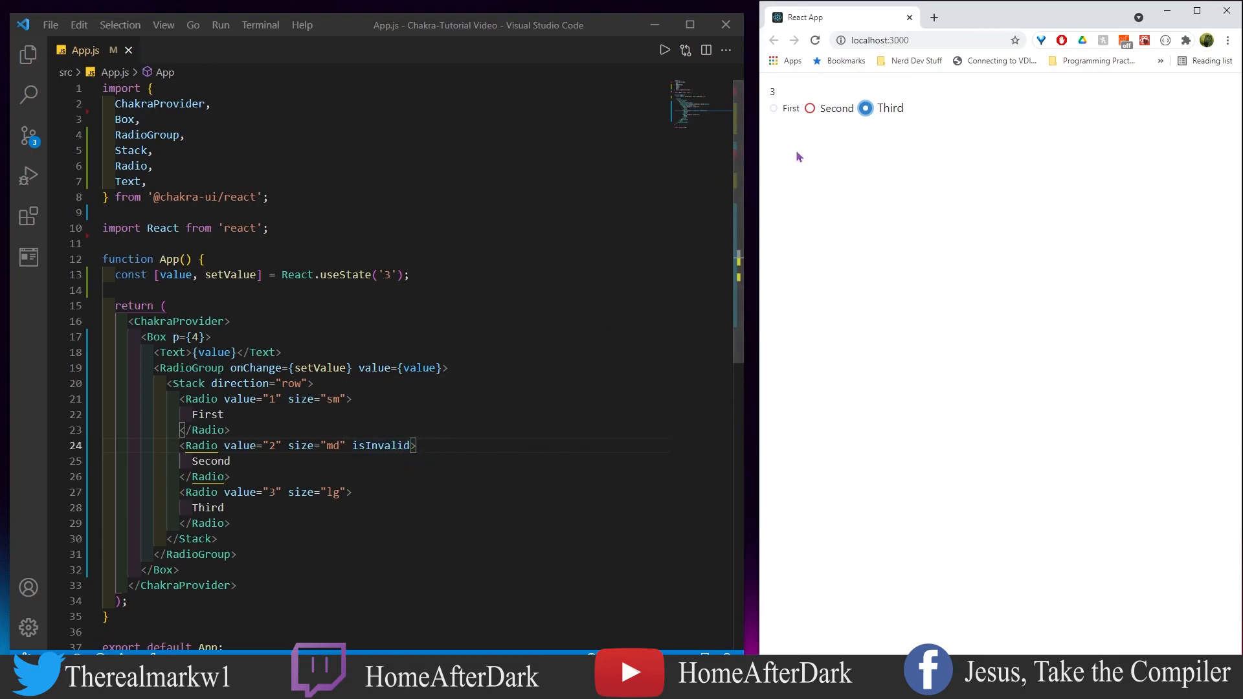
{"action": "left_click", "coordinate": [809, 108]}
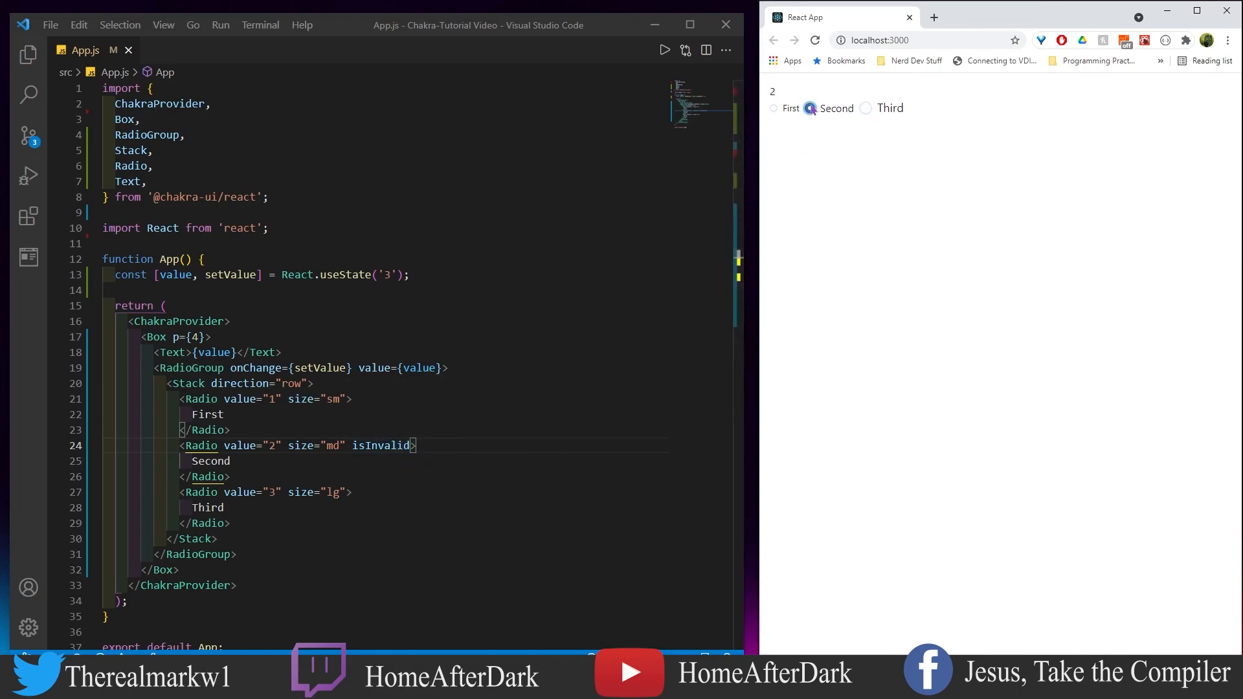
{"action": "left_click", "coordinate": [810, 109]}
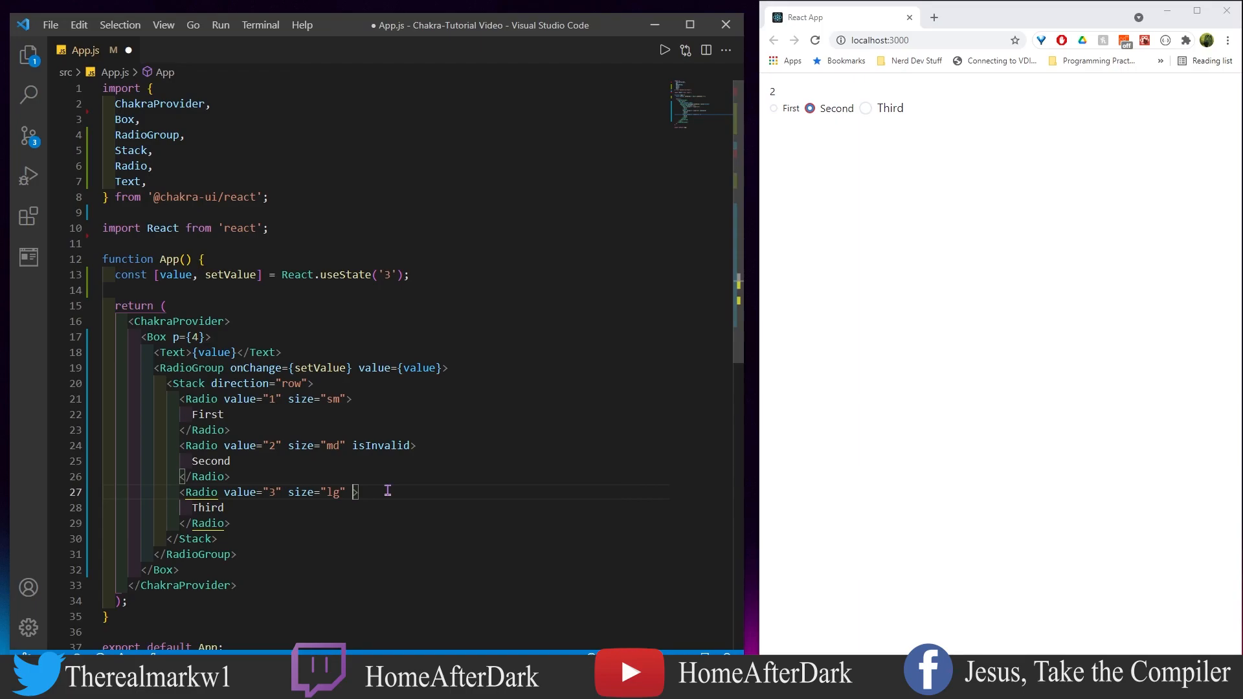
Add the isDisabled prop to the large Third Radio.
{"action": "type", "text": "isDisabled"}
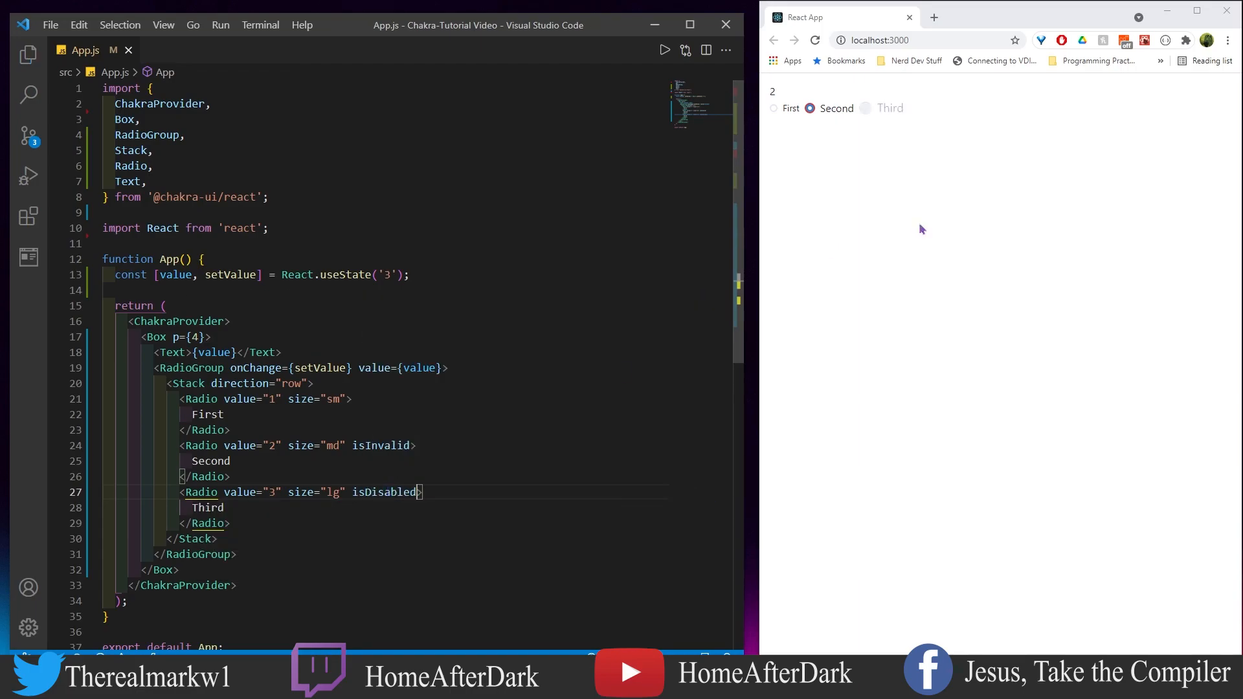
{"action": "mouse_move", "coordinate": [382, 445]}
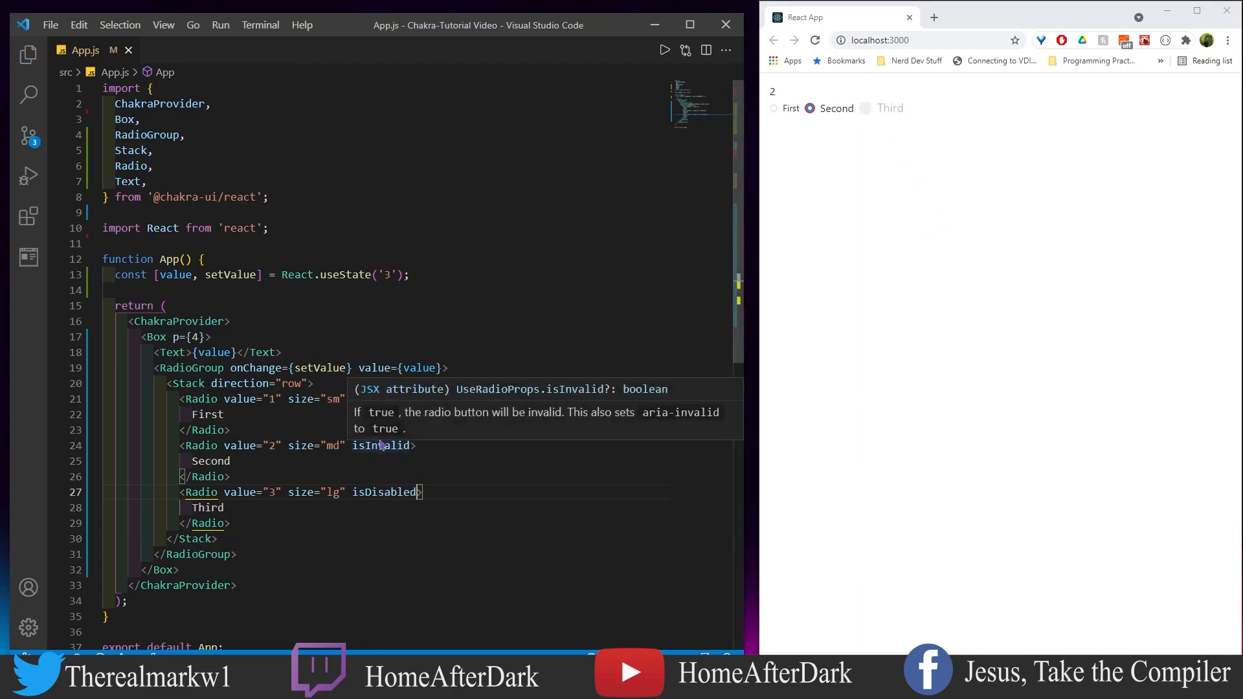
{"action": "mouse_move", "coordinate": [523, 540]}
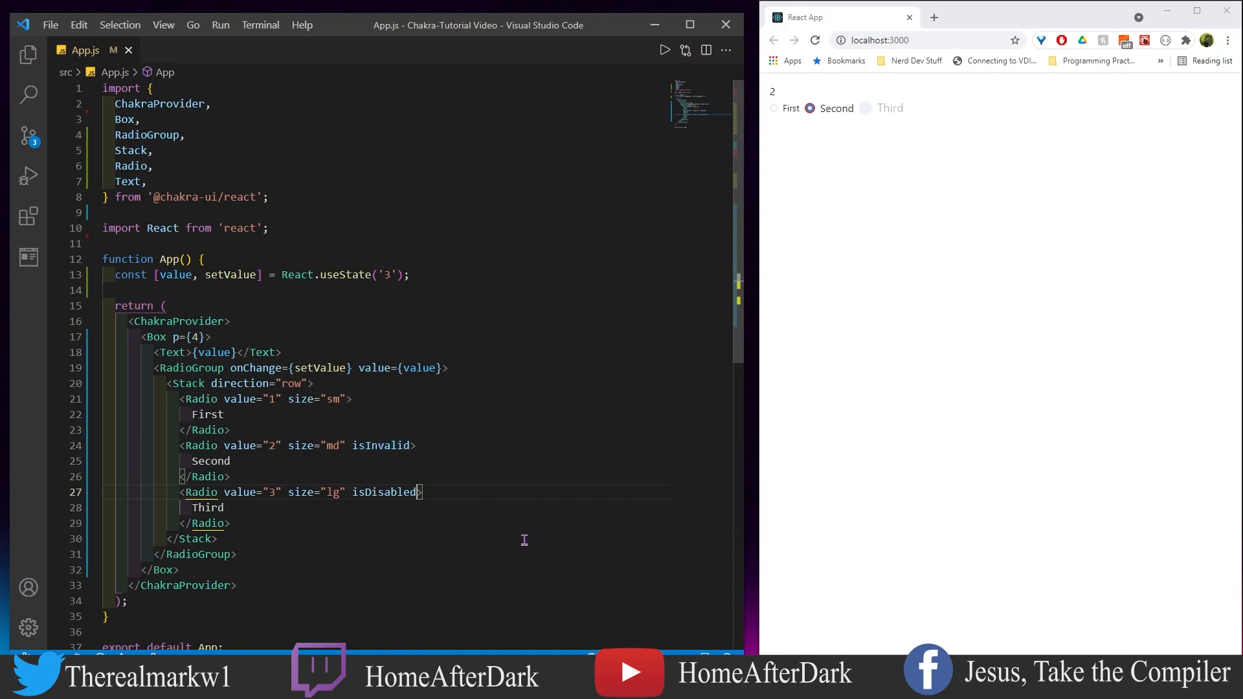
{"action": "mouse_move", "coordinate": [866, 109]}
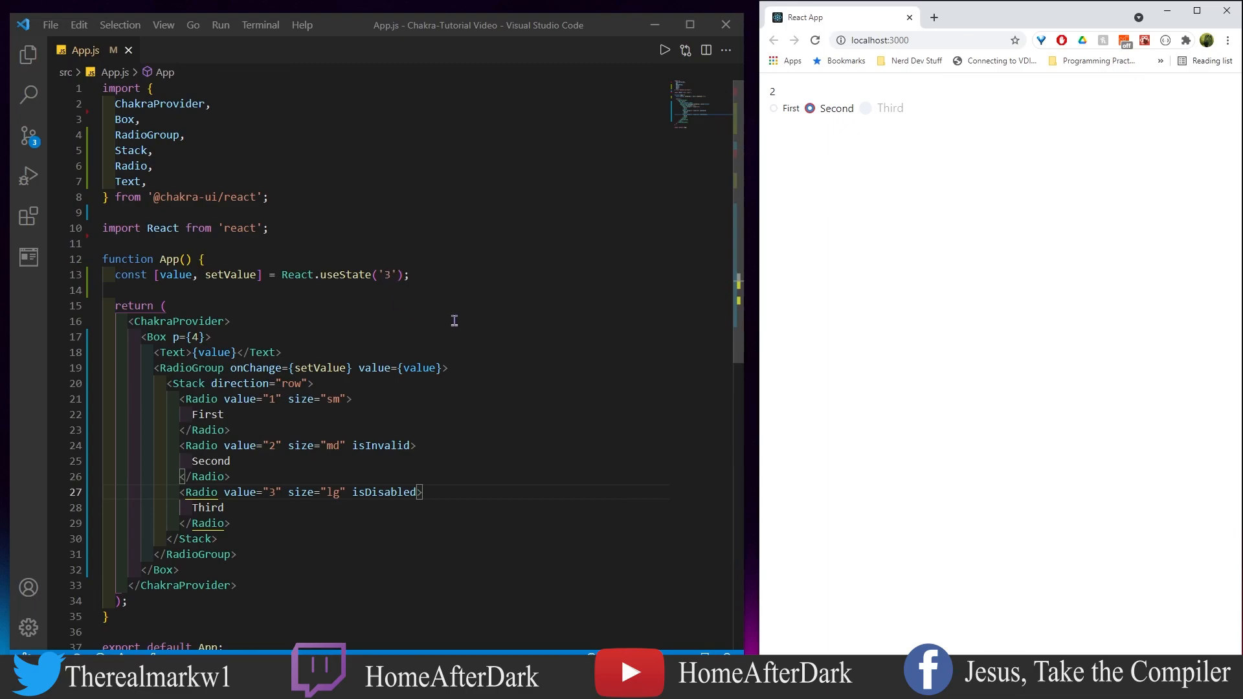
{"action": "mouse_move", "coordinate": [431, 303]}
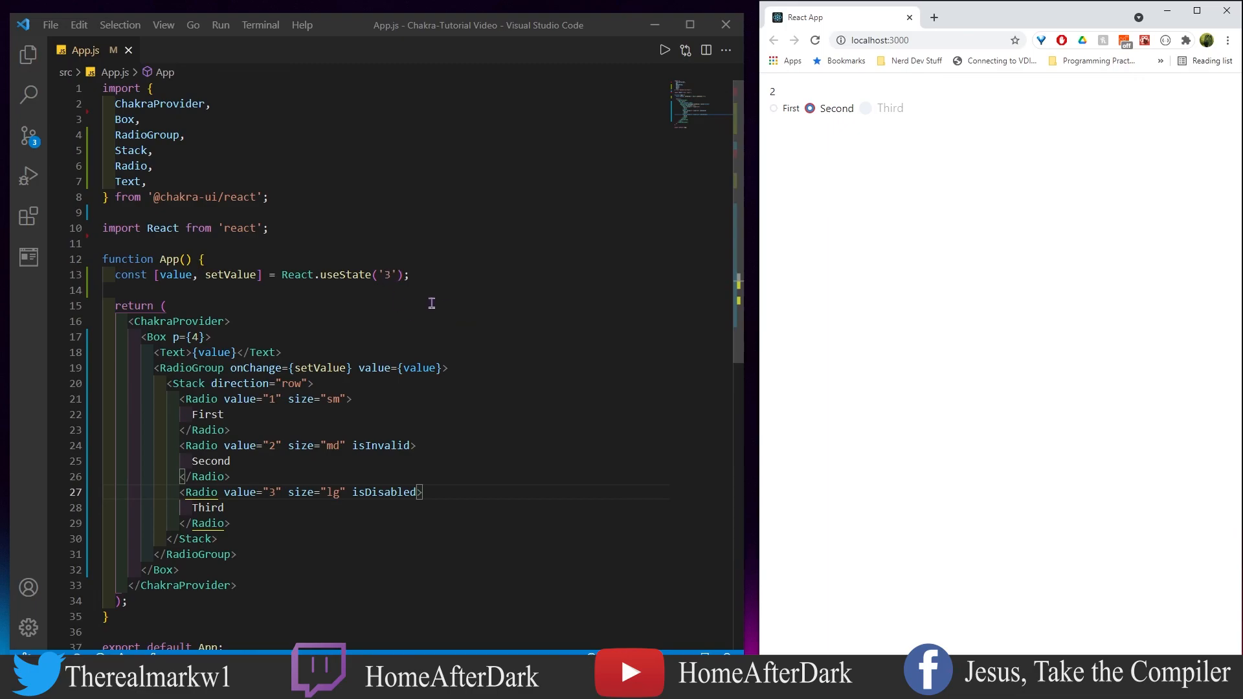